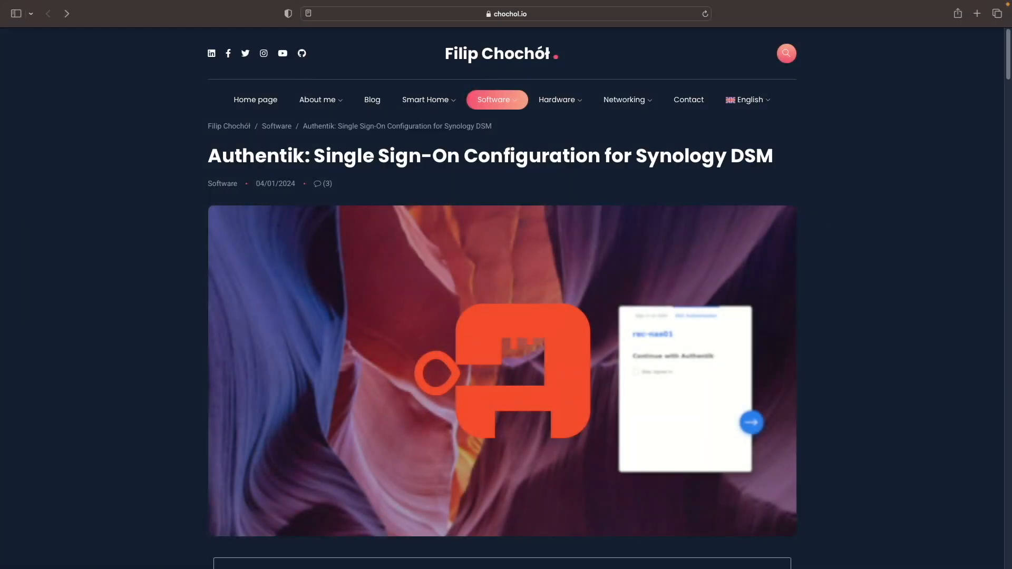
# Sign in to authentik as akadmin with username and password to reach My applications
pyautogui.scroll(-3)
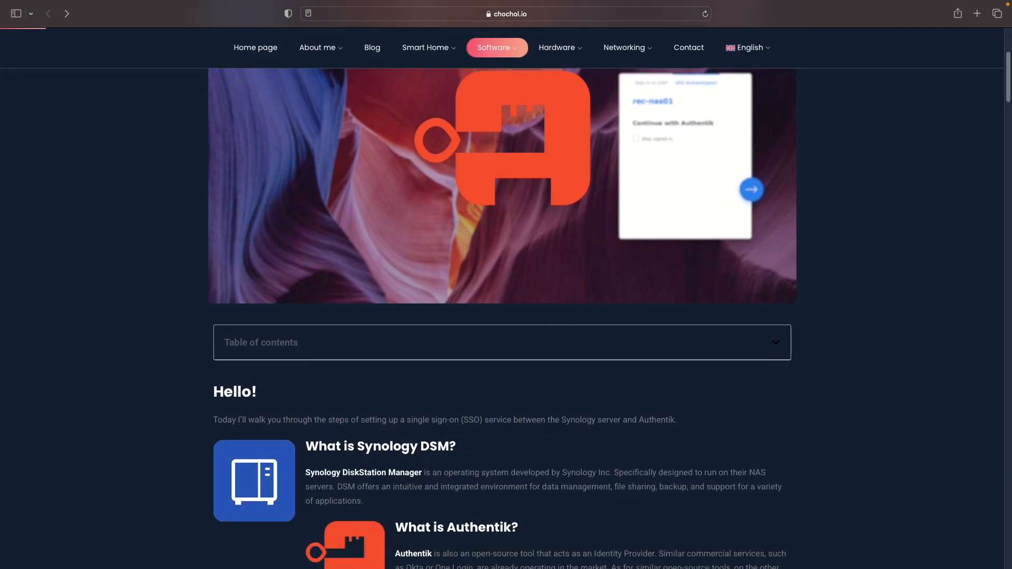
pyautogui.scroll(-3)
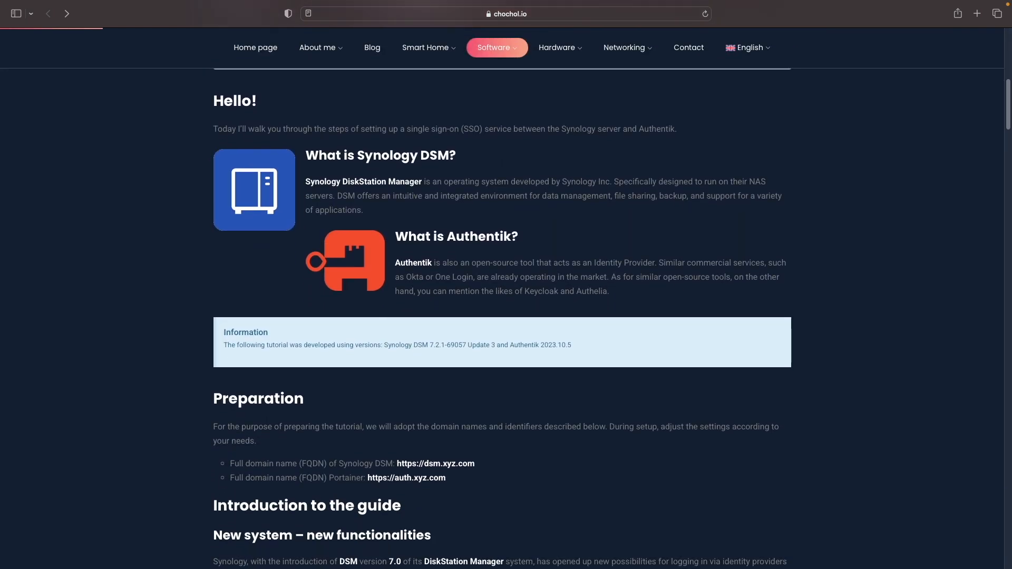
pyautogui.scroll(-3)
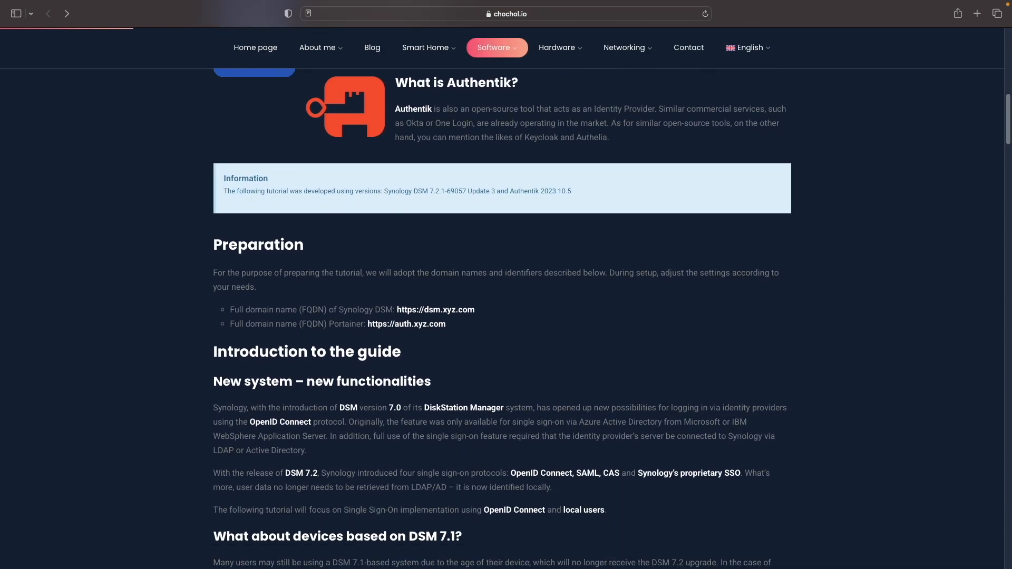
pyautogui.scroll(-3)
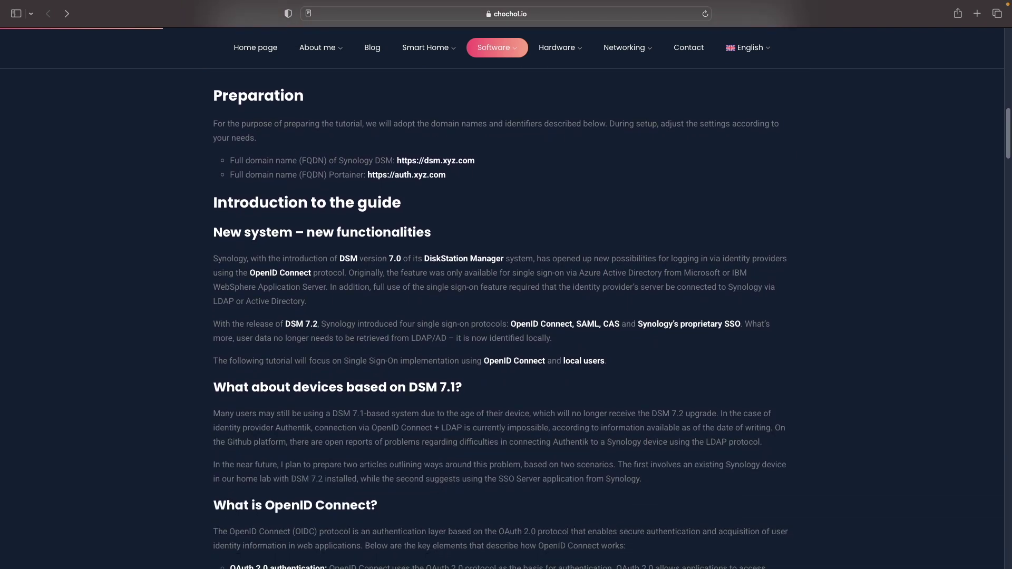
pyautogui.scroll(-3)
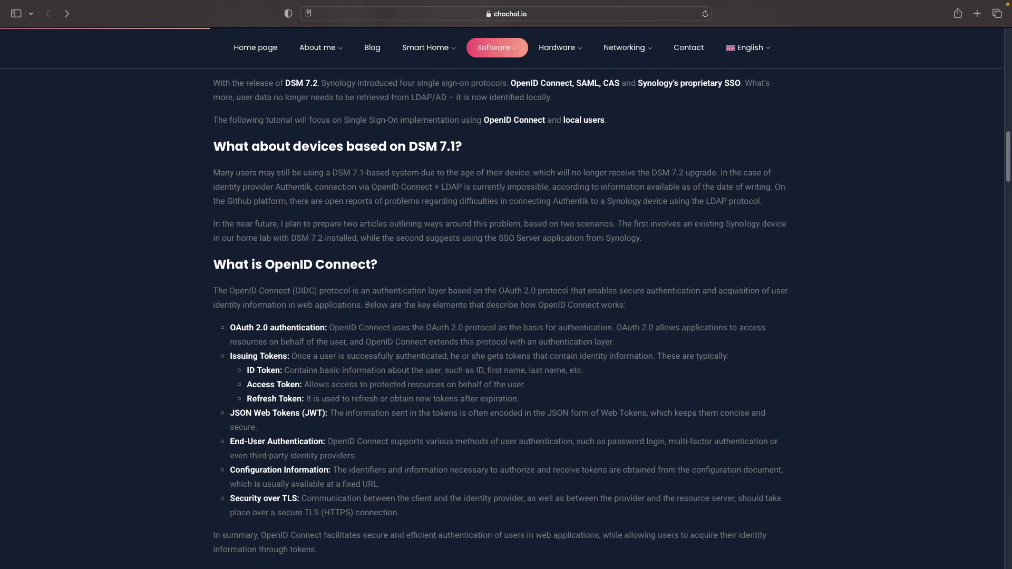
pyautogui.scroll(-3)
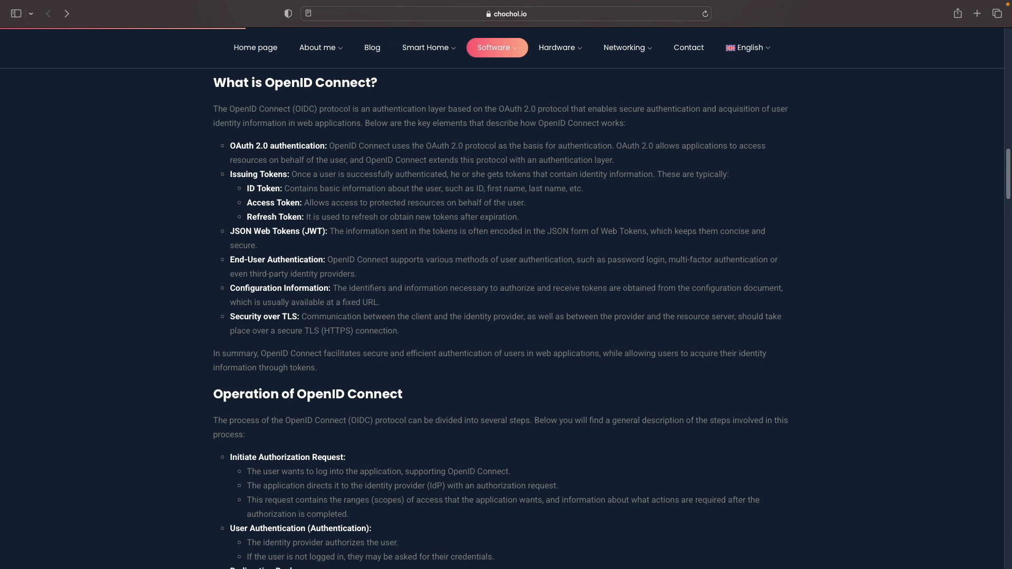
pyautogui.scroll(-3)
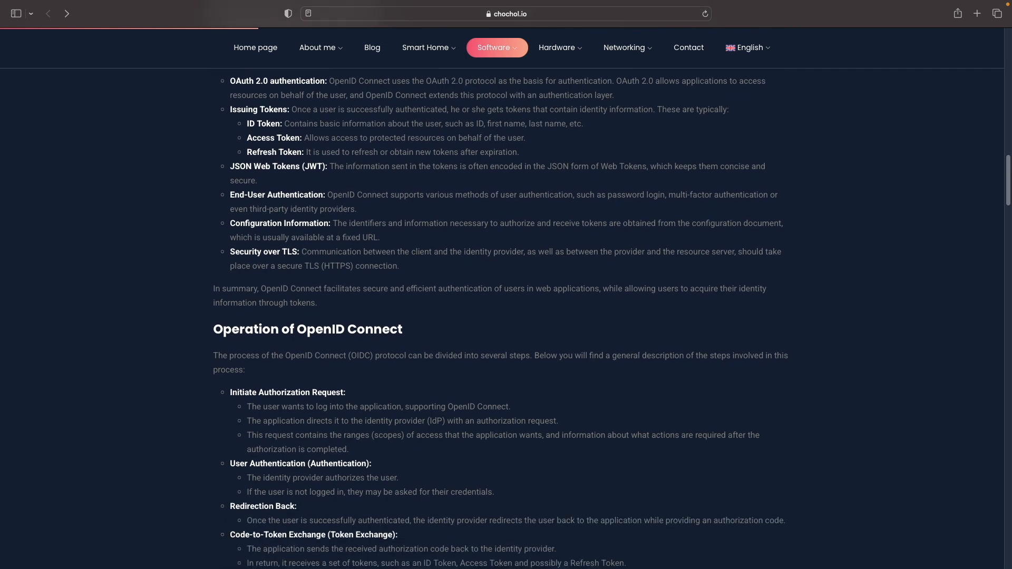
pyautogui.scroll(-3)
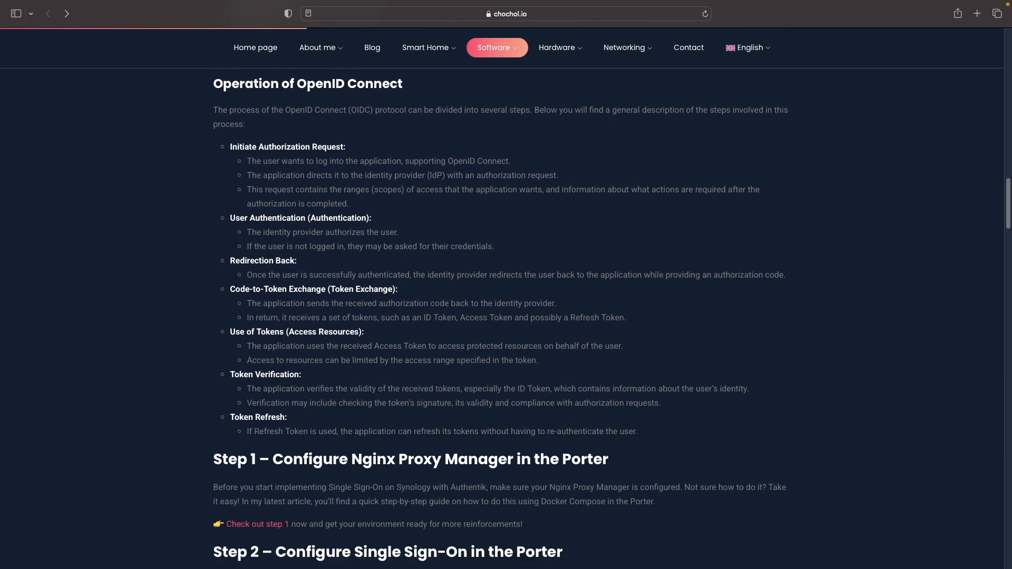
pyautogui.scroll(-3)
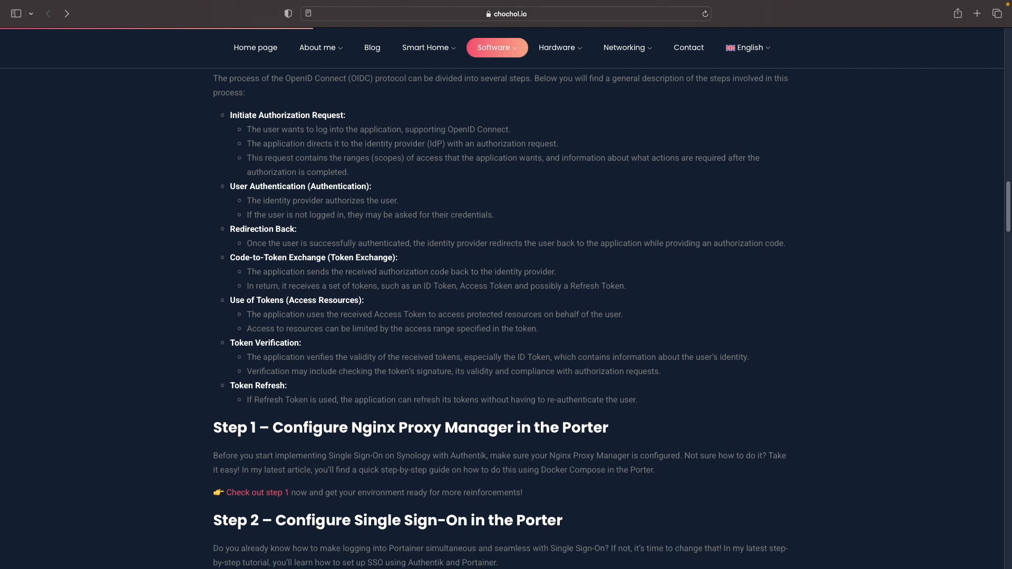
pyautogui.scroll(-3)
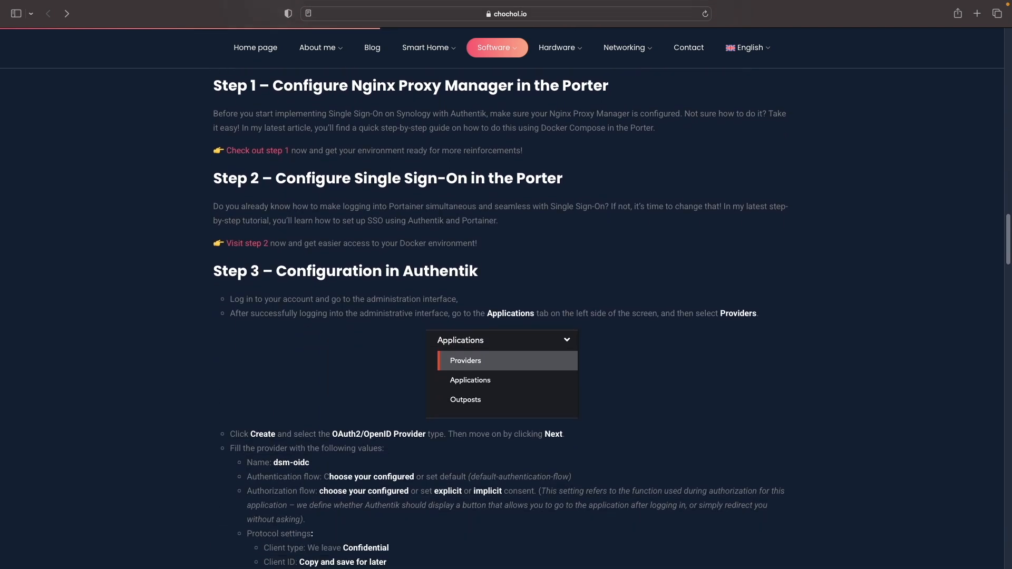
pyautogui.scroll(-3)
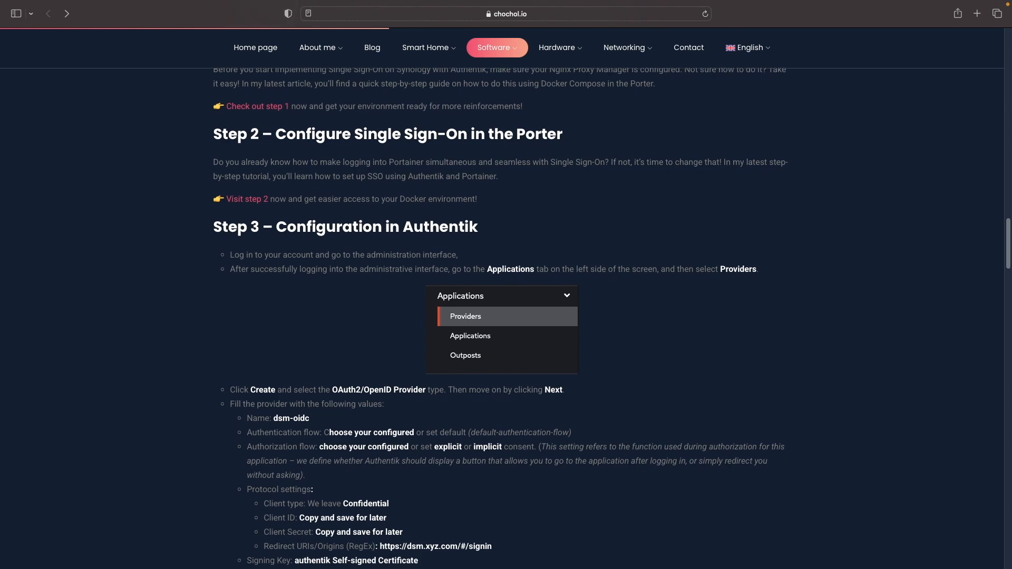
pyautogui.scroll(-3)
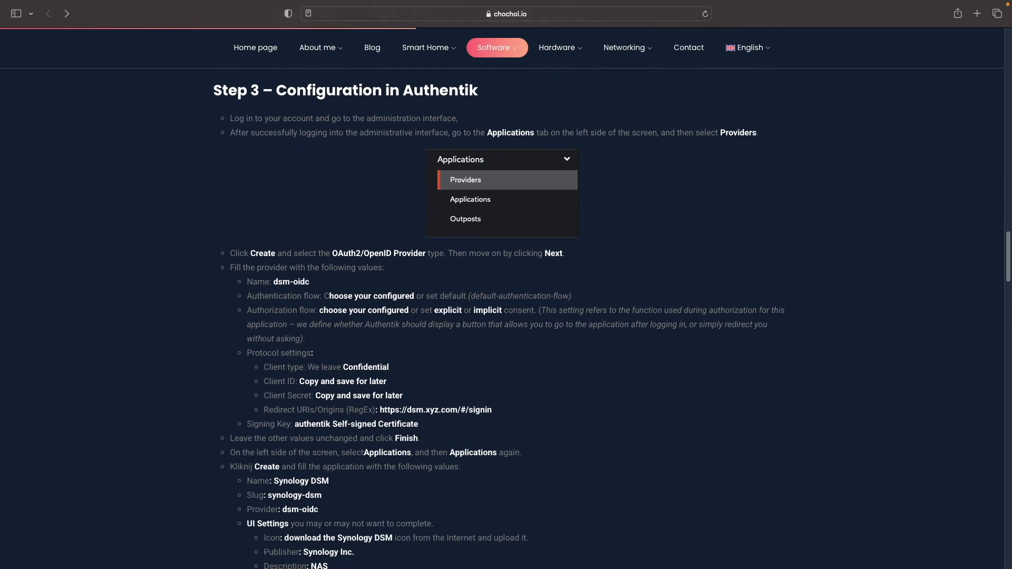
pyautogui.scroll(-3)
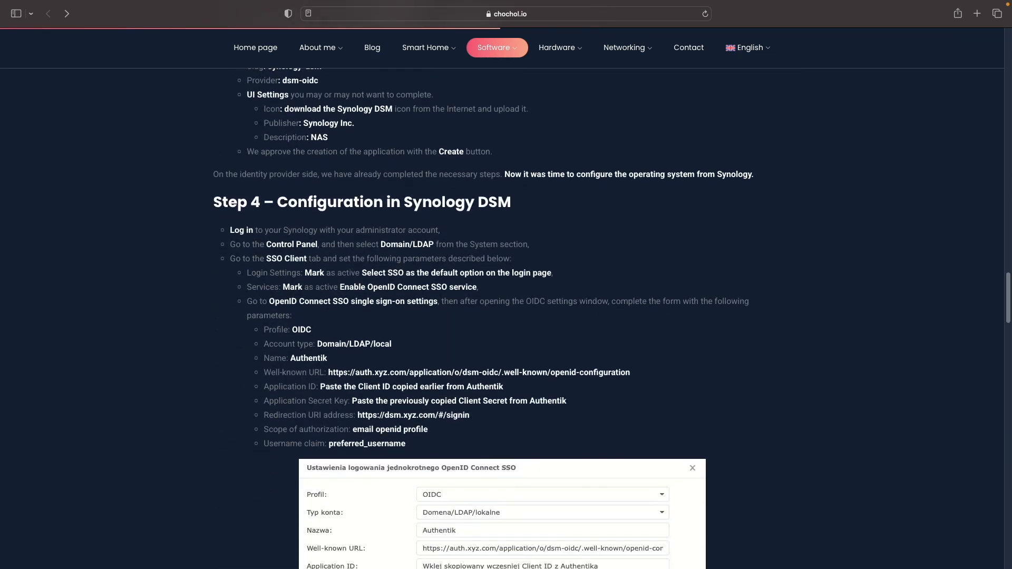
pyautogui.scroll(-3)
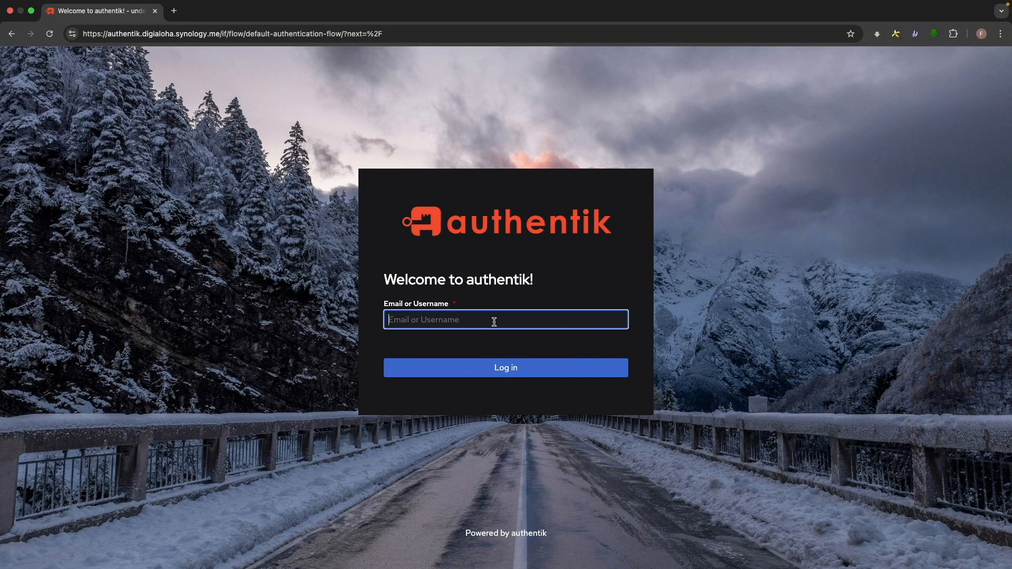
pyautogui.write('akadmin')
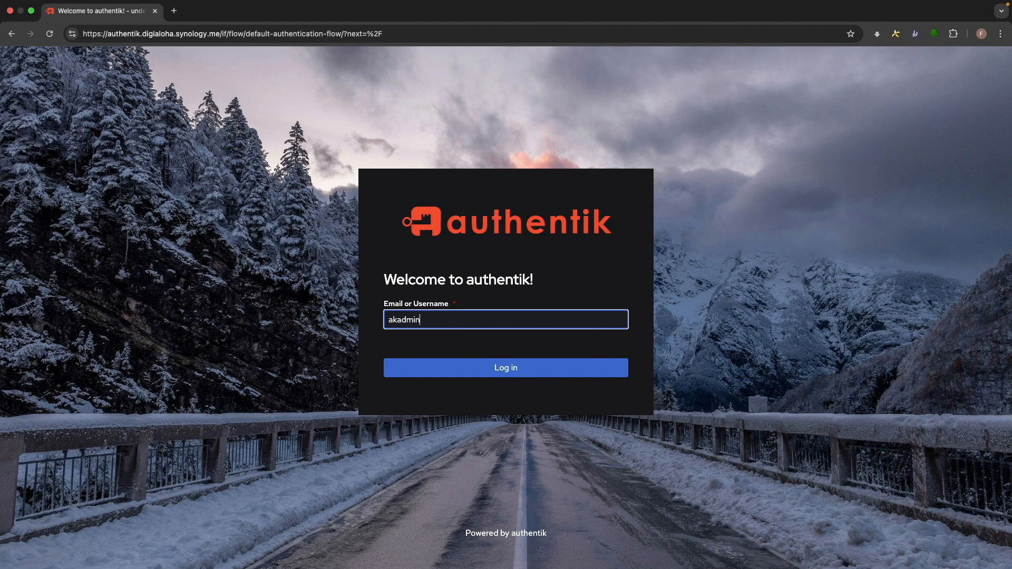
pyautogui.click(506, 366)
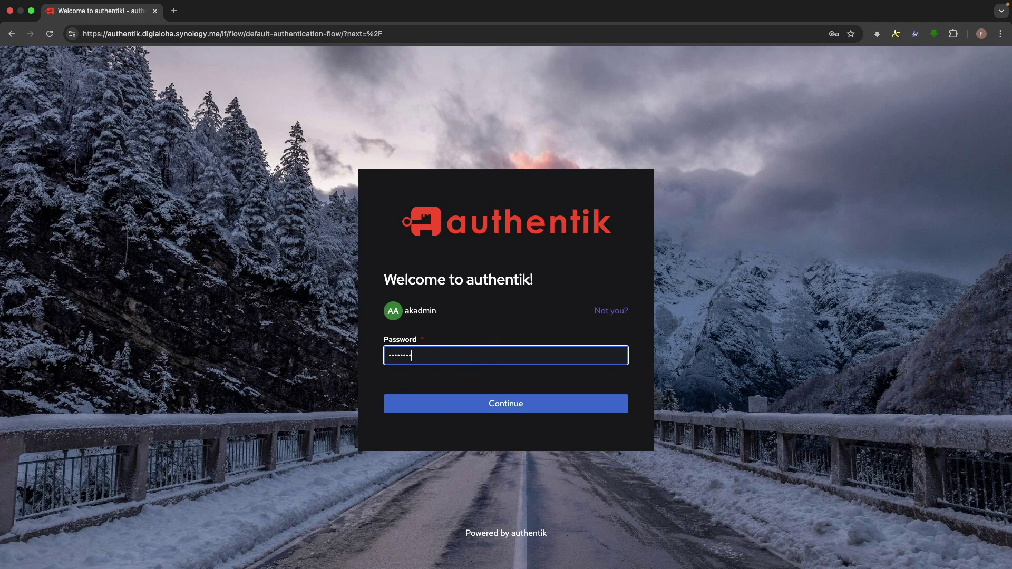
pyautogui.click(506, 402)
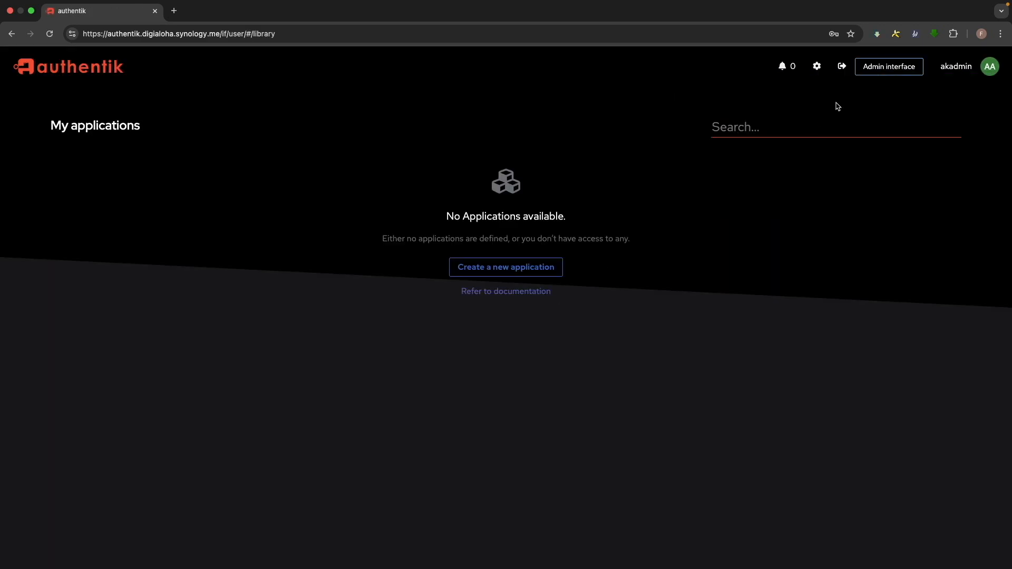
# Go to the admin interface's Applications > Providers list
pyautogui.click(889, 66)
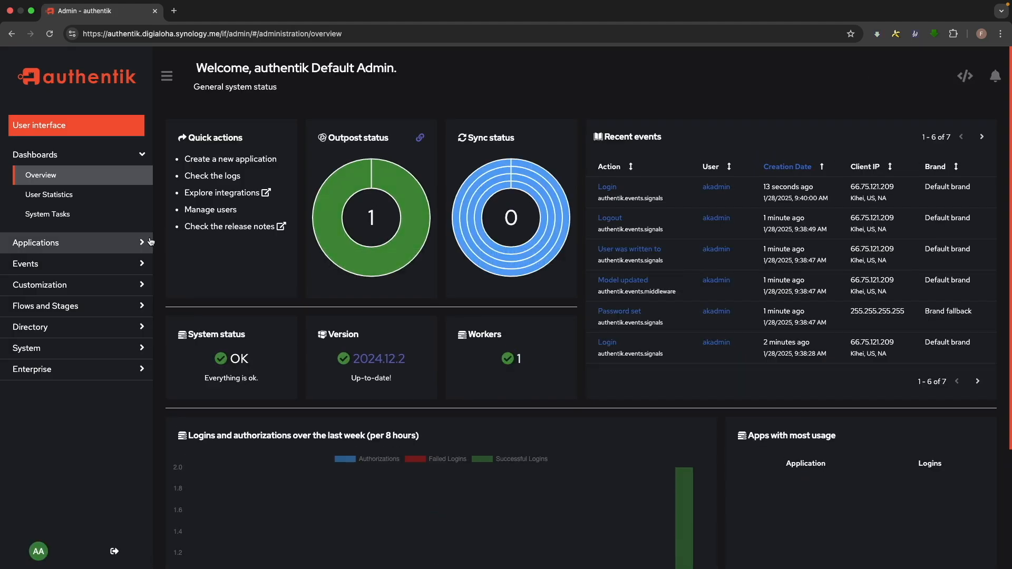
pyautogui.click(35, 243)
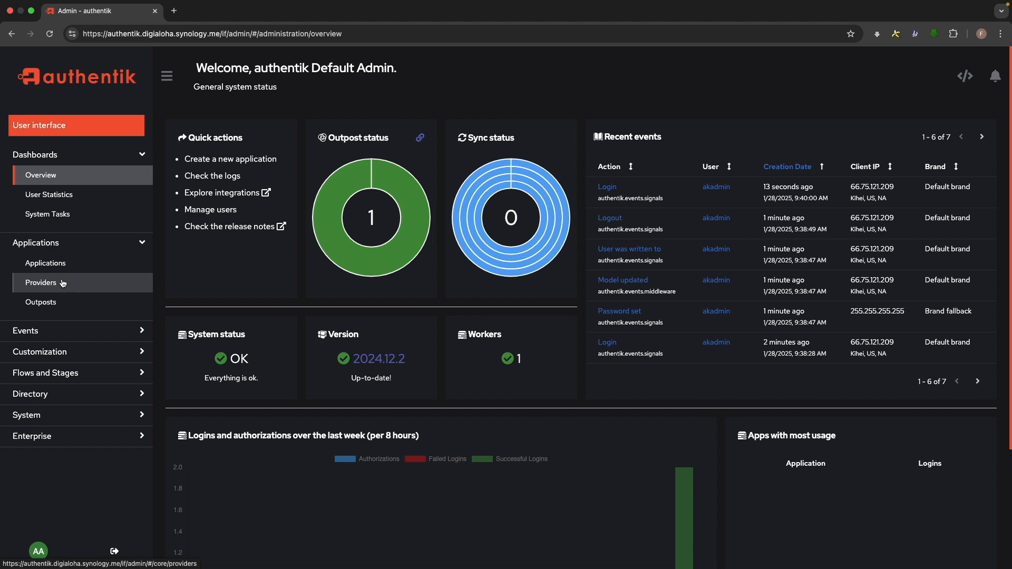
pyautogui.click(41, 283)
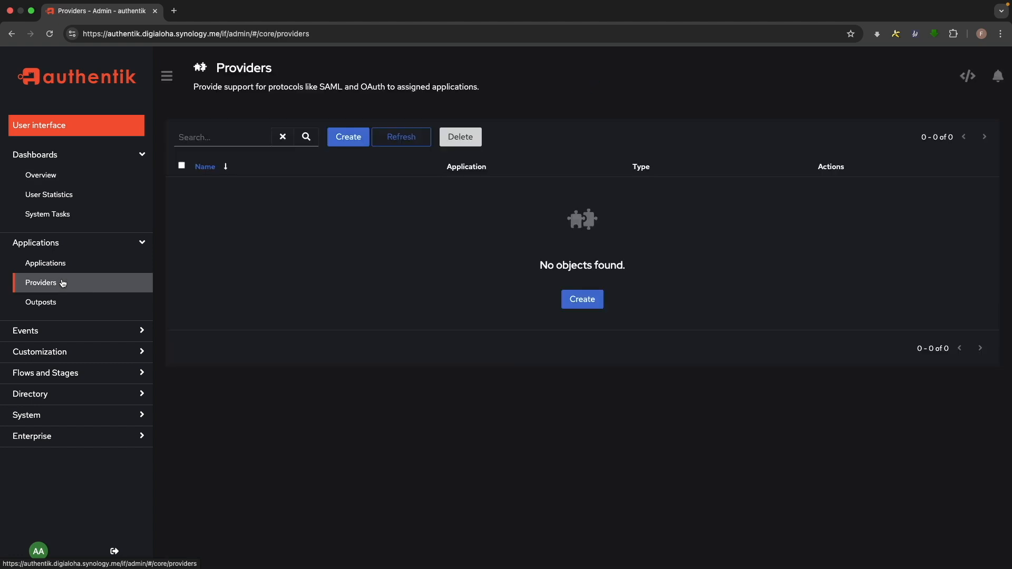
pyautogui.moveTo(487, 288)
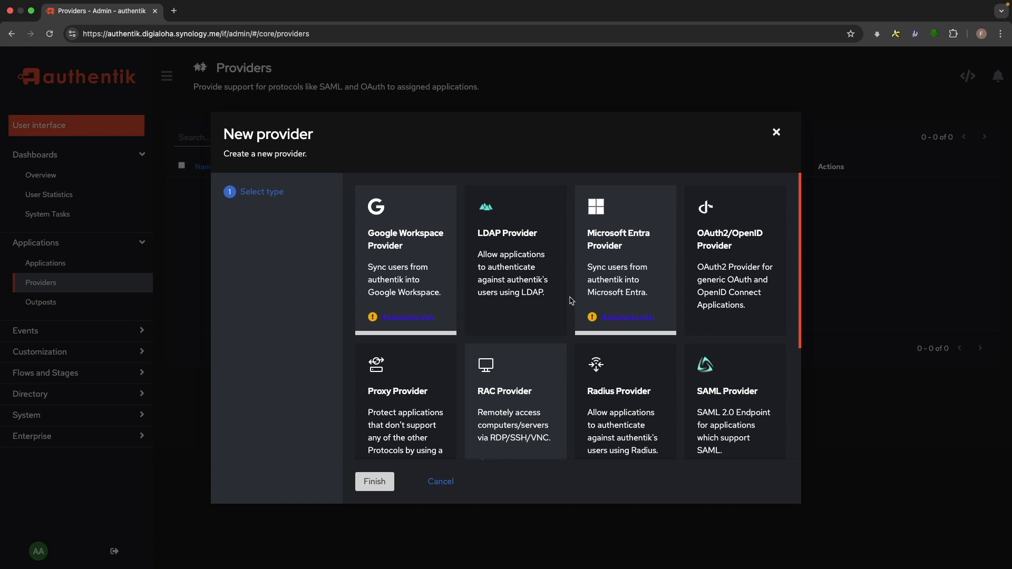
# Choose OAuth2/OpenID Provider as the type and continue to its settings form
pyautogui.click(735, 265)
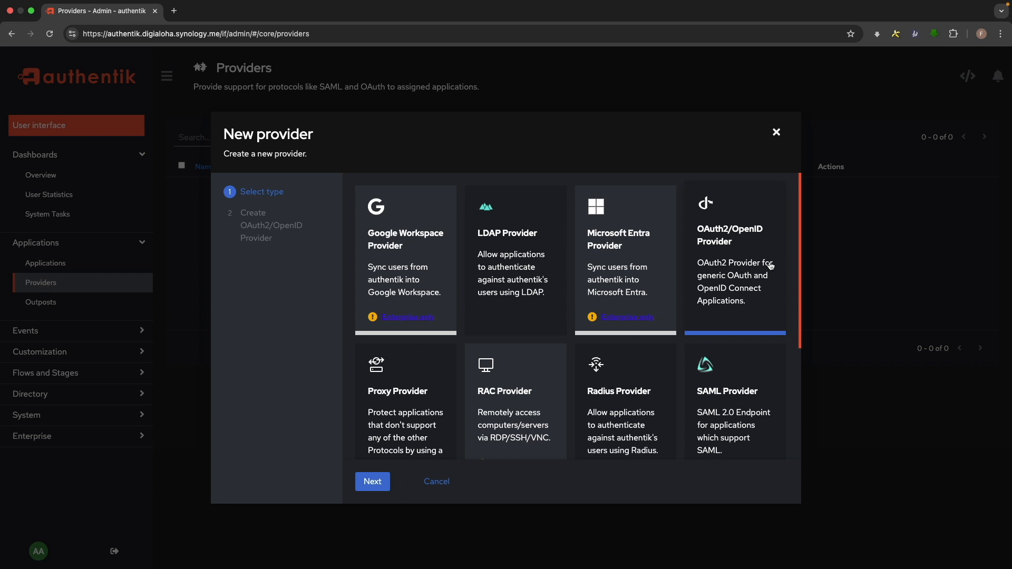
pyautogui.click(372, 480)
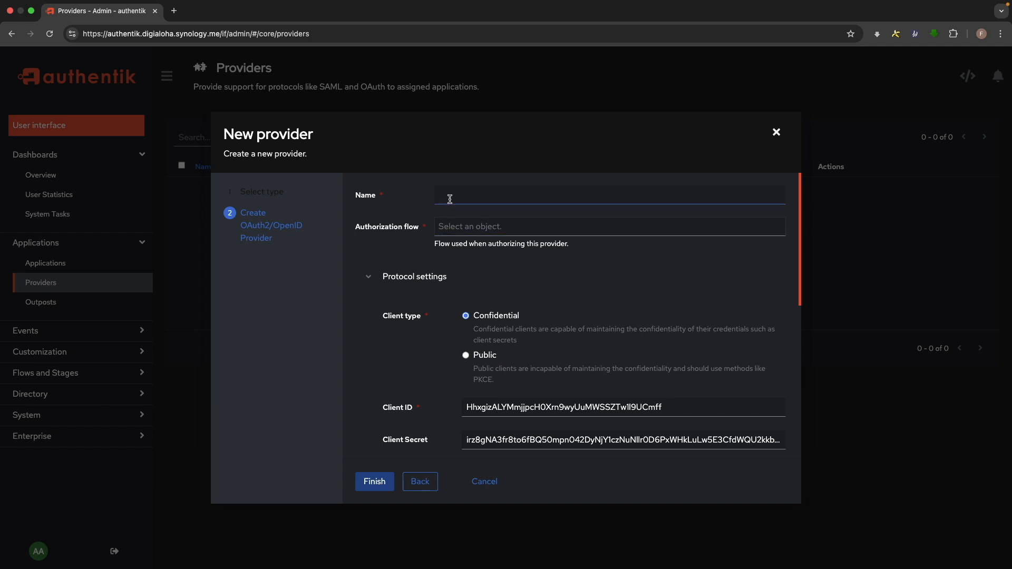
# Name the provider synology with the default-provider-authorization-explicit-consent flow
pyautogui.write('syno')
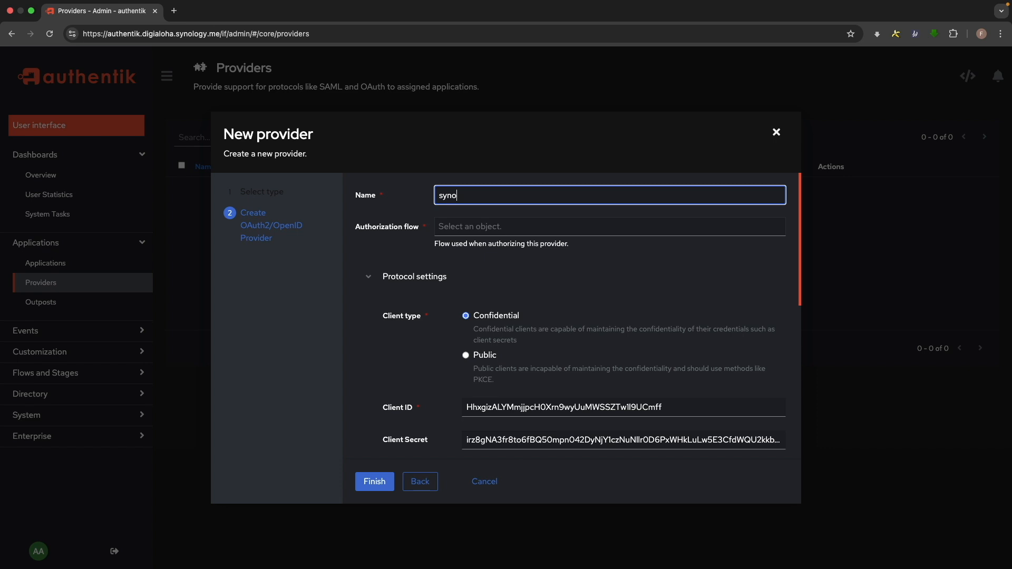
pyautogui.write('logy')
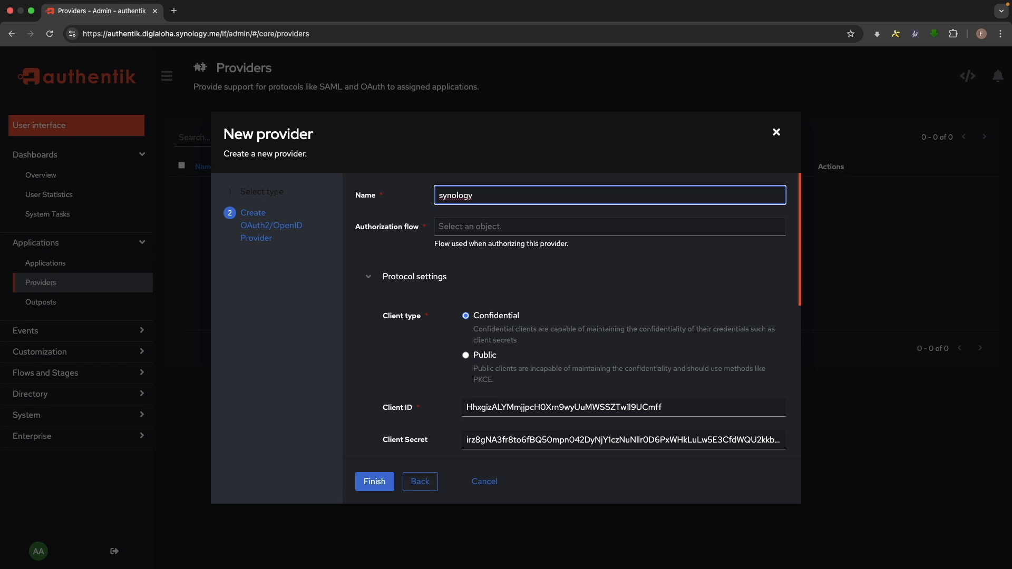
pyautogui.click(609, 226)
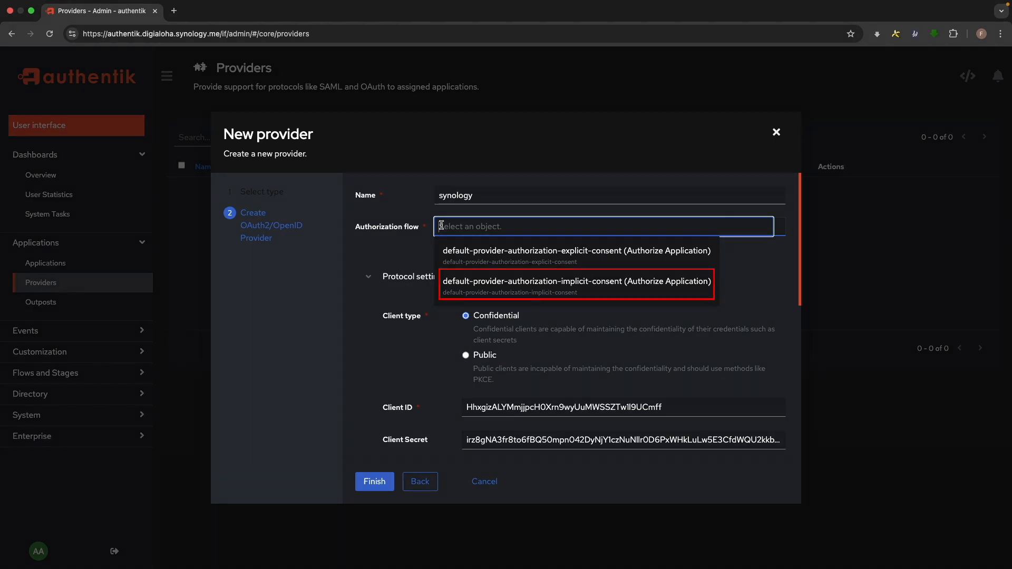
pyautogui.click(577, 251)
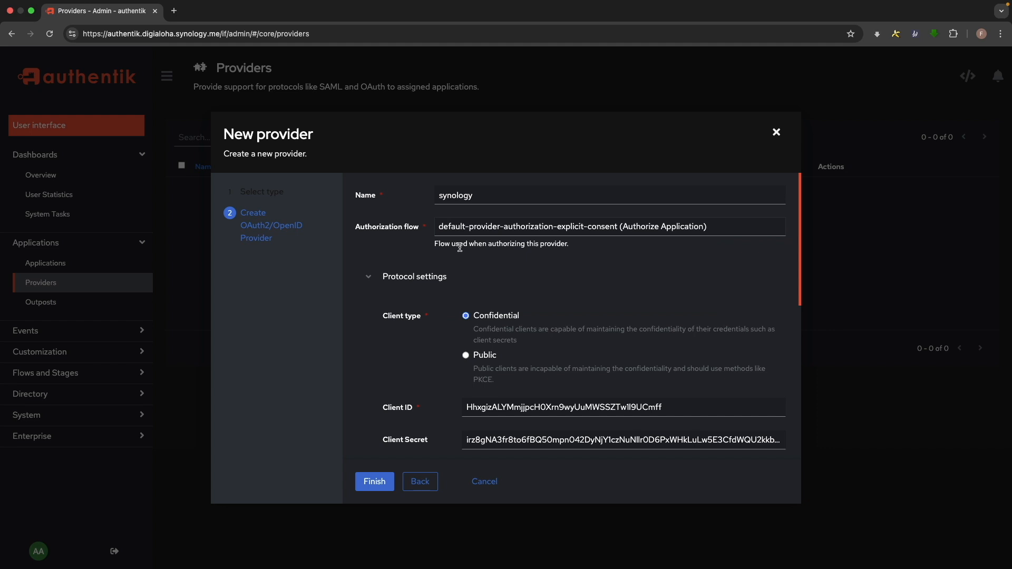
pyautogui.scroll(-3)
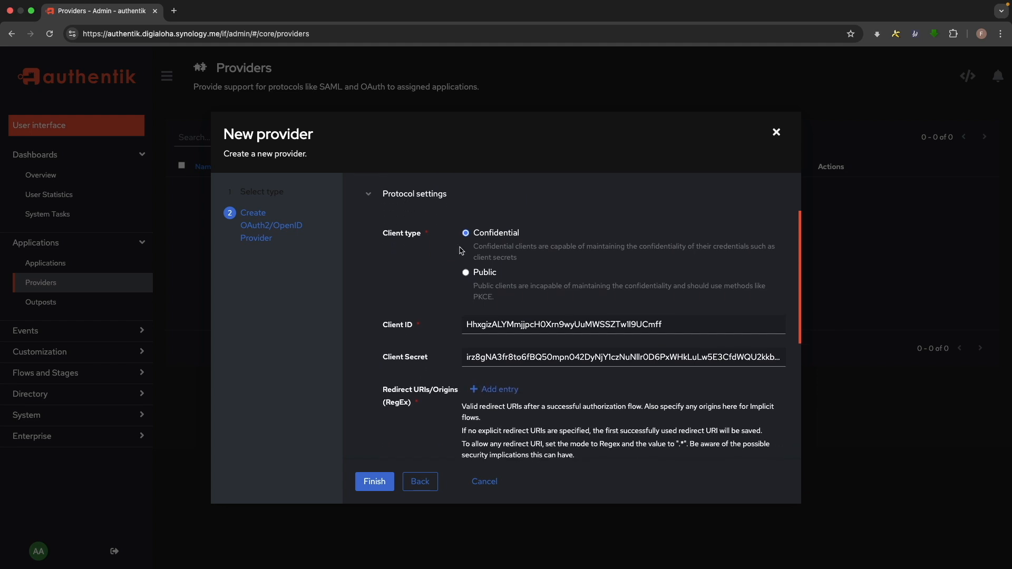
pyautogui.scroll(-3)
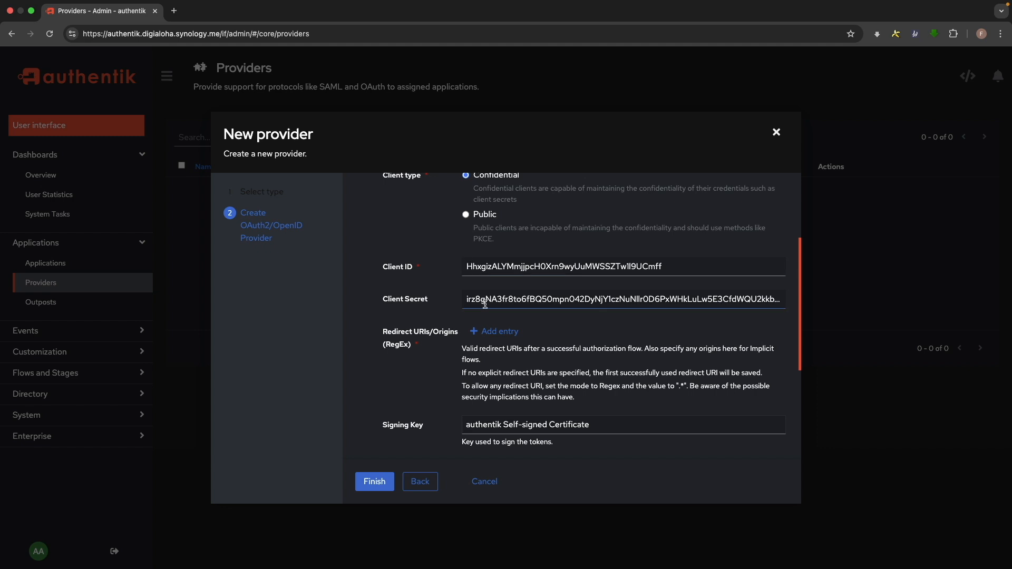
pyautogui.click(494, 331)
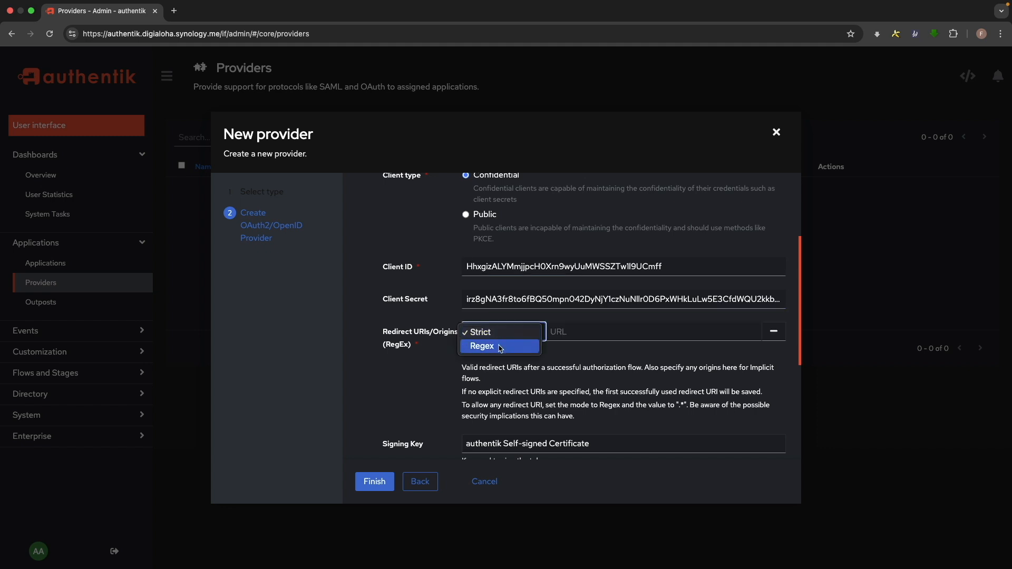
pyautogui.click(481, 345)
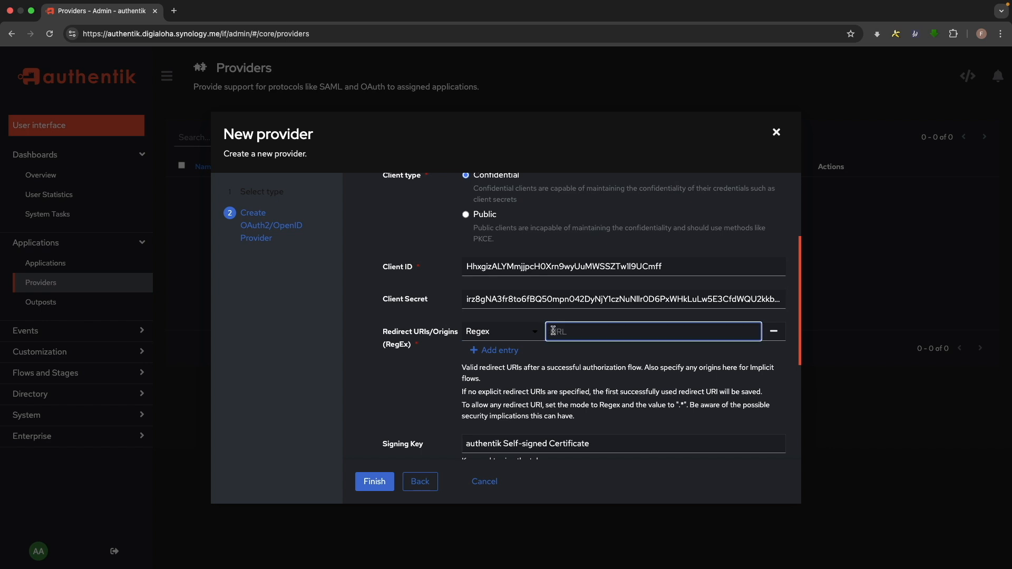
pyautogui.write('https://')
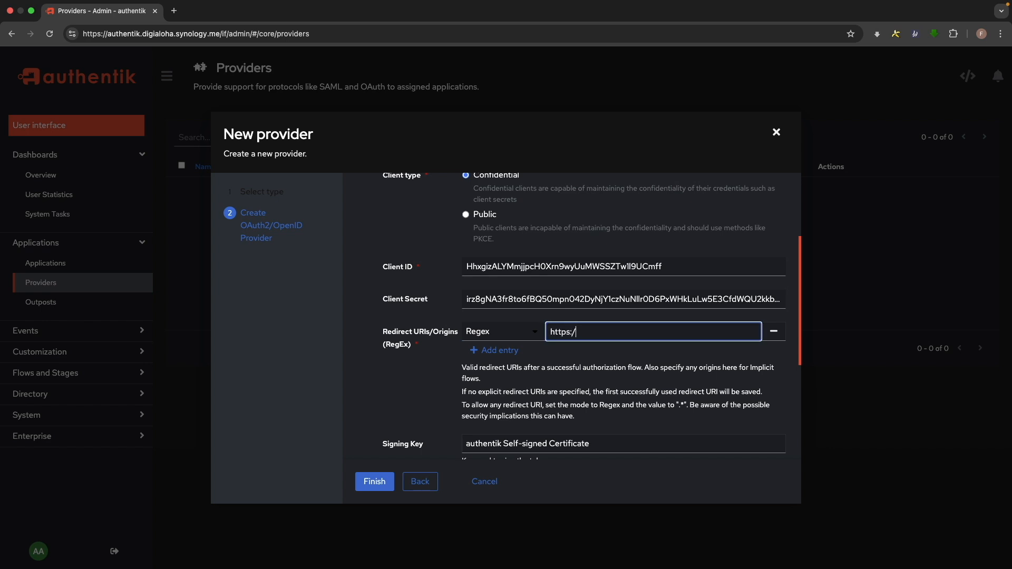
pyautogui.write('/dsm')
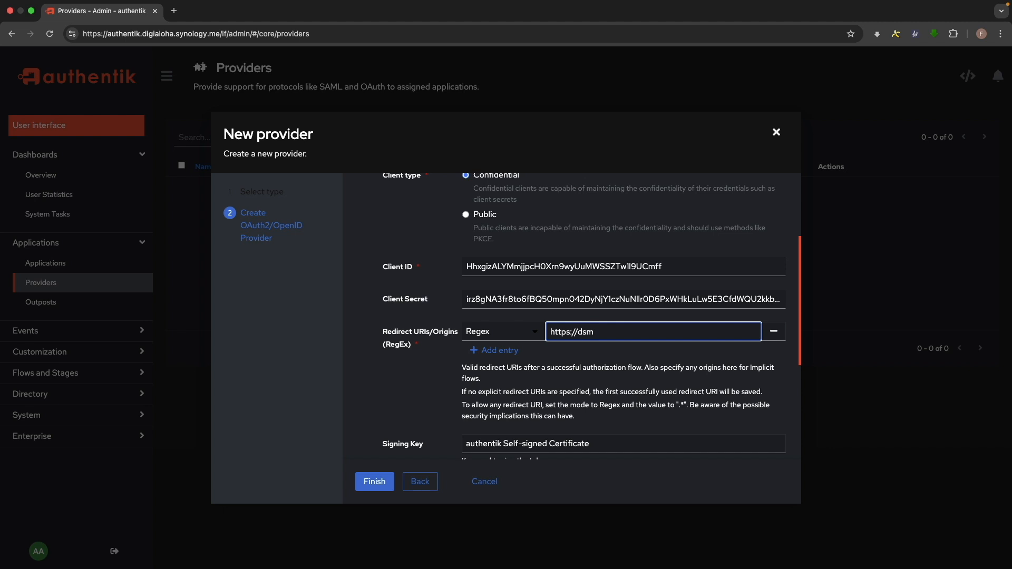
pyautogui.write('.digialoha.synology.me/')
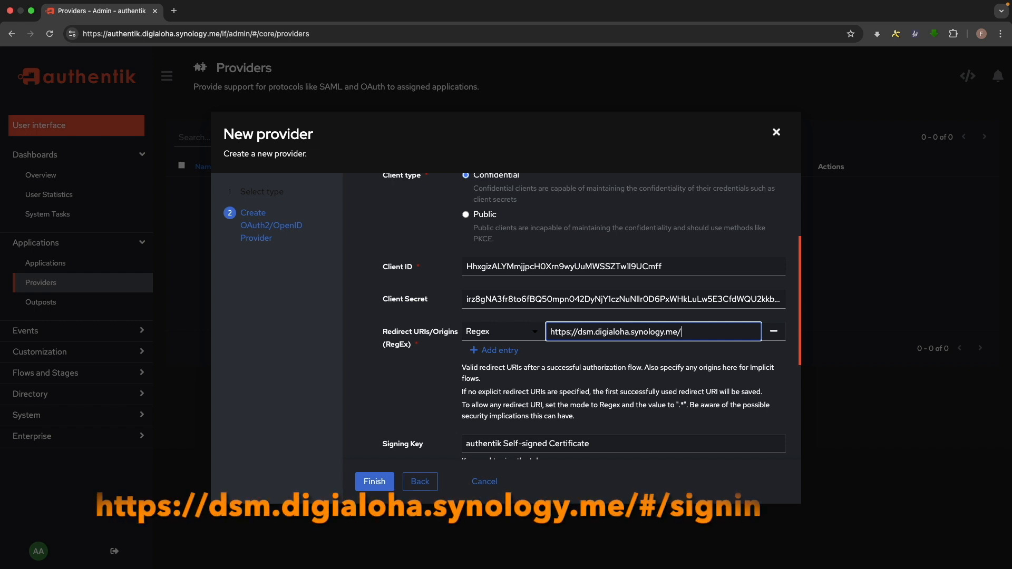
pyautogui.write('#/signin')
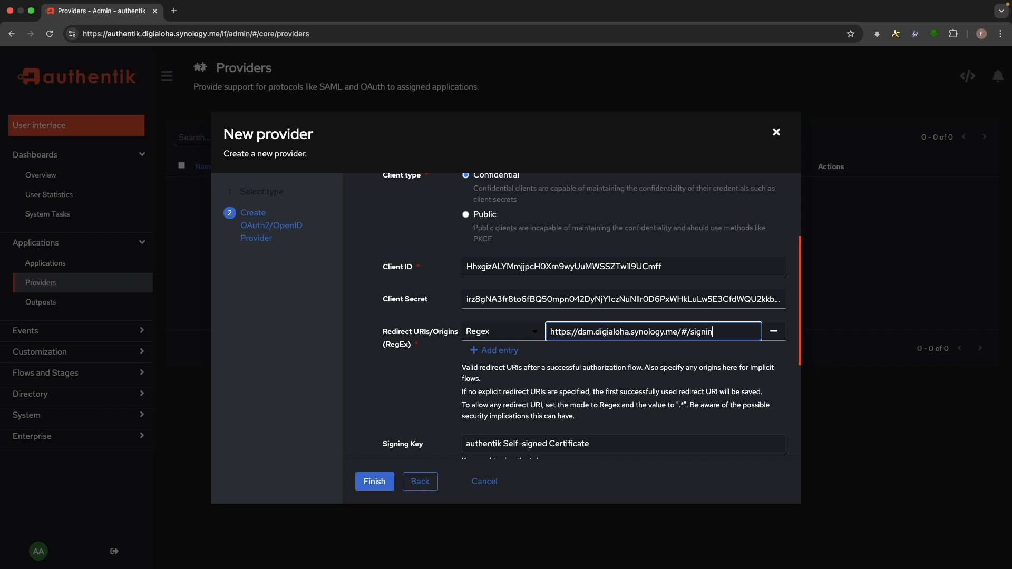
pyautogui.scroll(-3)
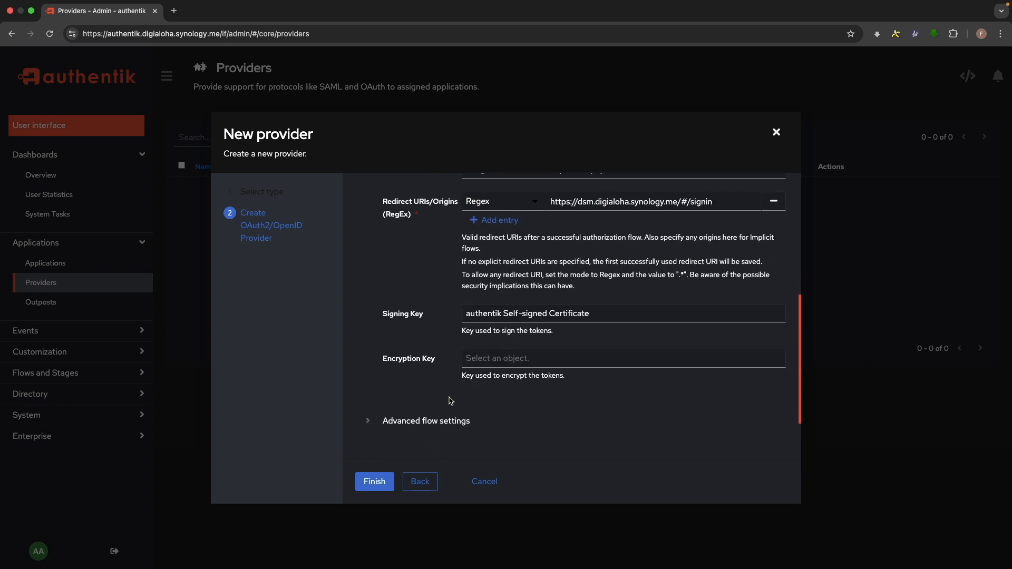
# Expand Advanced protocol settings and finish creating the synology provider
pyautogui.click(426, 420)
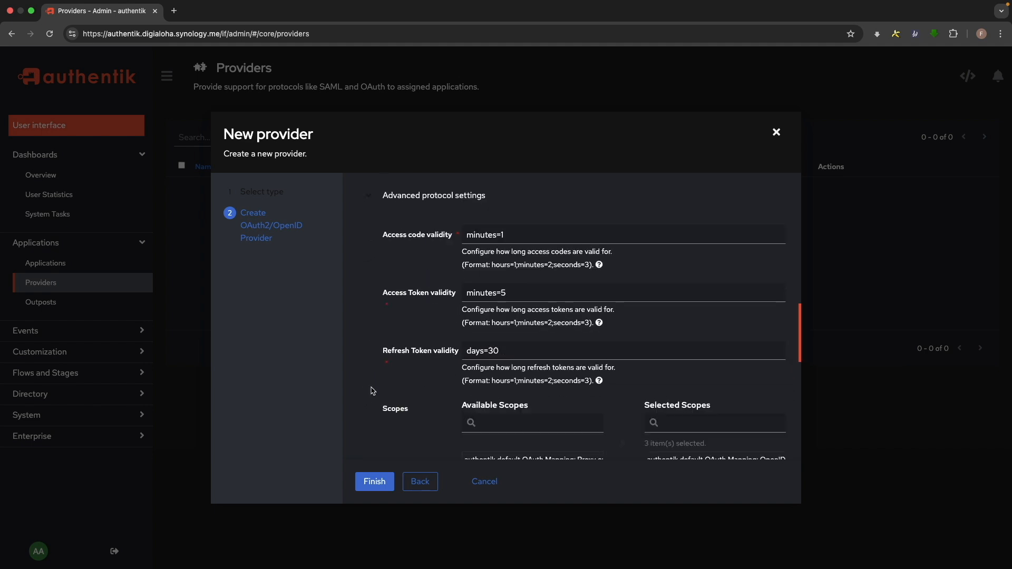
pyautogui.scroll(-3)
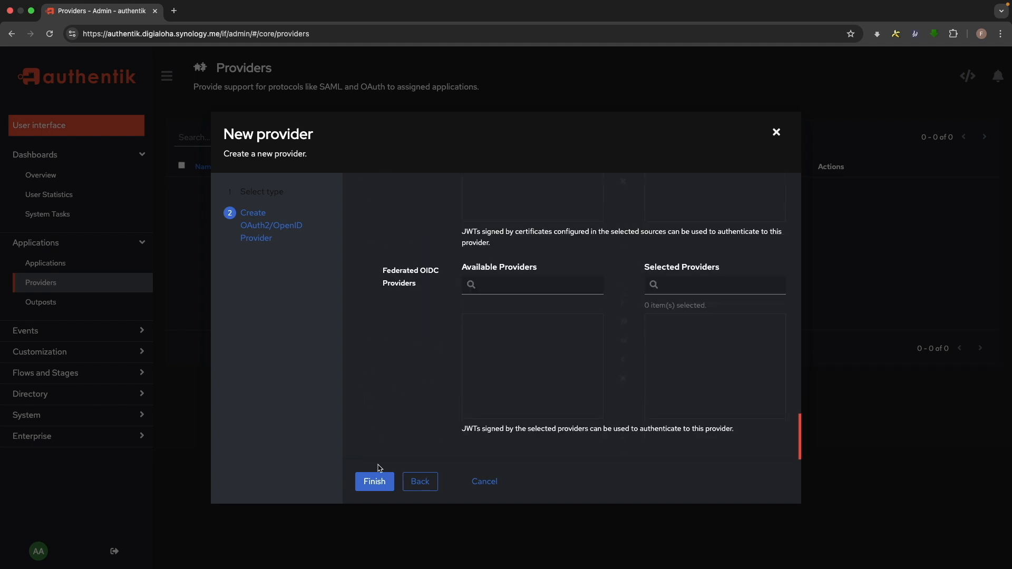
pyautogui.click(374, 482)
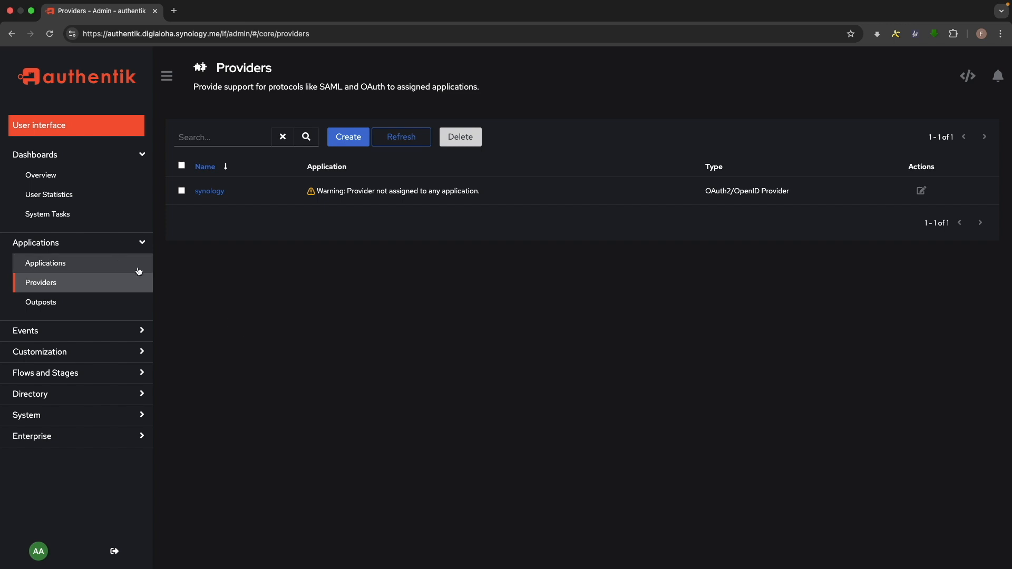
# Start a new application named Synology DSM with slug synology linked to the synology provider
pyautogui.click(45, 264)
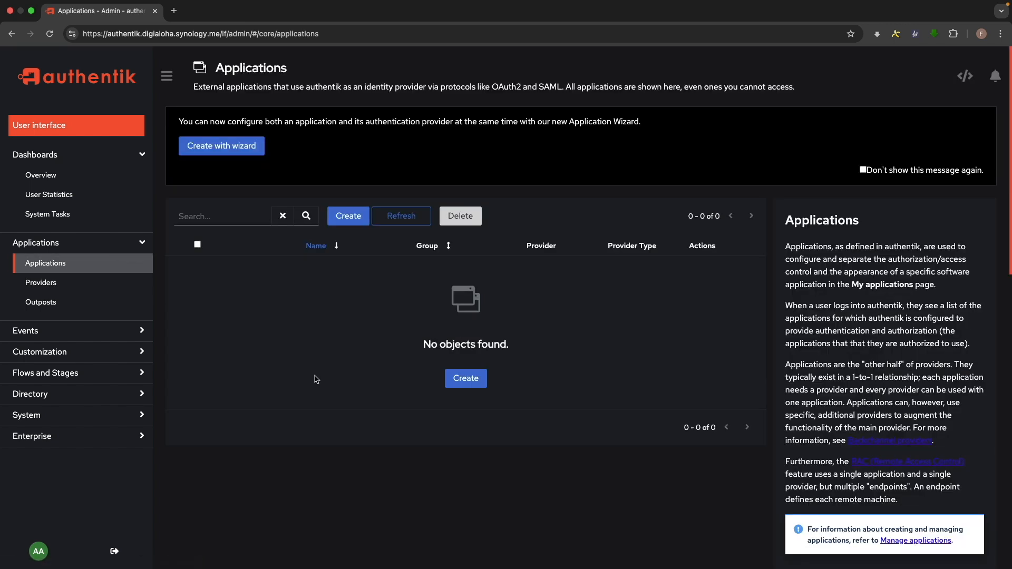
pyautogui.click(466, 379)
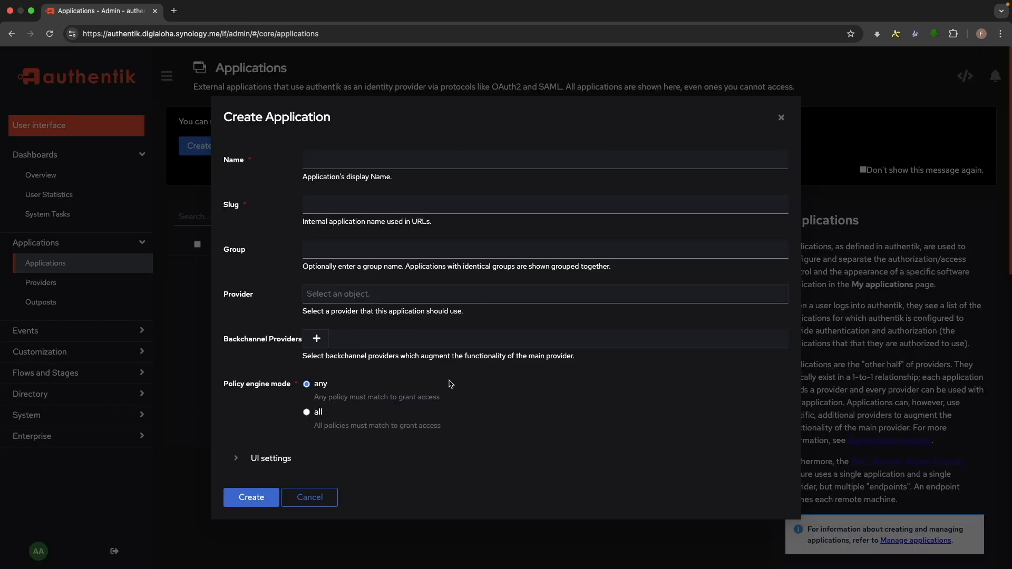
pyautogui.write('Synology DSM')
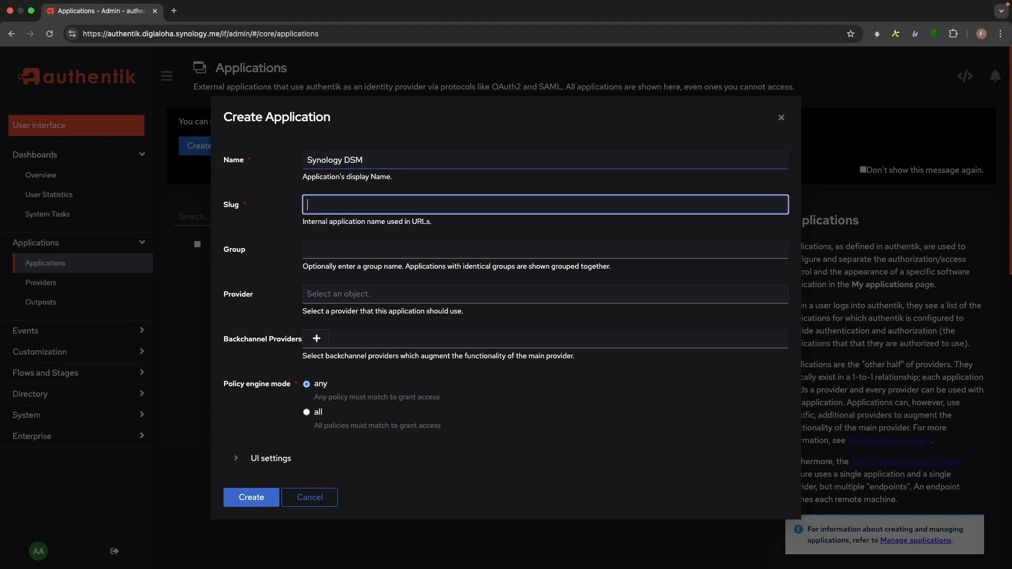
pyautogui.write('synology')
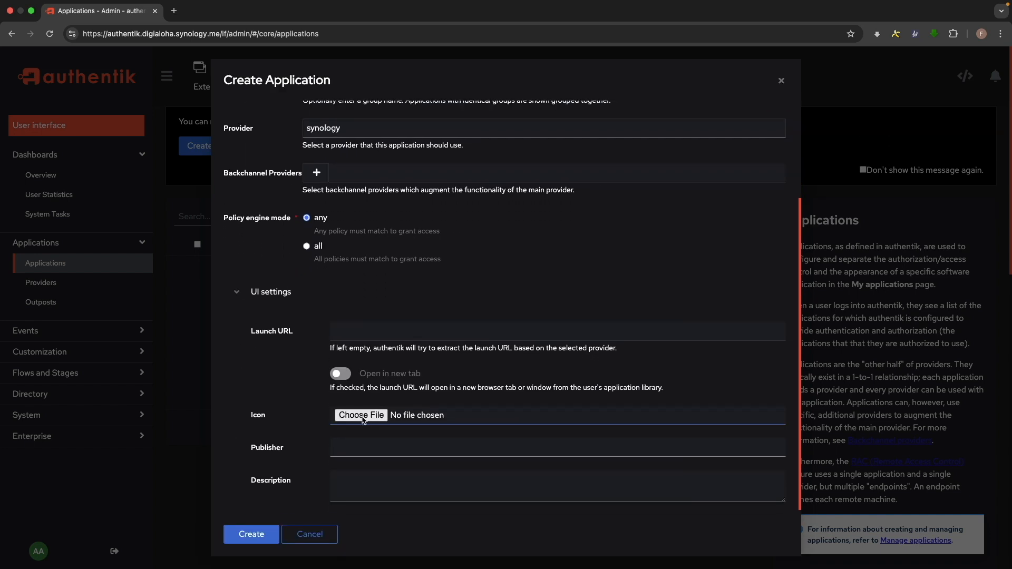
# Add the DSM icon, publisher Synology Inc. and description Synology NAS, then create it
pyautogui.click(360, 415)
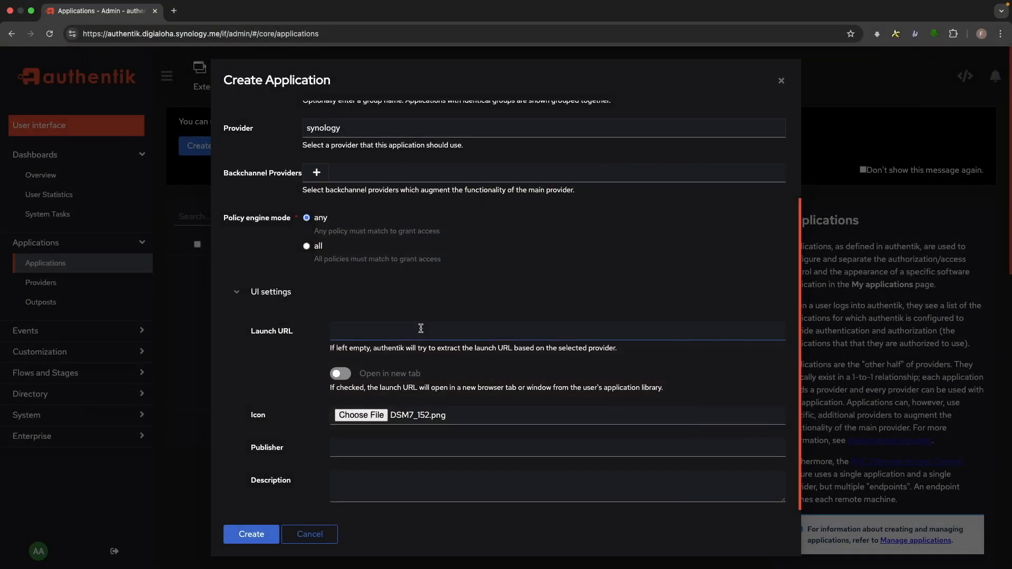
pyautogui.write('Synology Inc.')
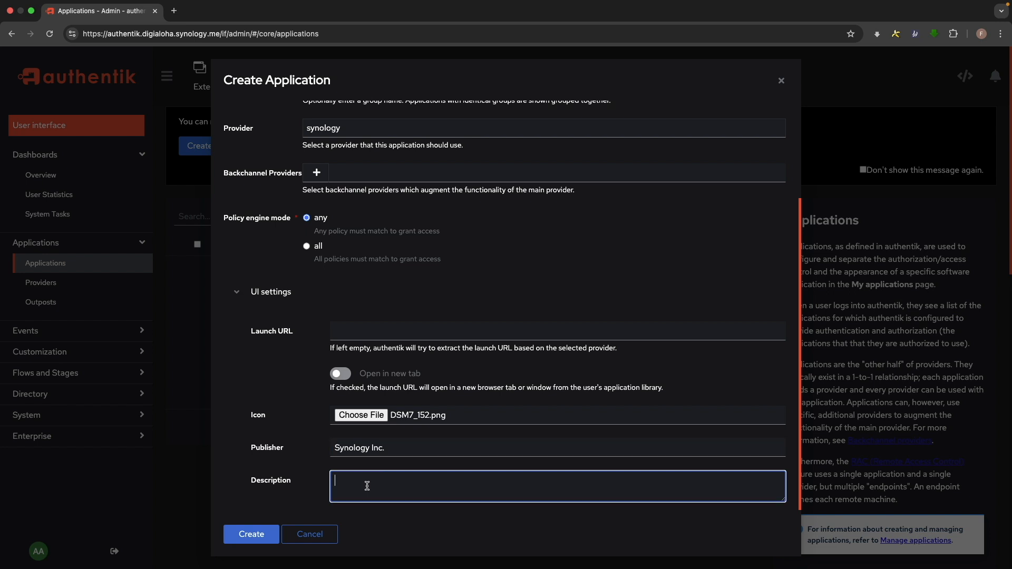
pyautogui.write('Synology NAS')
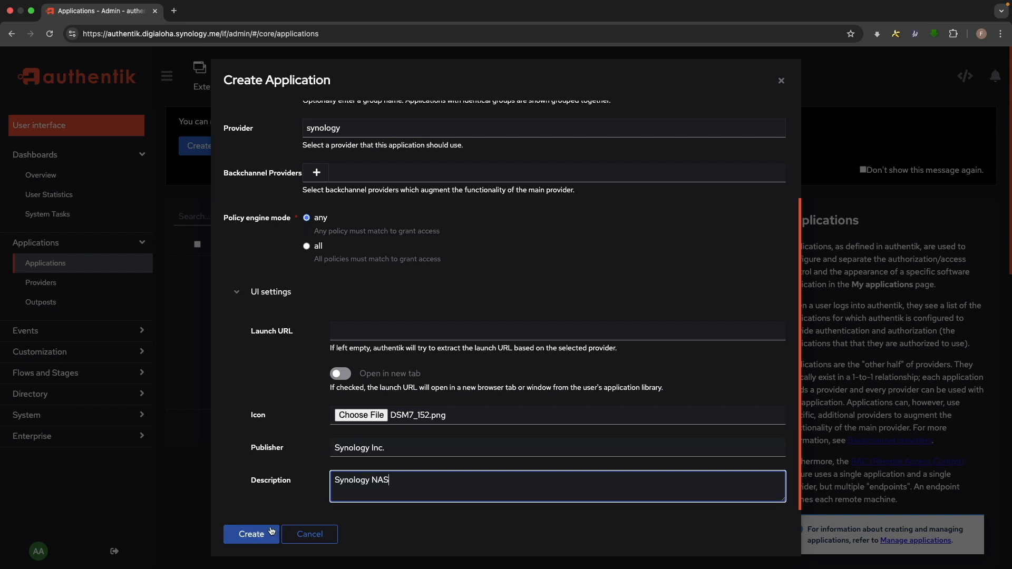
pyautogui.click(251, 533)
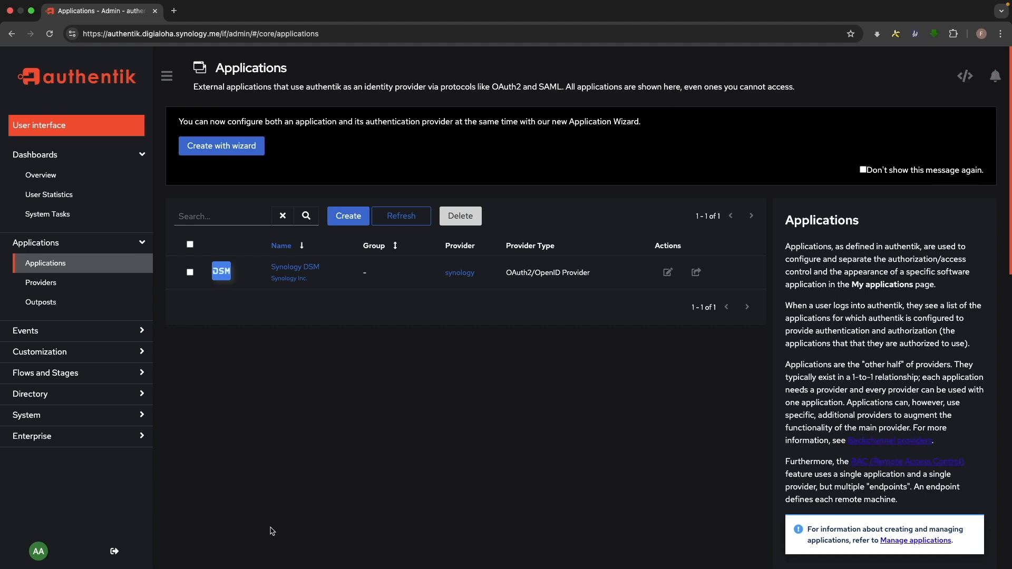
# Create a new internal user dsadmin from Directory > Users
pyautogui.click(29, 394)
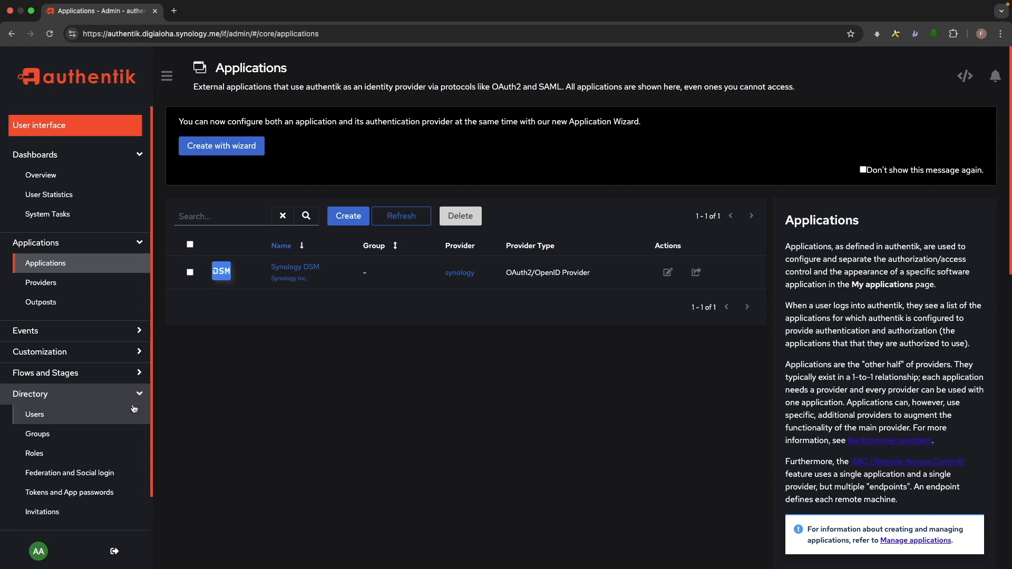
pyautogui.click(35, 414)
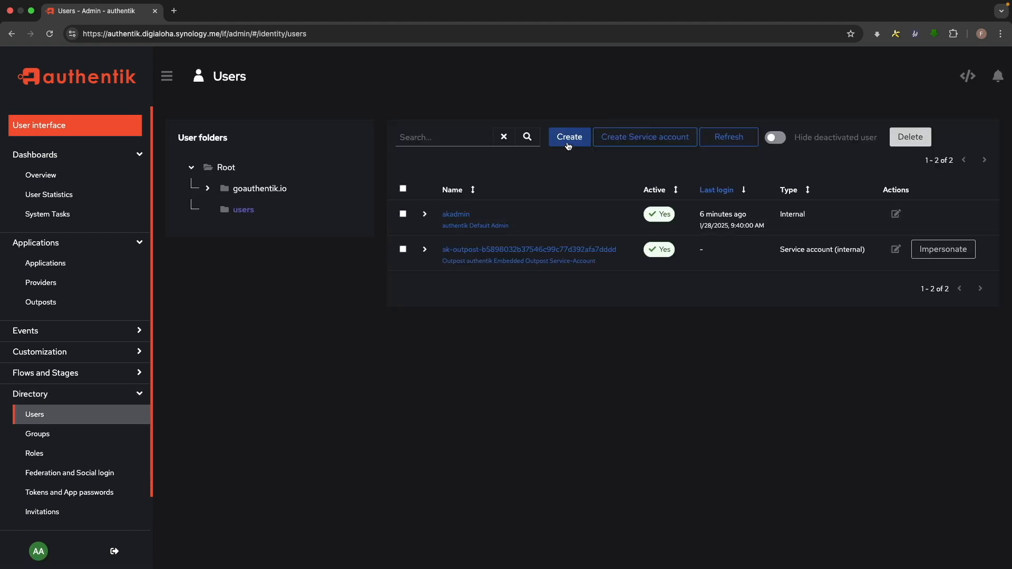
pyautogui.click(568, 137)
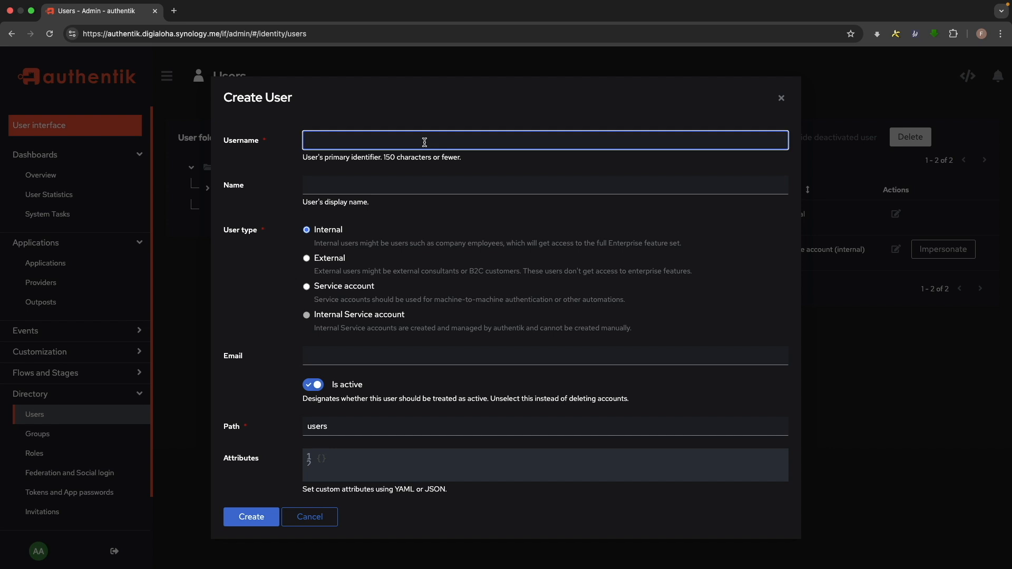
pyautogui.write('dsadmin')
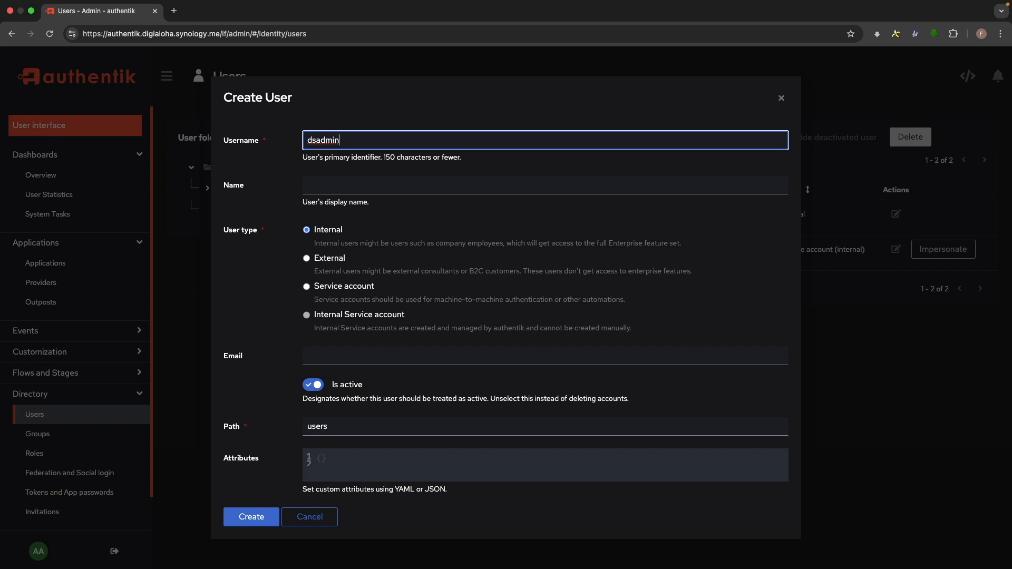
pyautogui.click(251, 517)
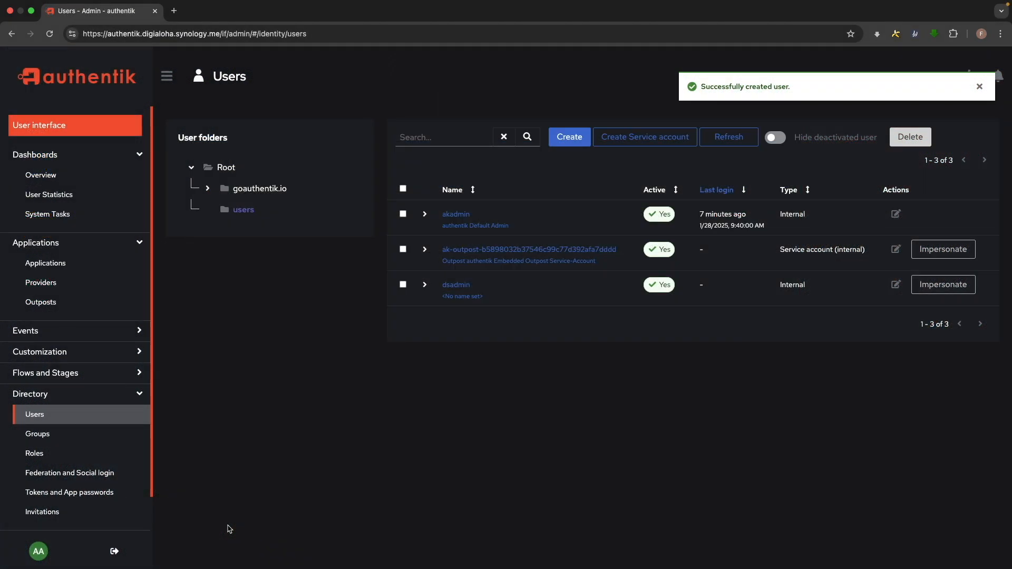
pyautogui.moveTo(524, 295)
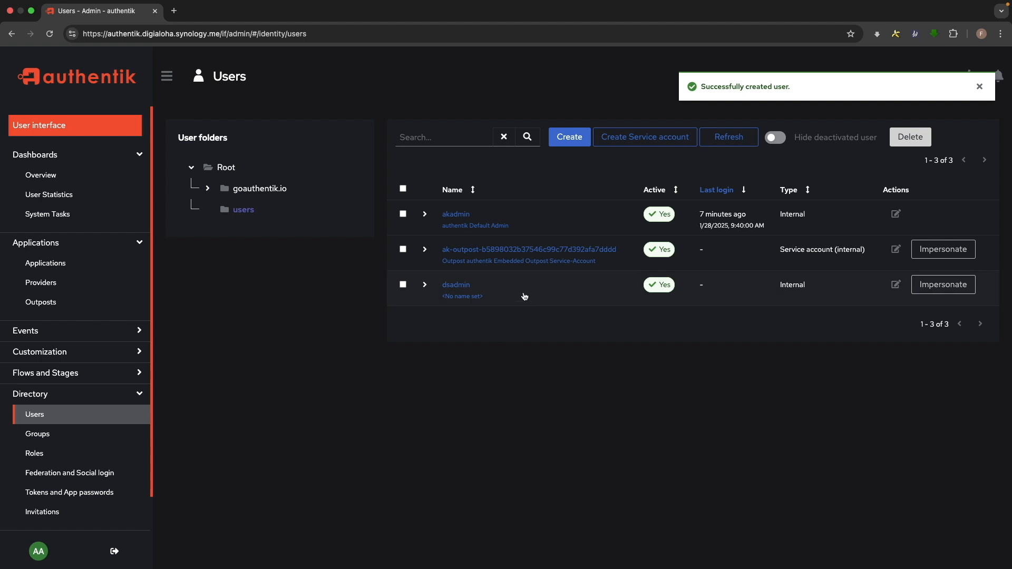
# Expand dsadmin's status details, then switch to the Synology NAS browser tab
pyautogui.click(402, 284)
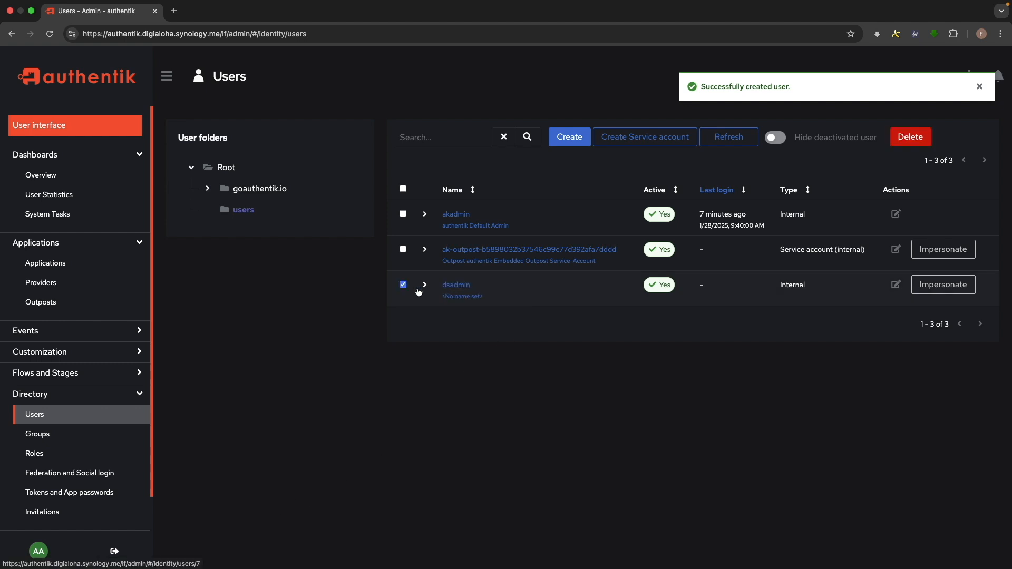
pyautogui.click(423, 285)
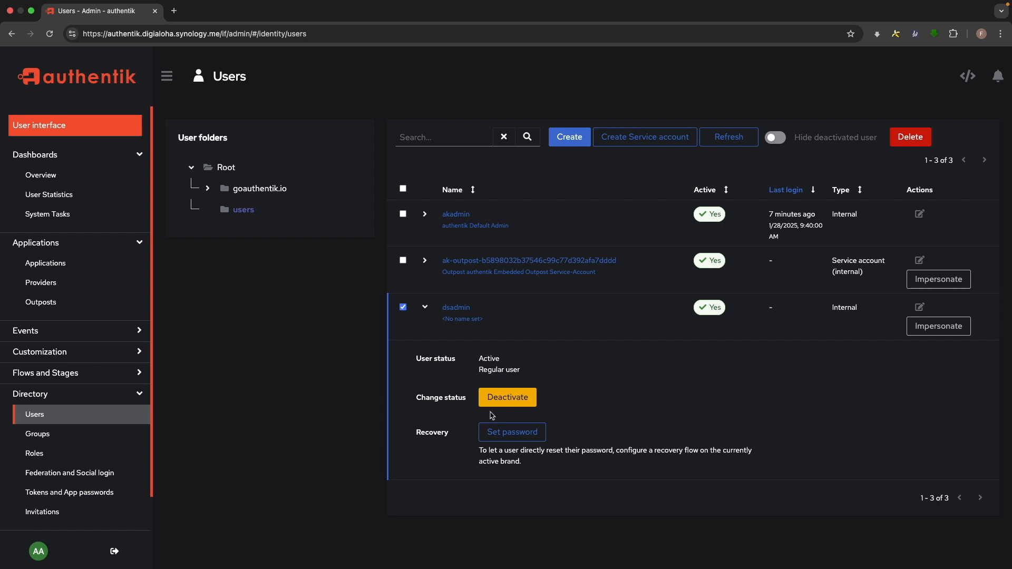
pyautogui.click(512, 433)
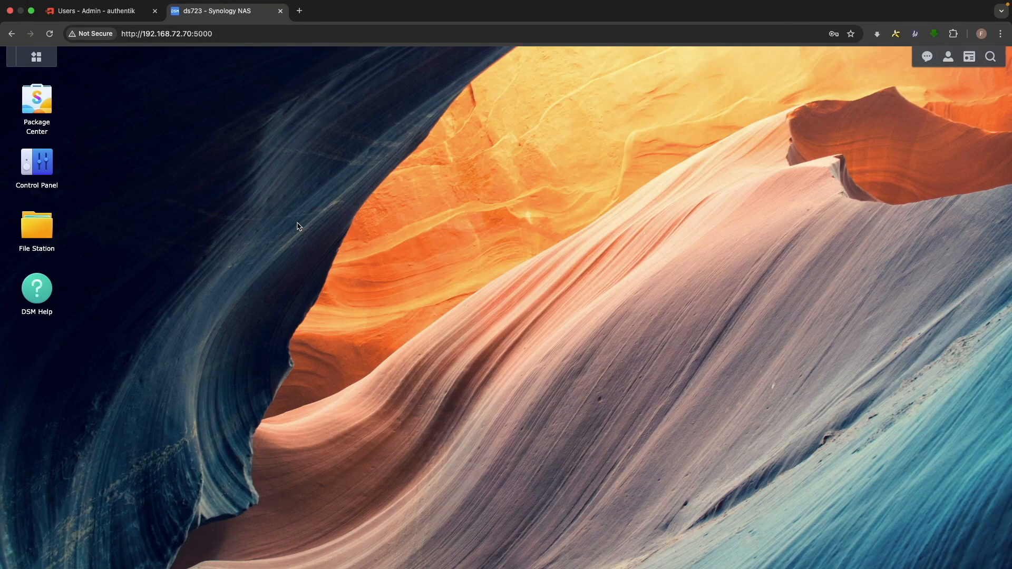
pyautogui.moveTo(99, 183)
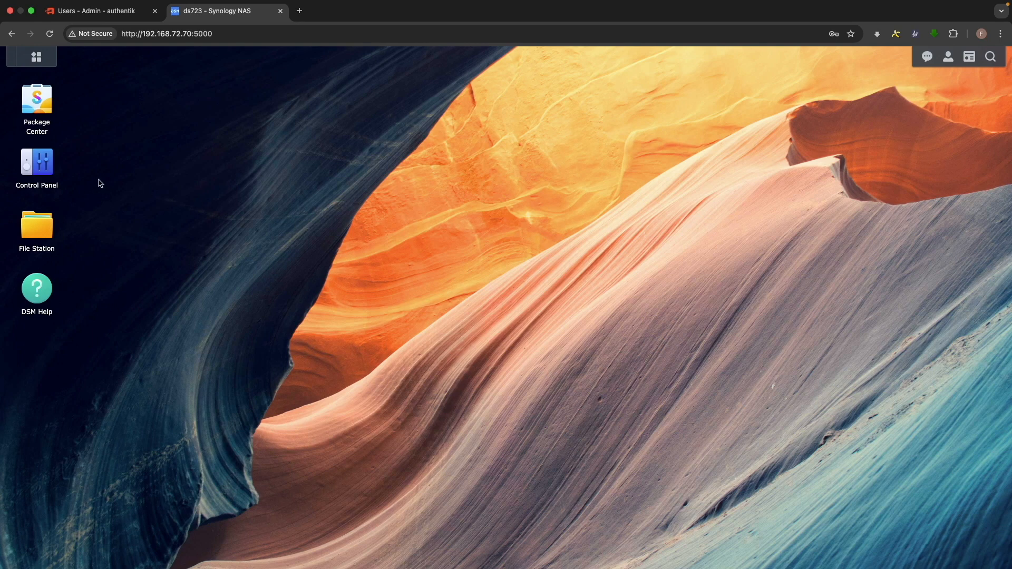
# In Control Panel > Domain/LDAP > SSO Client, enable SSO by default and OpenID Connect SSO service
pyautogui.doubleClick(37, 163)
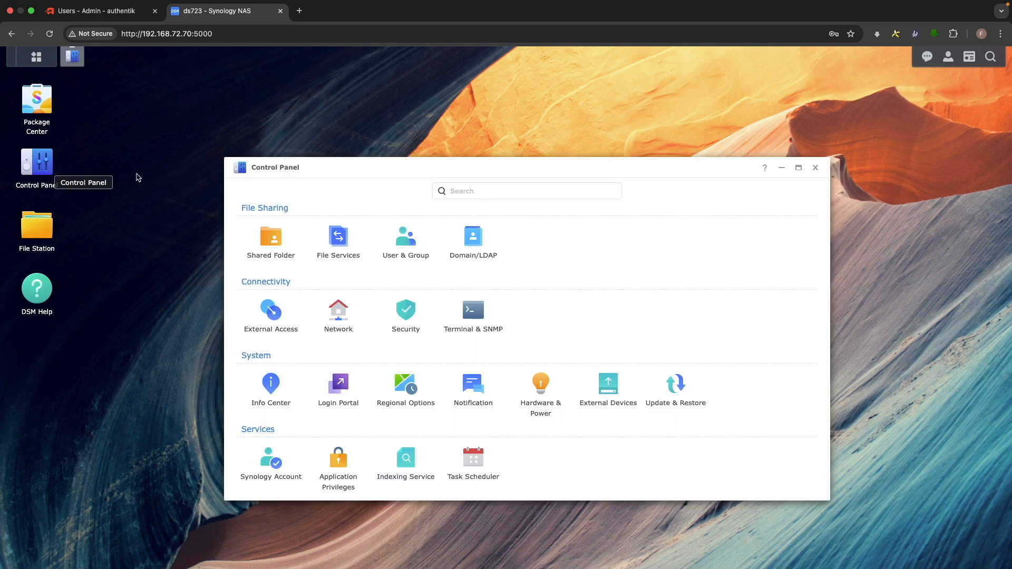
pyautogui.click(472, 236)
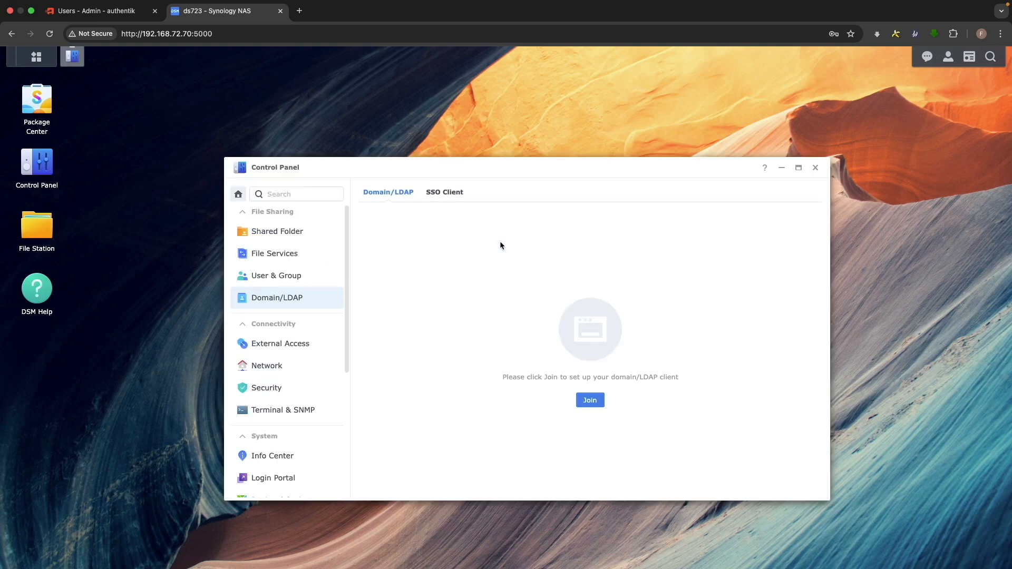
pyautogui.click(444, 192)
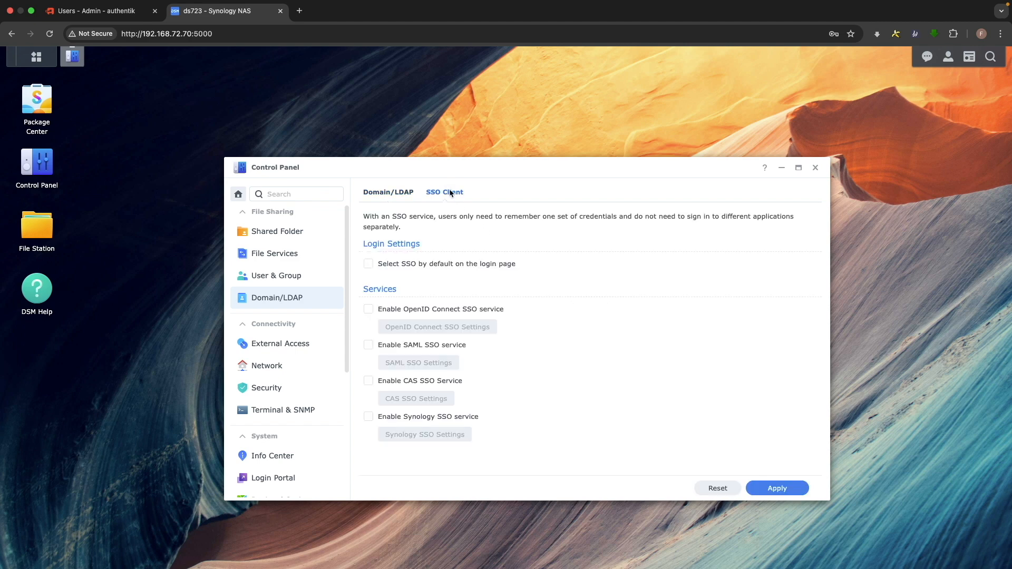
pyautogui.click(368, 263)
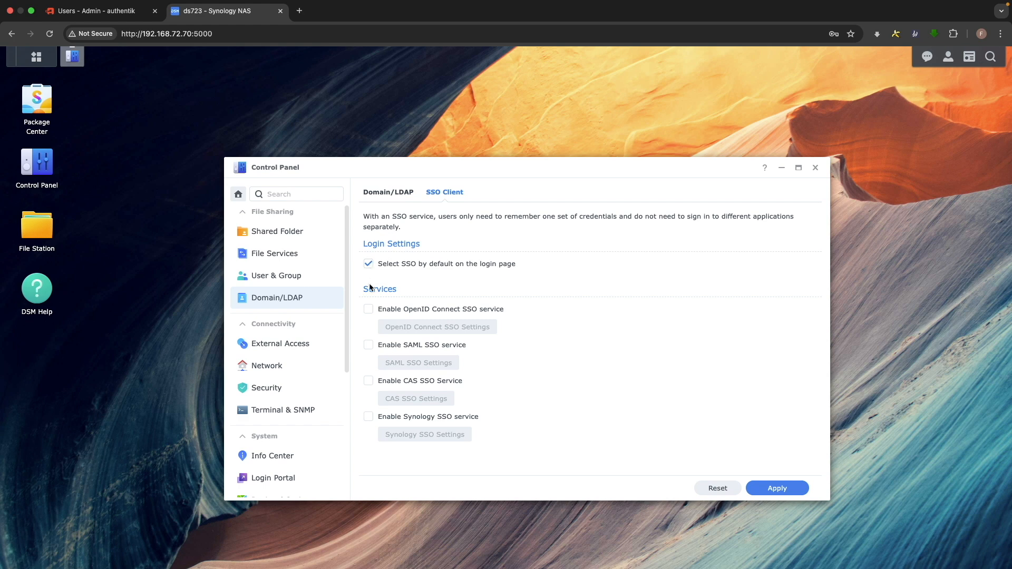
pyautogui.click(369, 308)
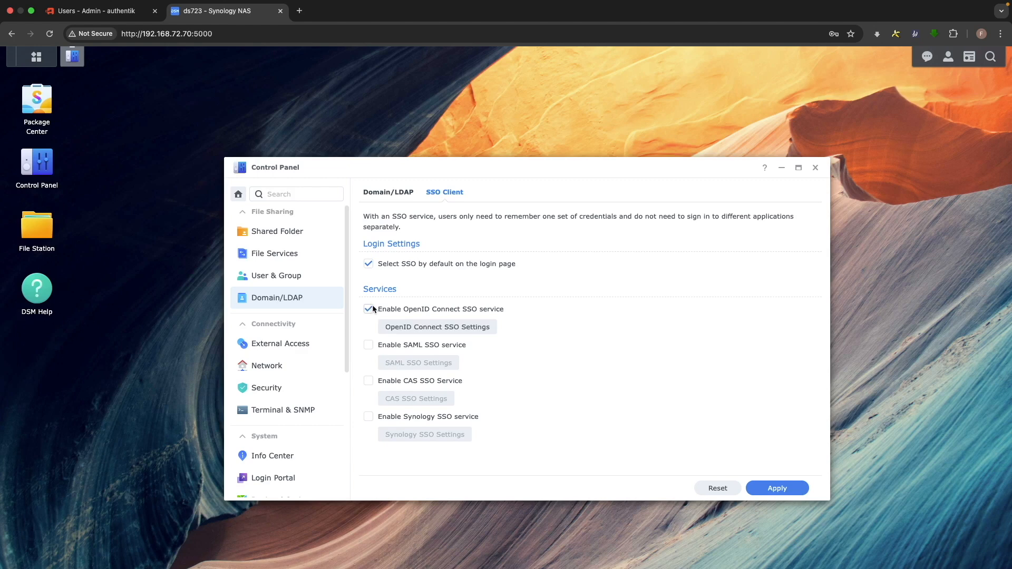
pyautogui.moveTo(400, 321)
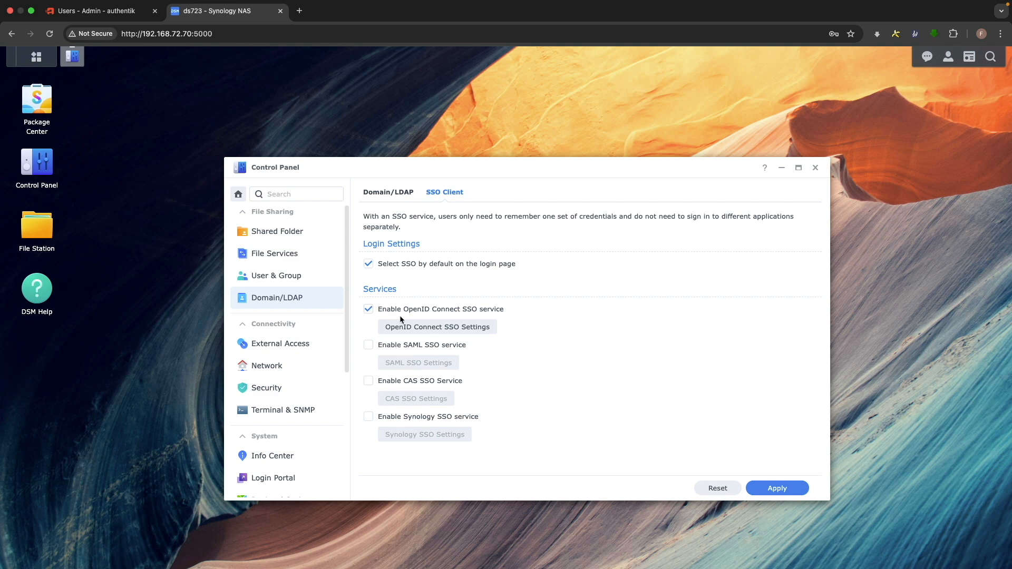
# Begin a DSM OpenID Connect SSO profile: OIDC, Domain/LDAP/local accounts, named 'authentik'
pyautogui.click(436, 326)
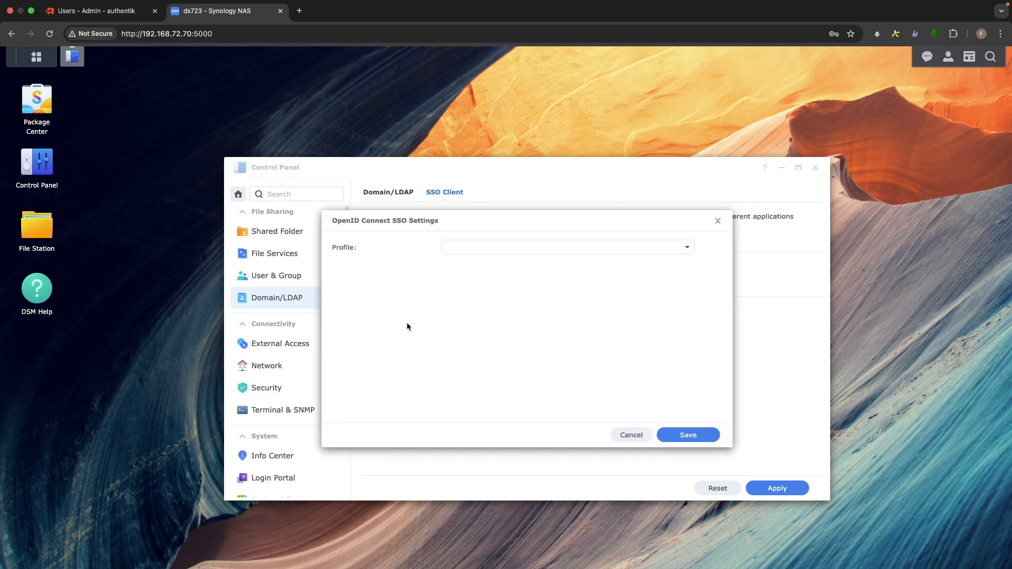
pyautogui.moveTo(458, 257)
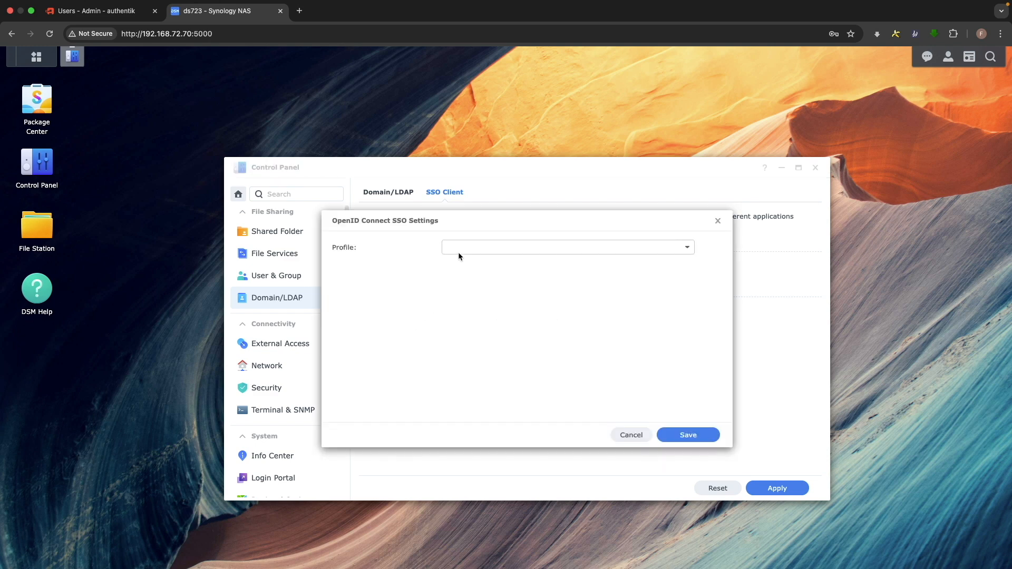
pyautogui.click(568, 247)
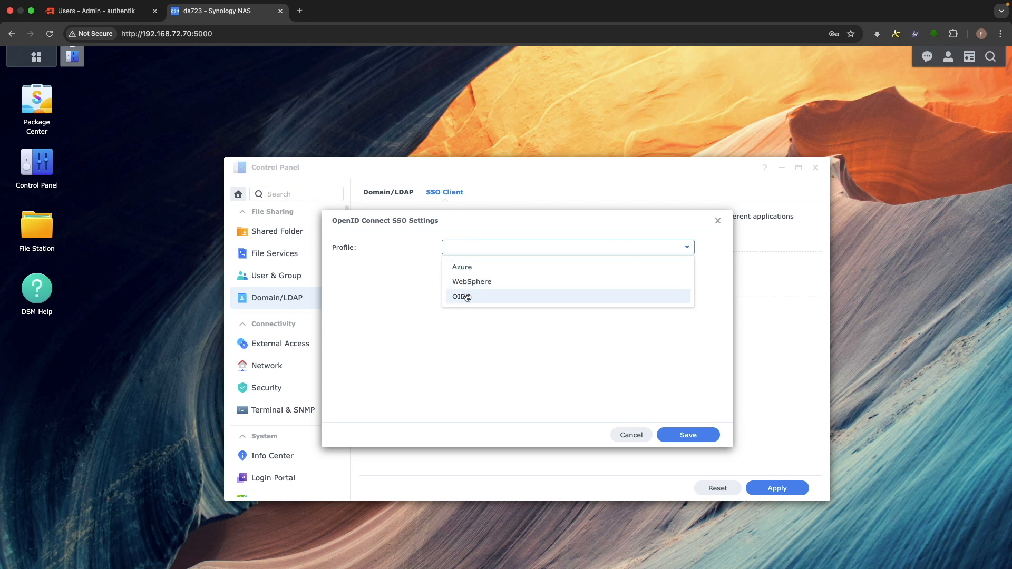
pyautogui.click(459, 296)
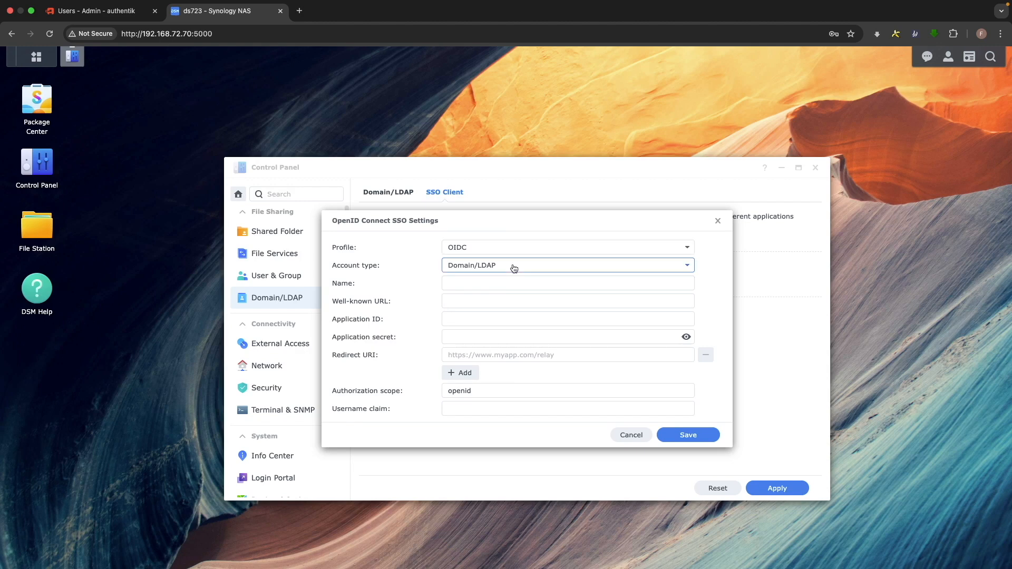
pyautogui.click(567, 265)
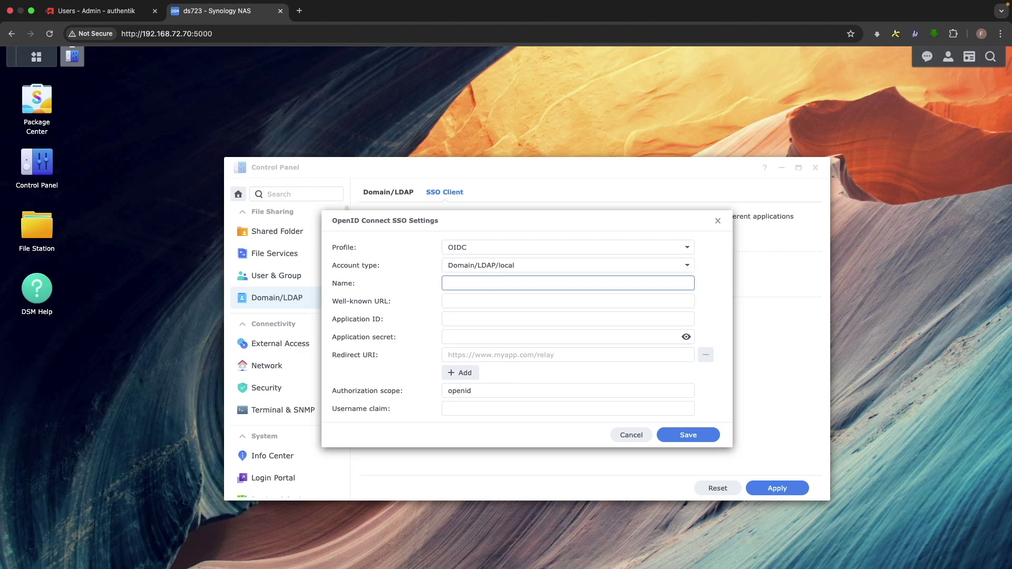
pyautogui.write('authentik')
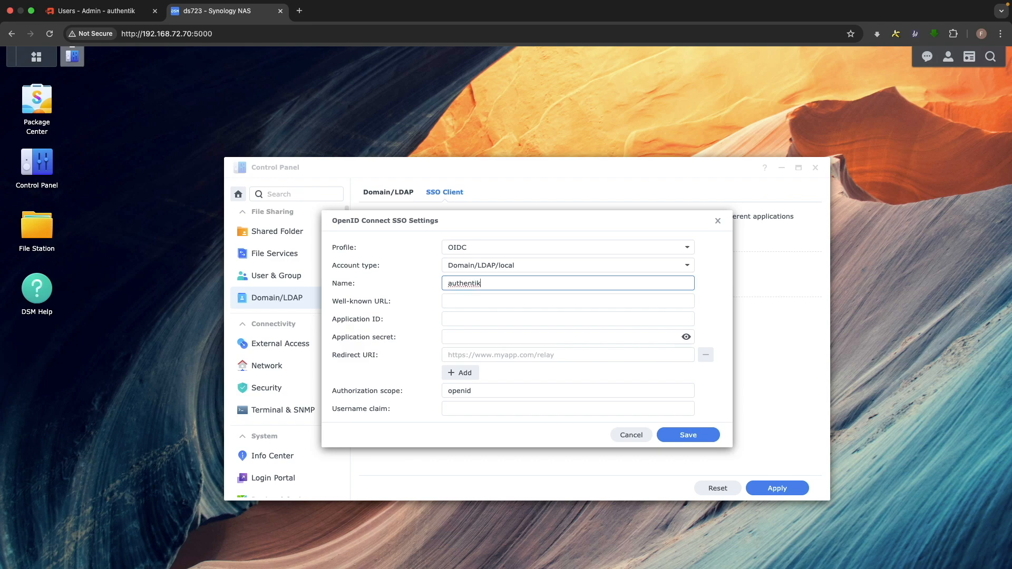
pyautogui.click(93, 11)
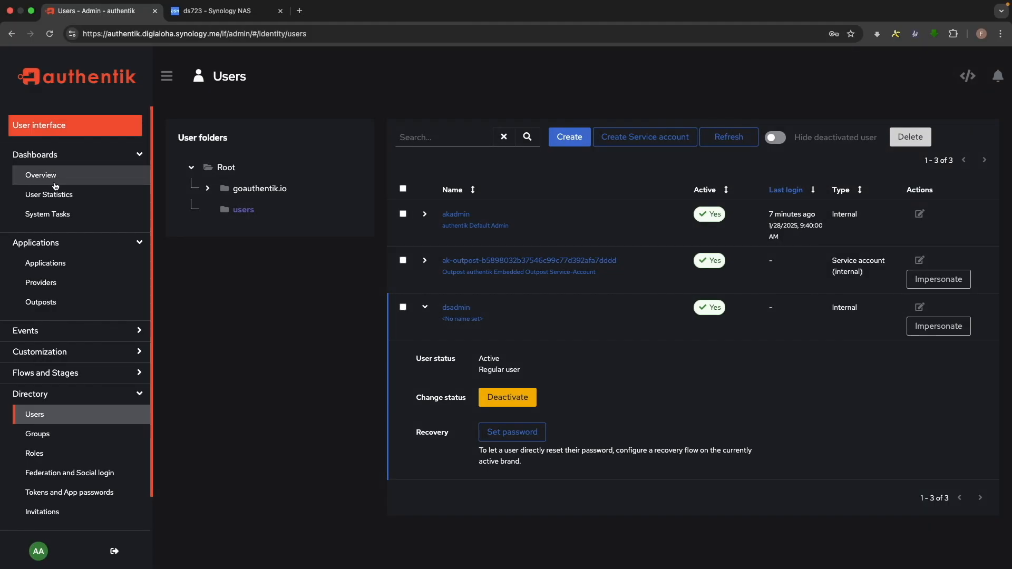
# From the synology provider in authentik, carry the OpenID configuration URL into DSM's Well-known URL
pyautogui.click(40, 282)
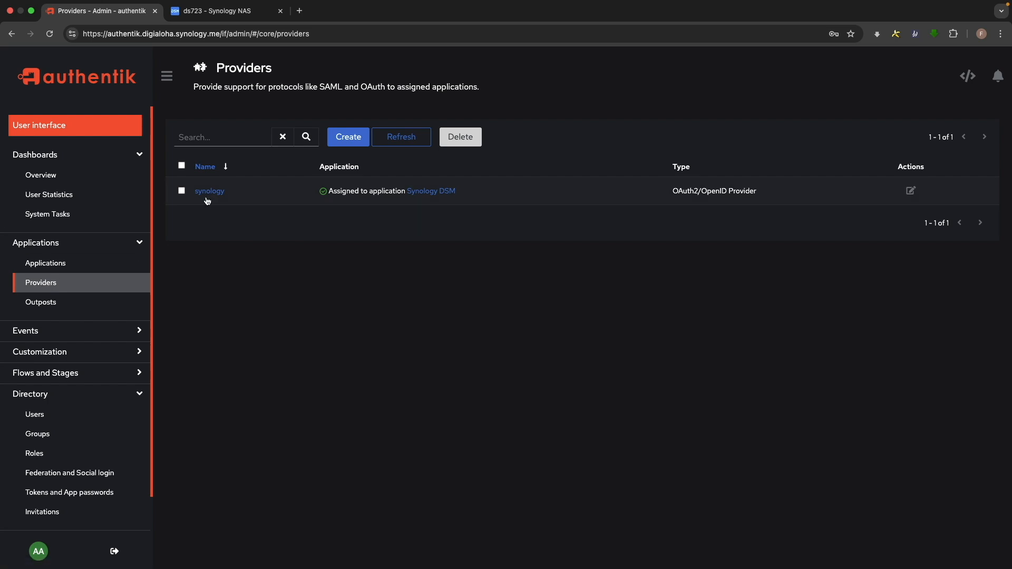
pyautogui.click(209, 191)
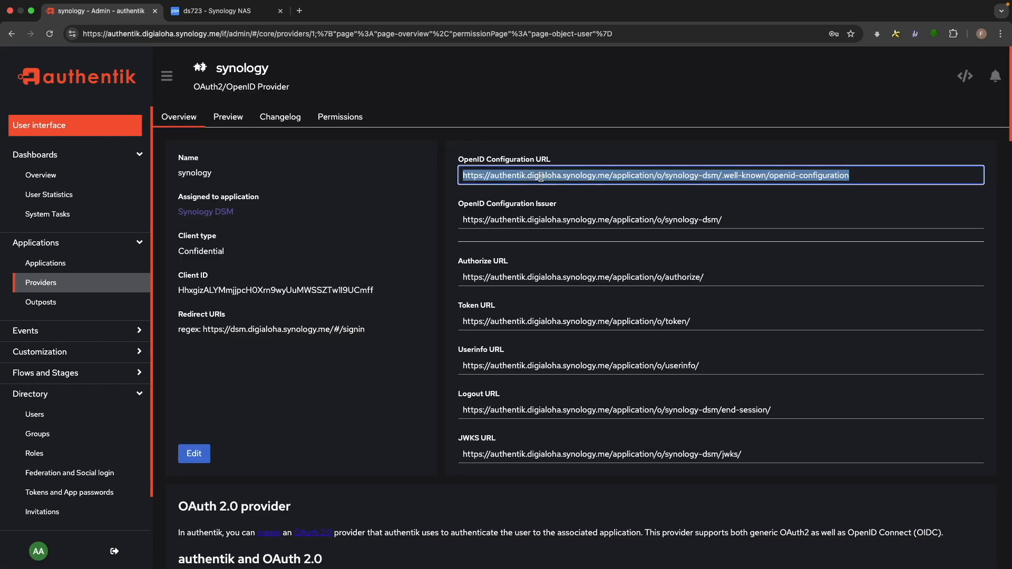
pyautogui.click(218, 10)
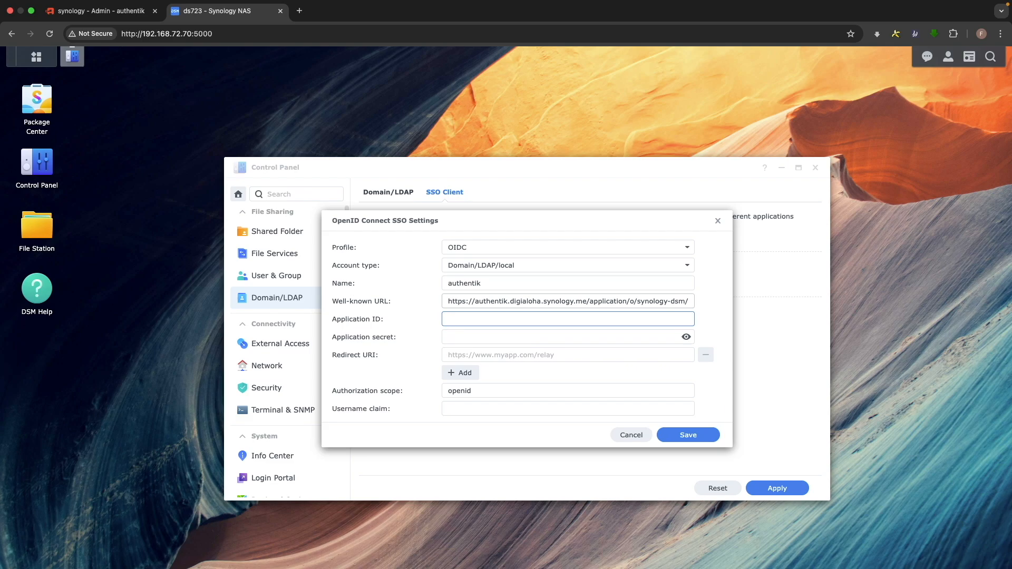
# Copy the synology provider's Client ID into DSM's Application ID field
pyautogui.click(95, 11)
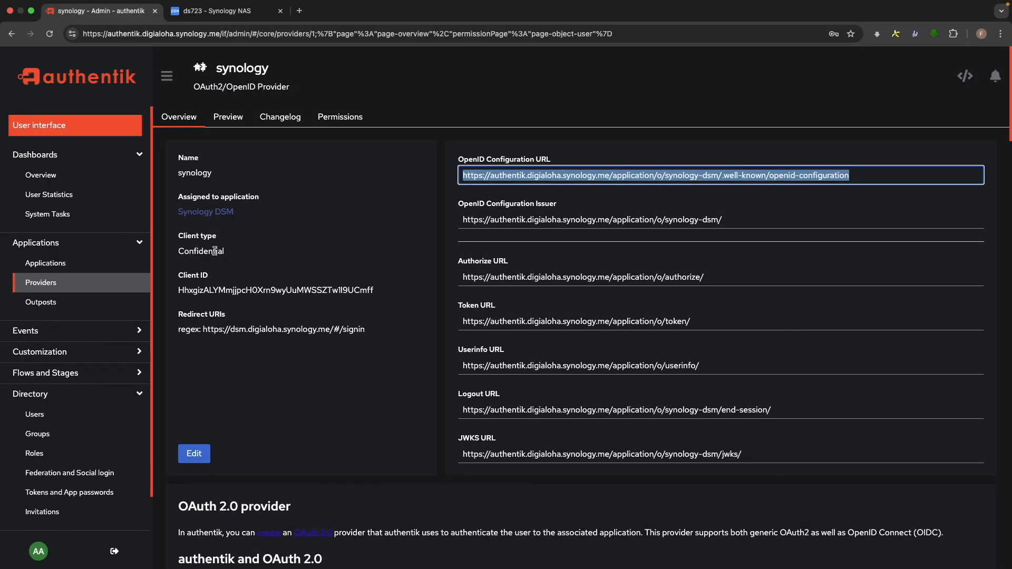
pyautogui.doubleClick(275, 290)
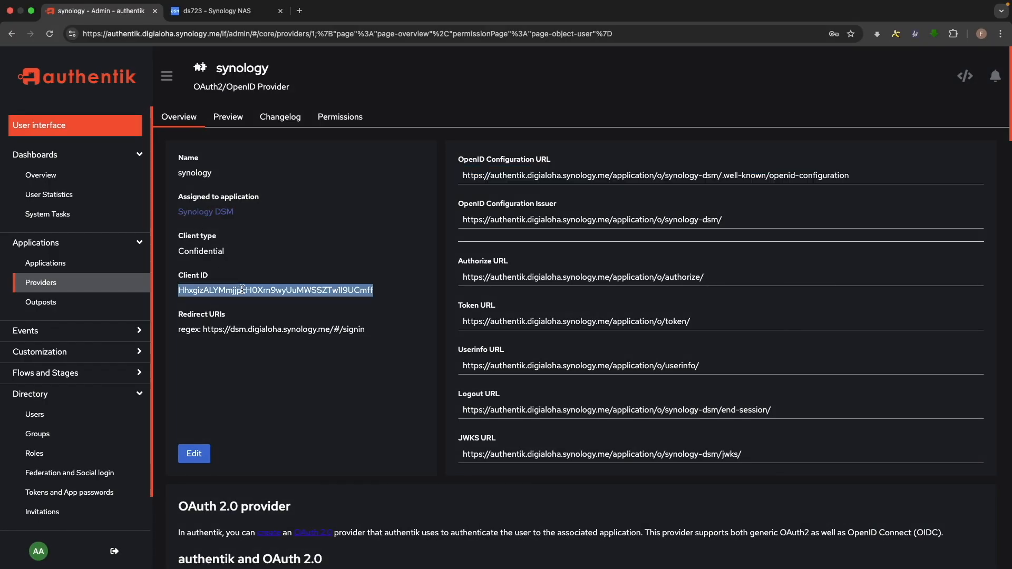
pyautogui.click(223, 10)
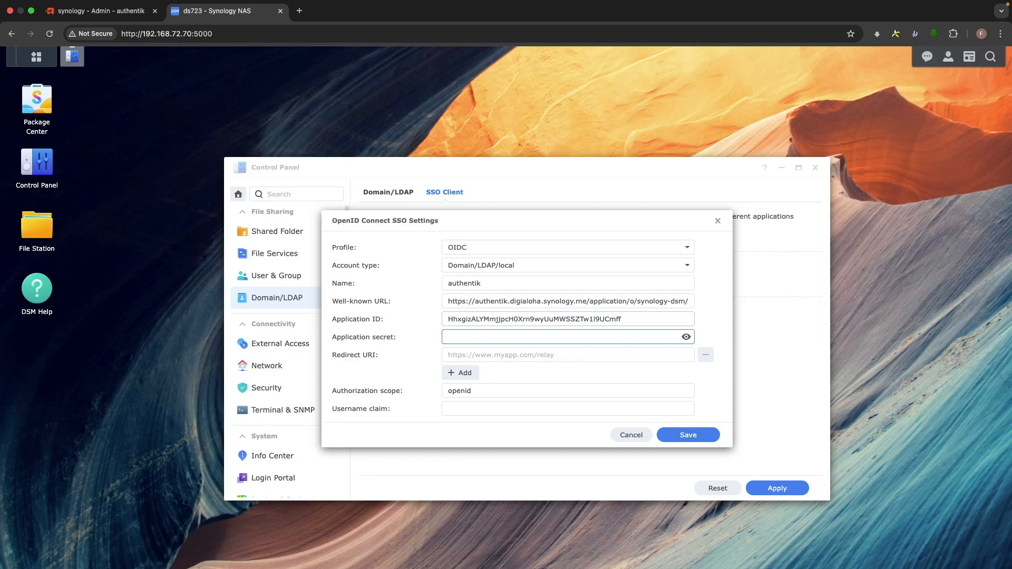
pyautogui.click(95, 10)
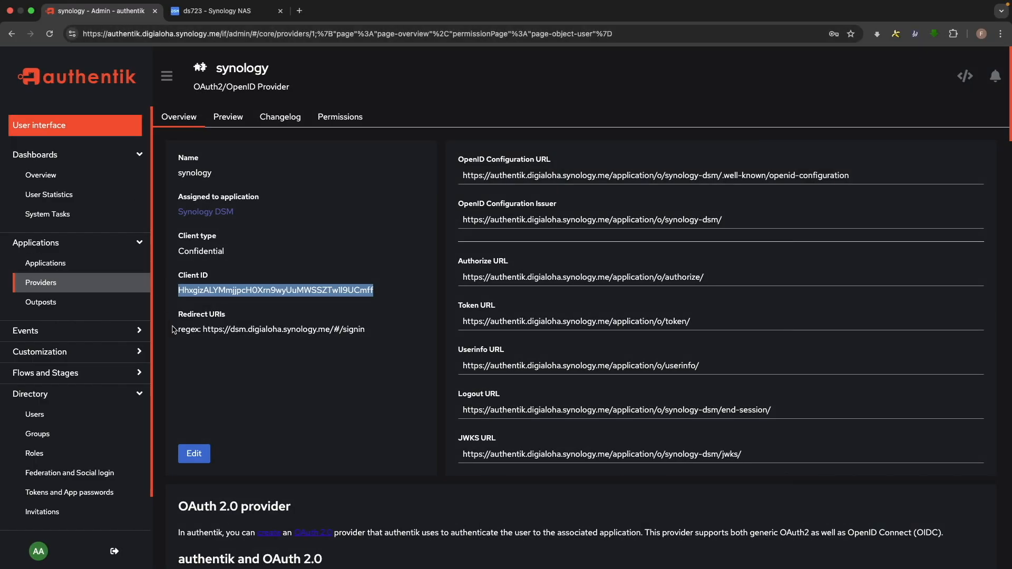
pyautogui.click(194, 453)
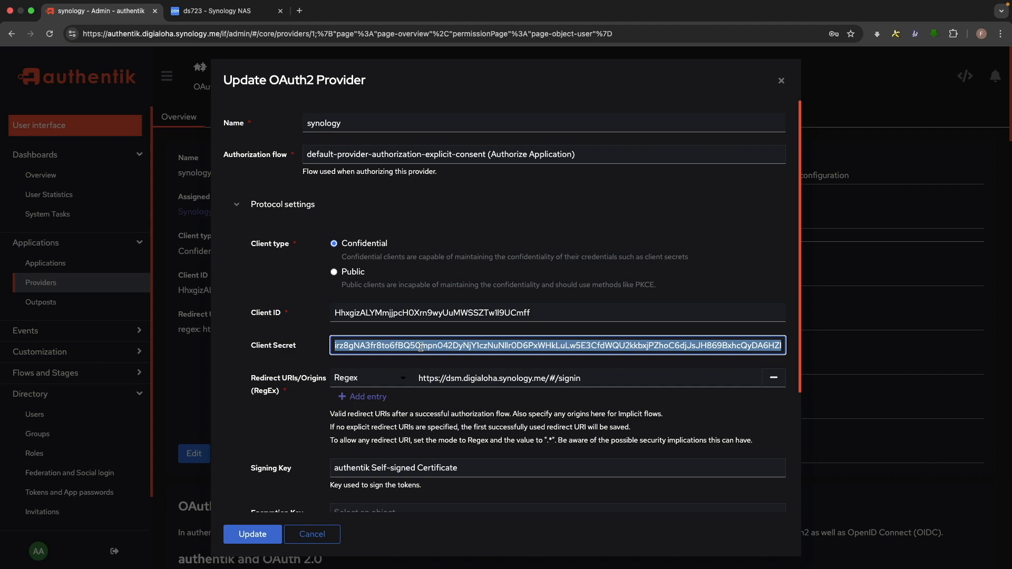
pyautogui.click(218, 11)
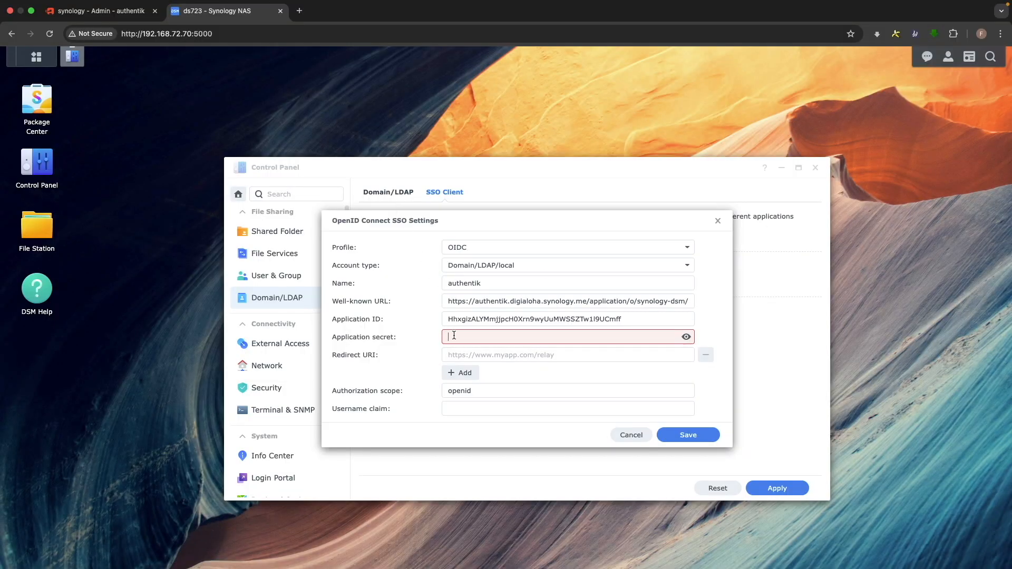
pyautogui.write('application_secret_value')
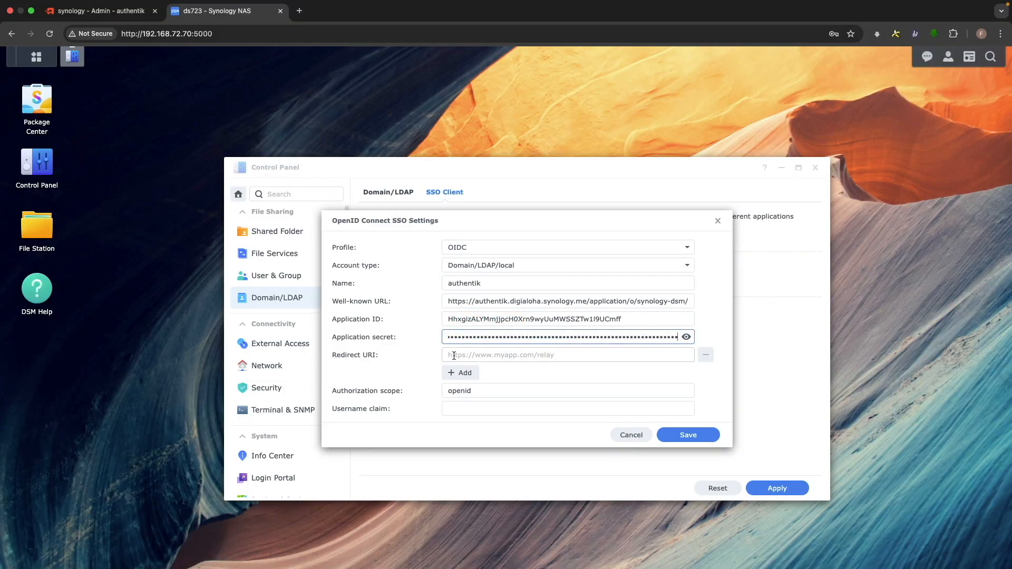
pyautogui.write('https://dsm.digialoha.synology.me/#/signin')
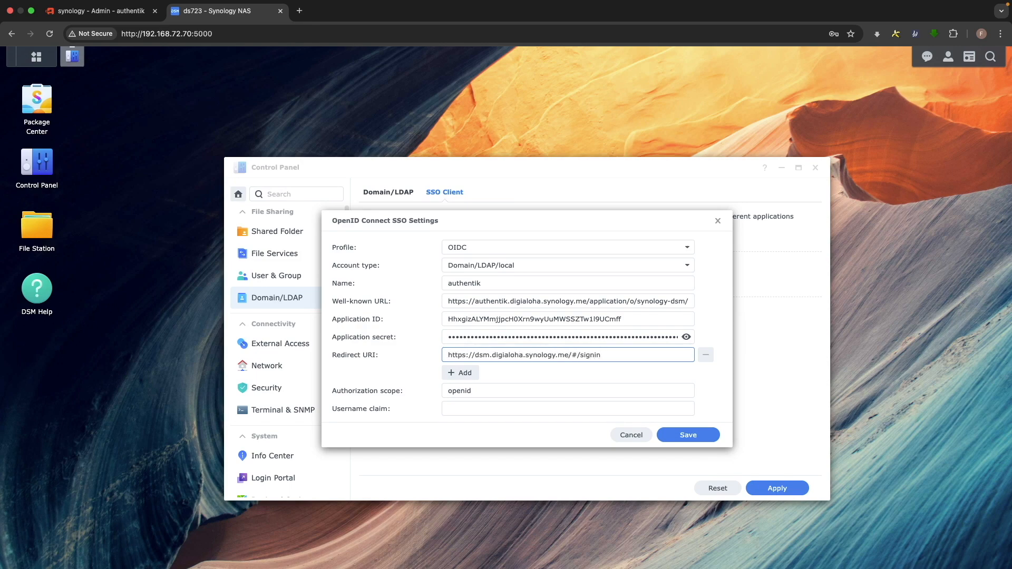
pyautogui.click(97, 10)
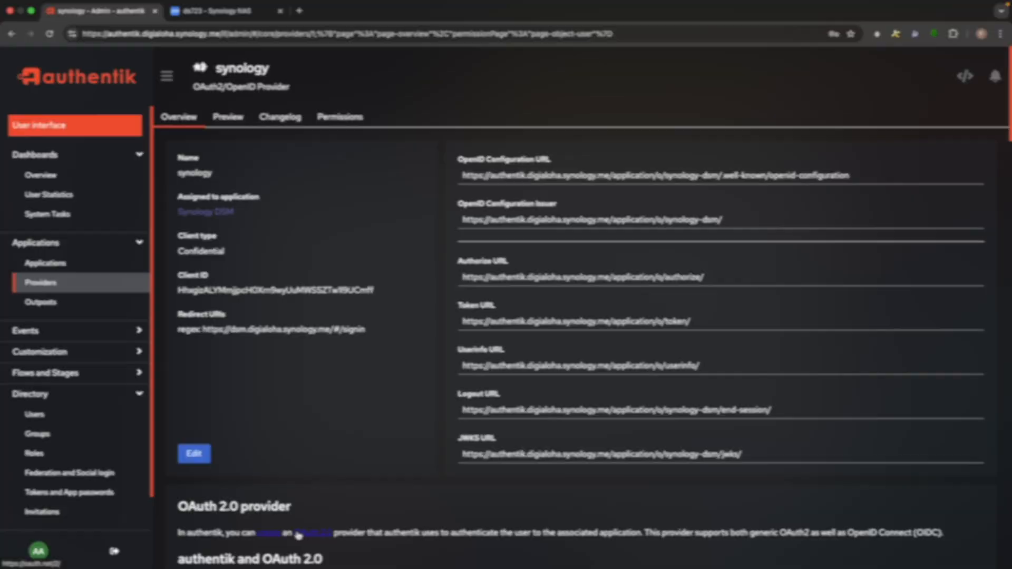
# Set scope 'email openid profile' and claim preferred_username, then save the SSO profile
pyautogui.click(218, 10)
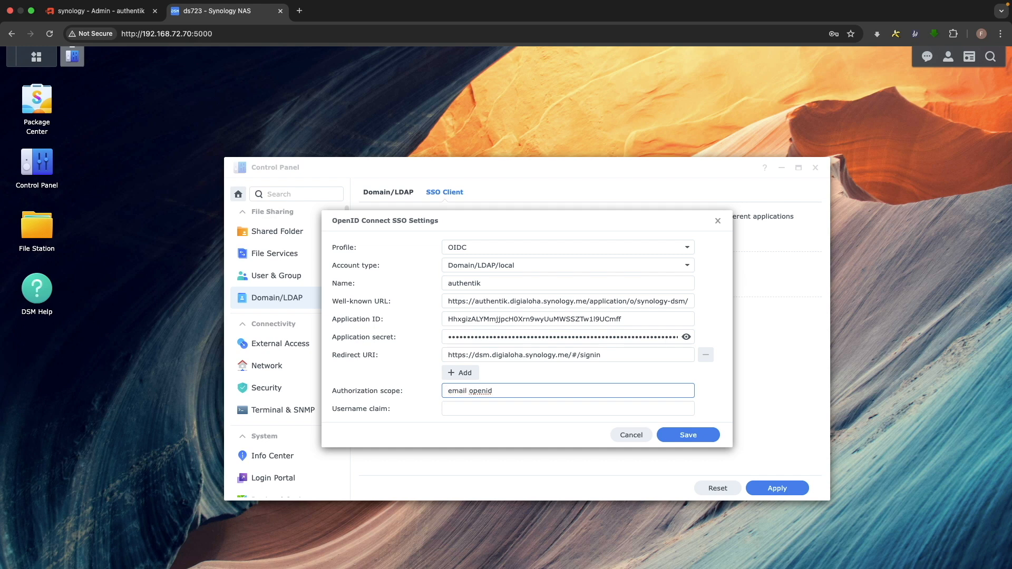
pyautogui.write('profile')
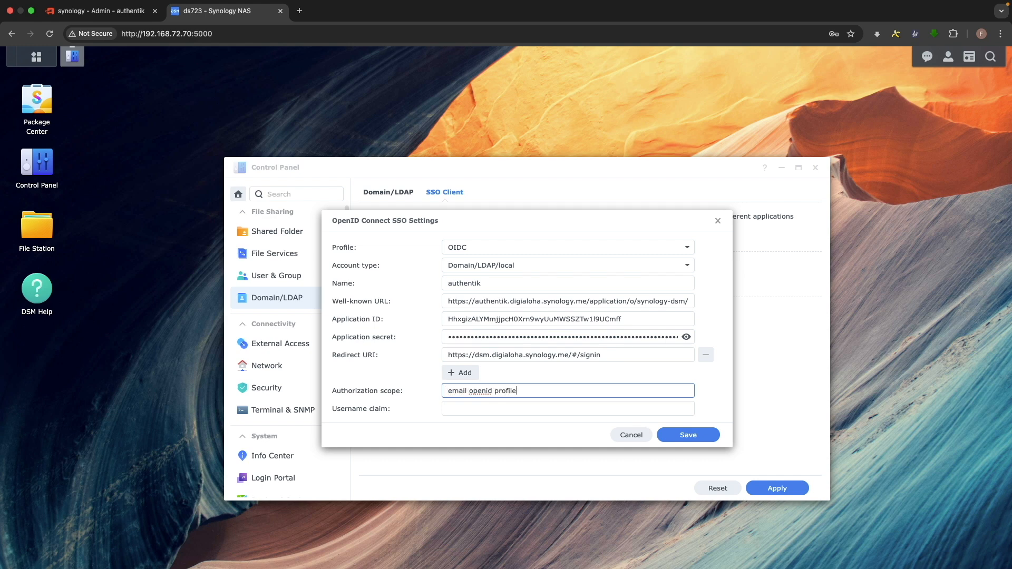
pyautogui.write('preferred_u')
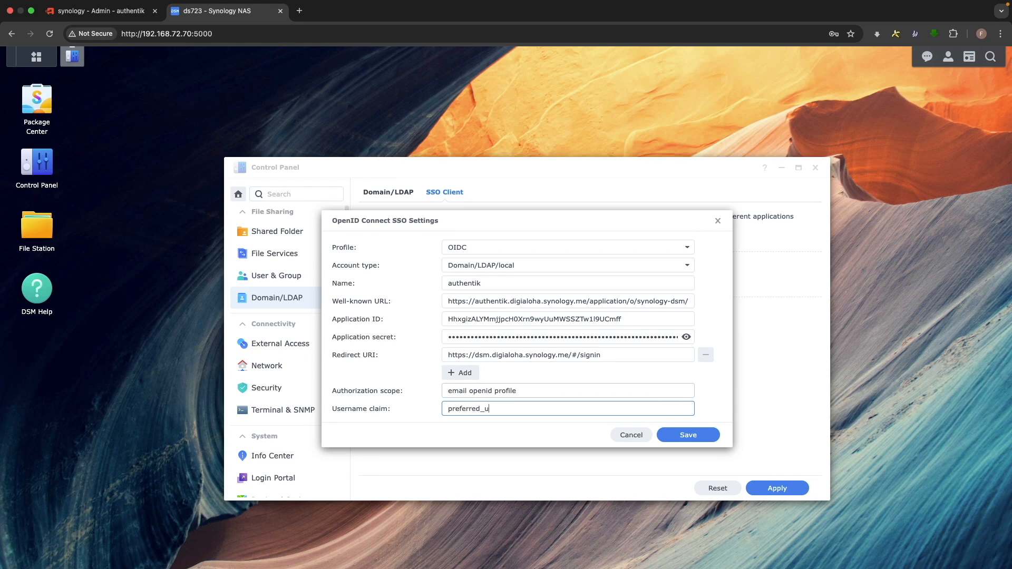
pyautogui.write('sername')
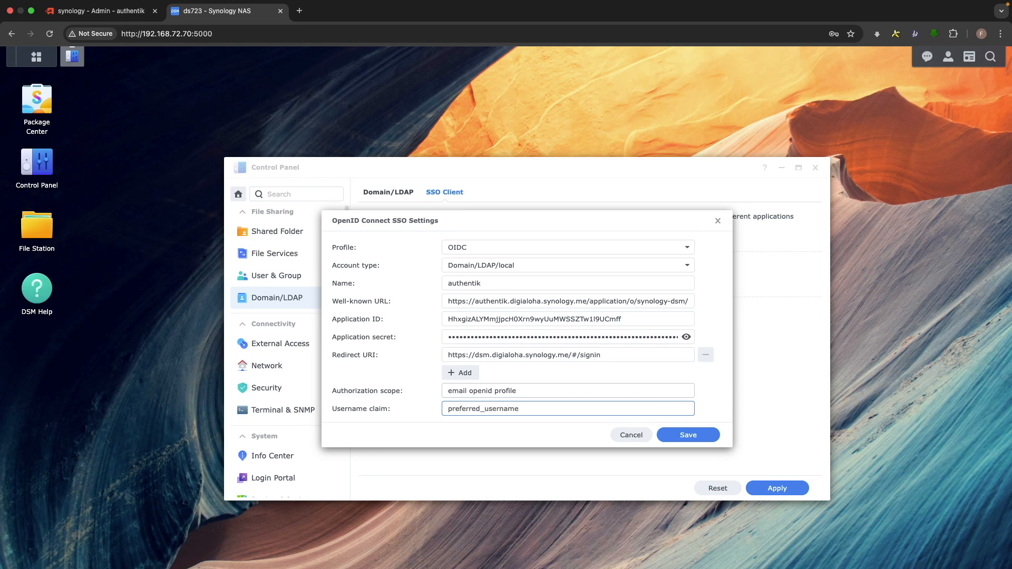
pyautogui.click(688, 435)
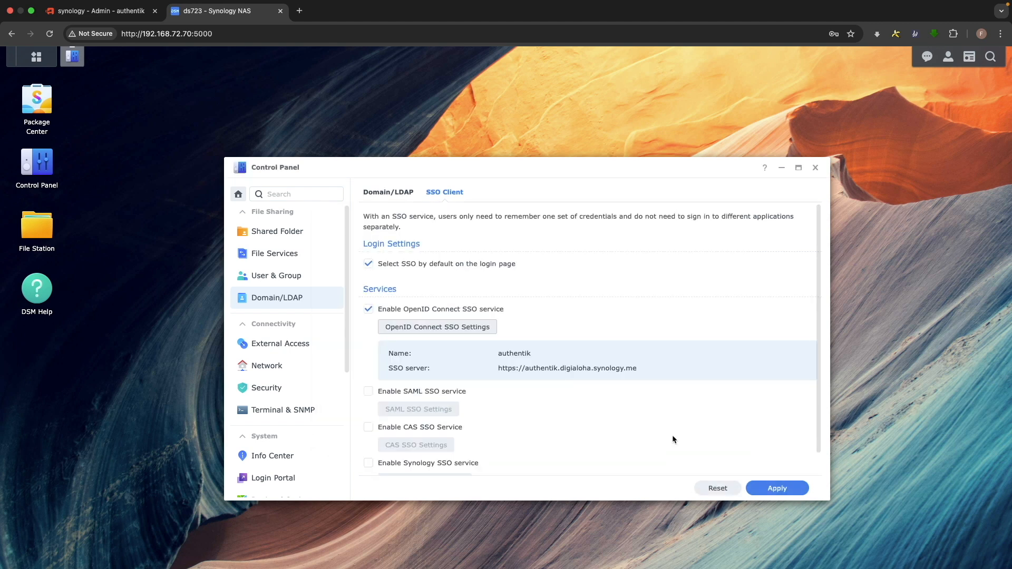
# Apply the SSO client changes and go to Control Panel's Login Portal settings
pyautogui.click(777, 488)
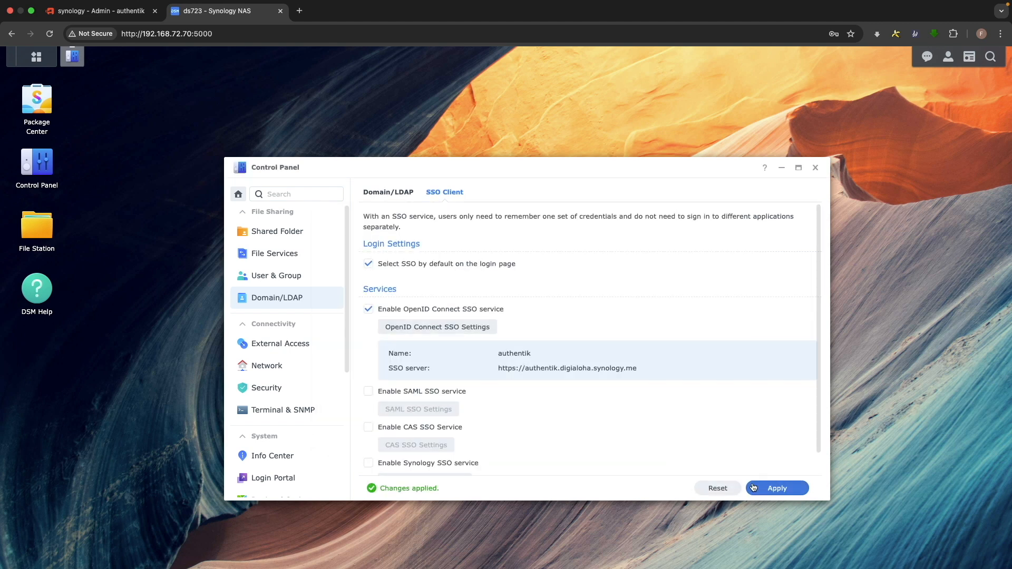
pyautogui.click(778, 488)
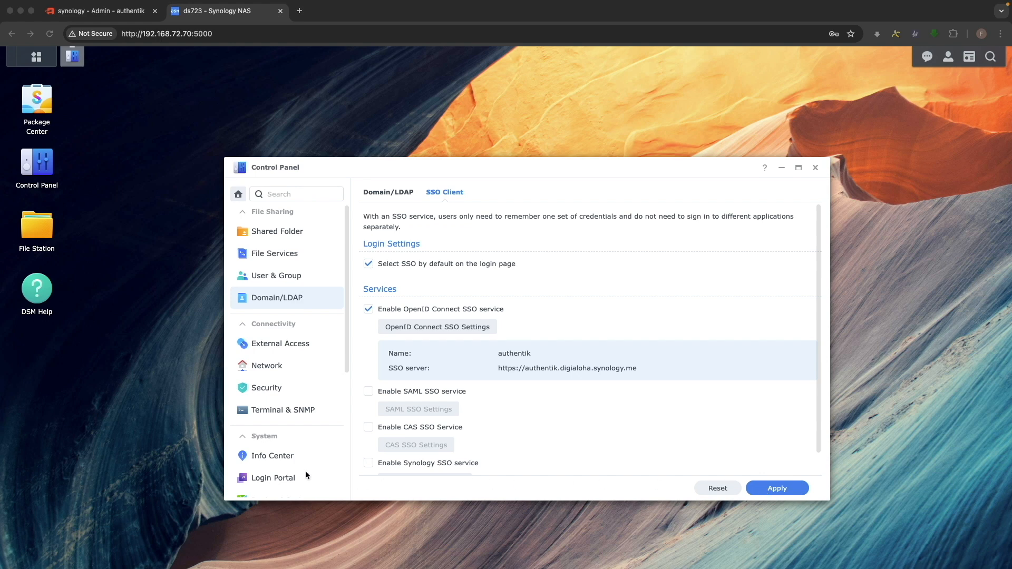
pyautogui.click(273, 479)
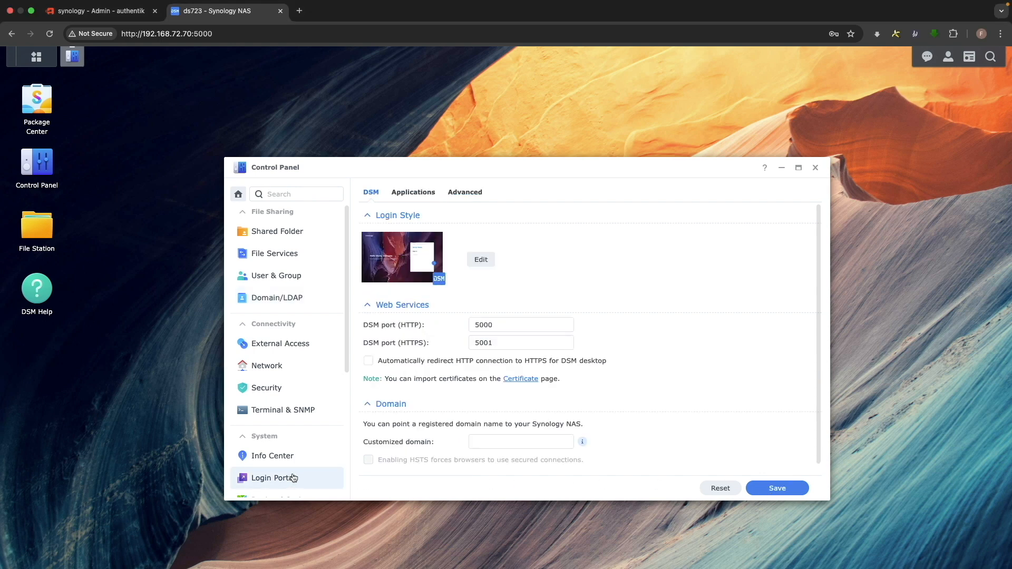
# Start reverse proxy rule 'dsm' with HTTPS source dsm.digialoha.synology.me
pyautogui.click(463, 192)
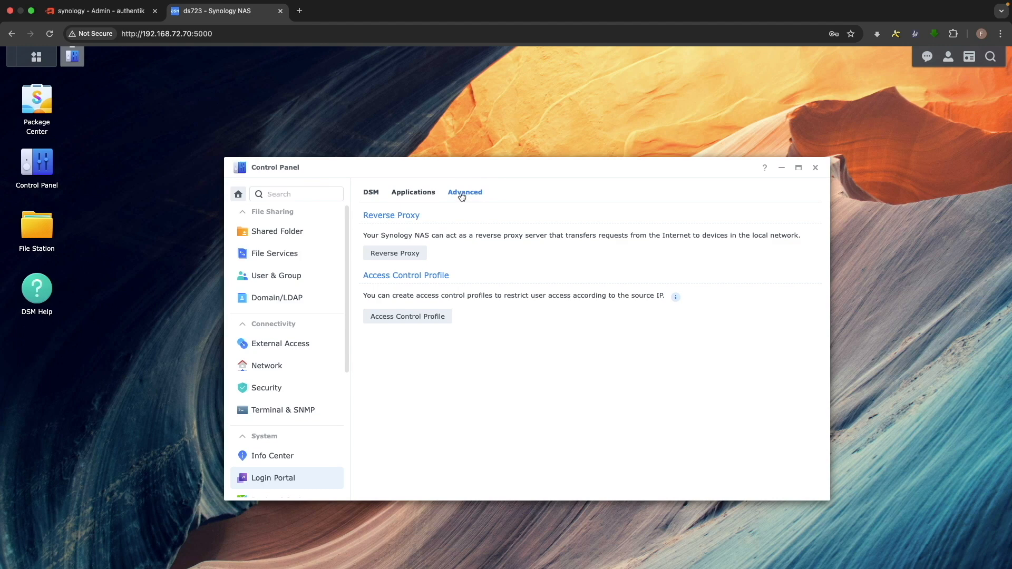
pyautogui.click(394, 253)
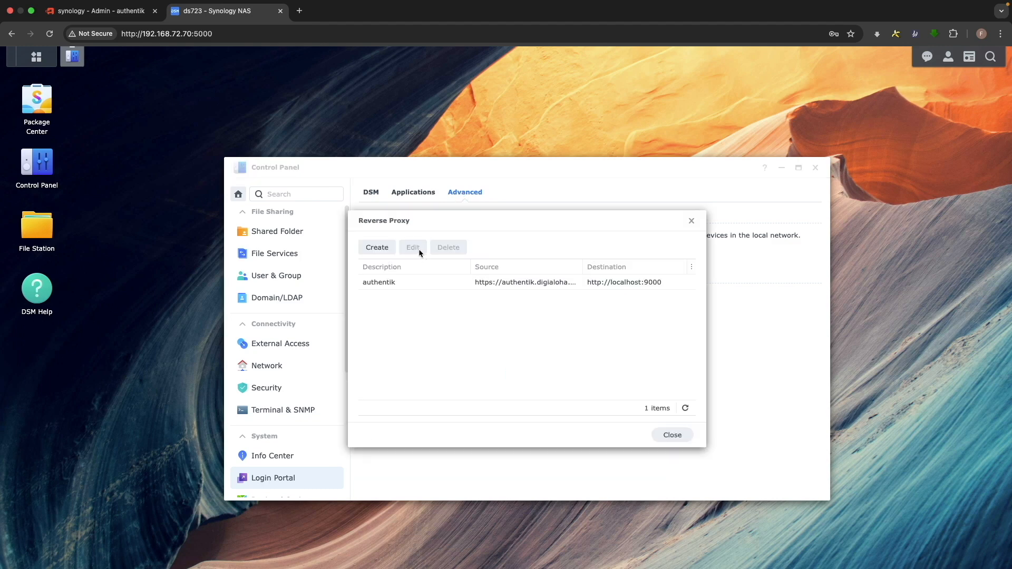
pyautogui.click(378, 246)
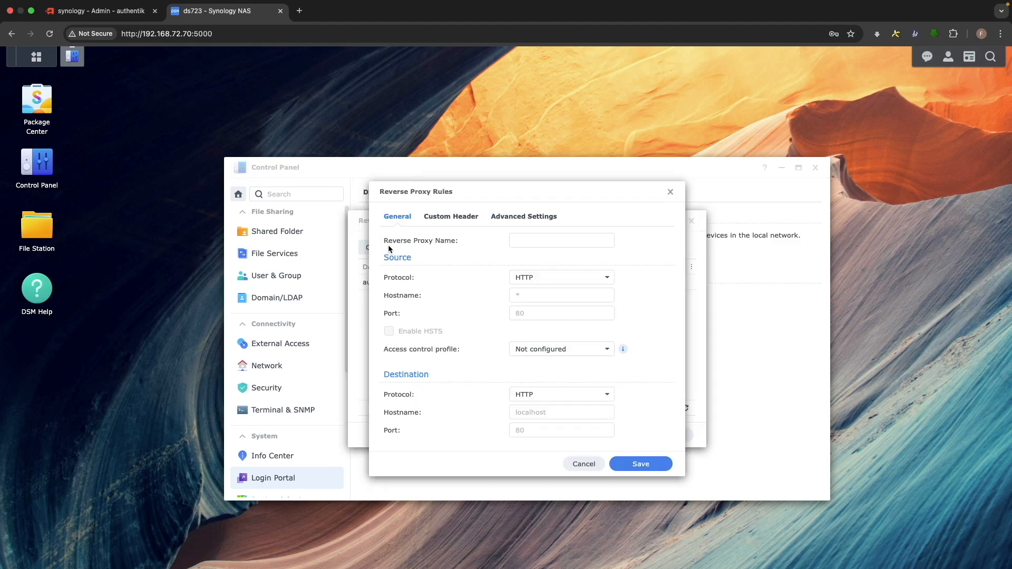
pyautogui.moveTo(488, 248)
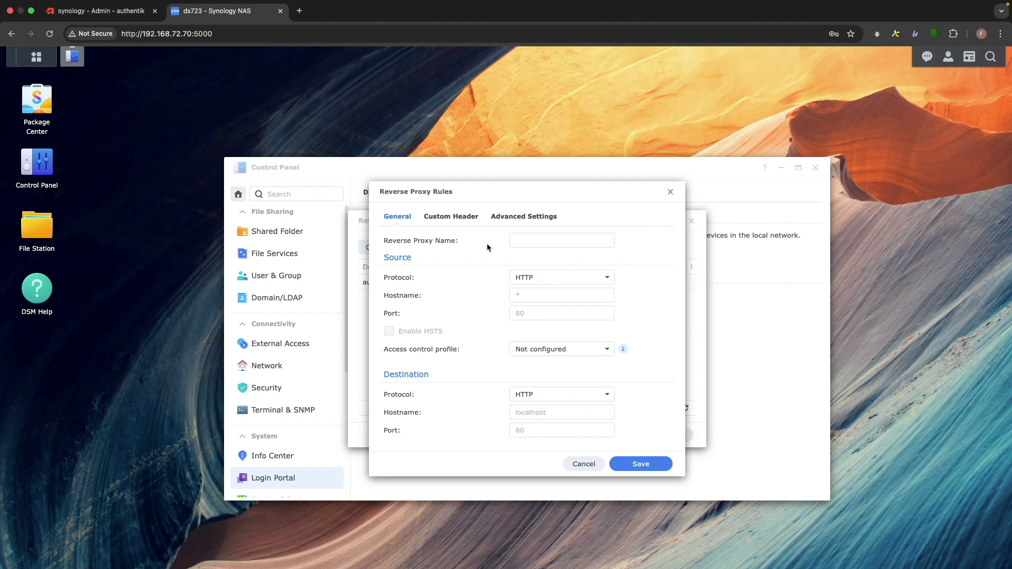
pyautogui.write('dsm')
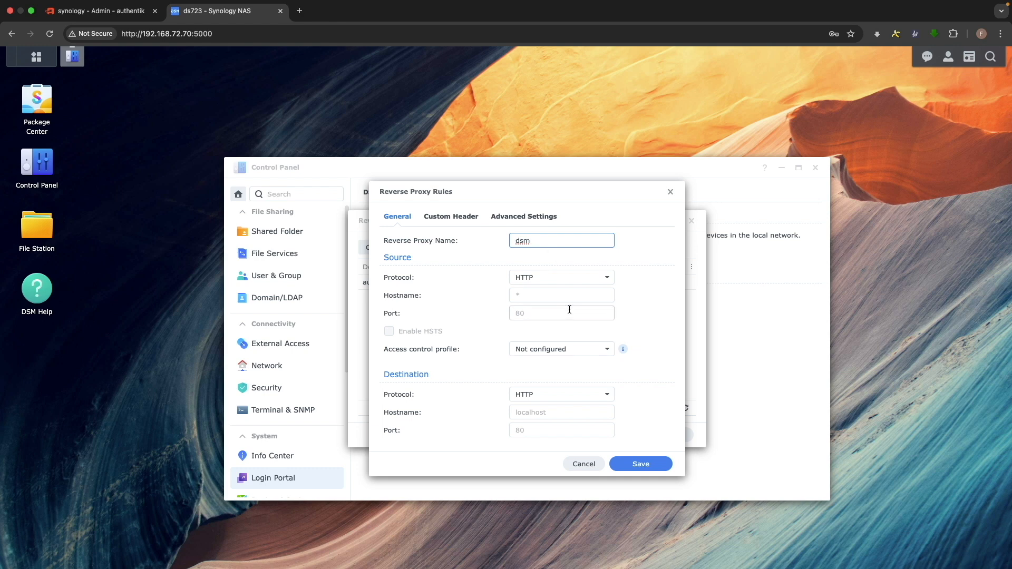
pyautogui.click(560, 277)
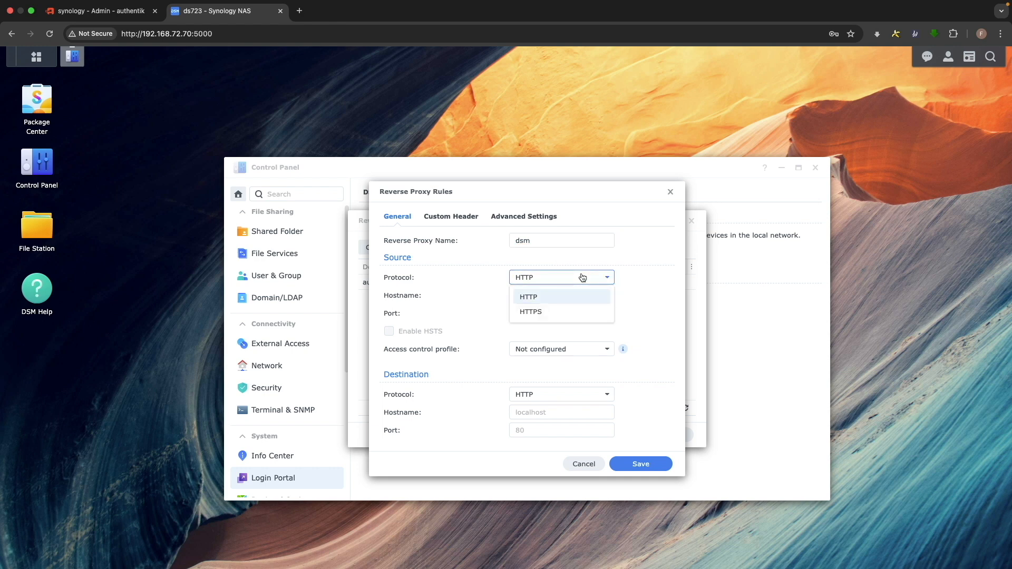
pyautogui.click(530, 312)
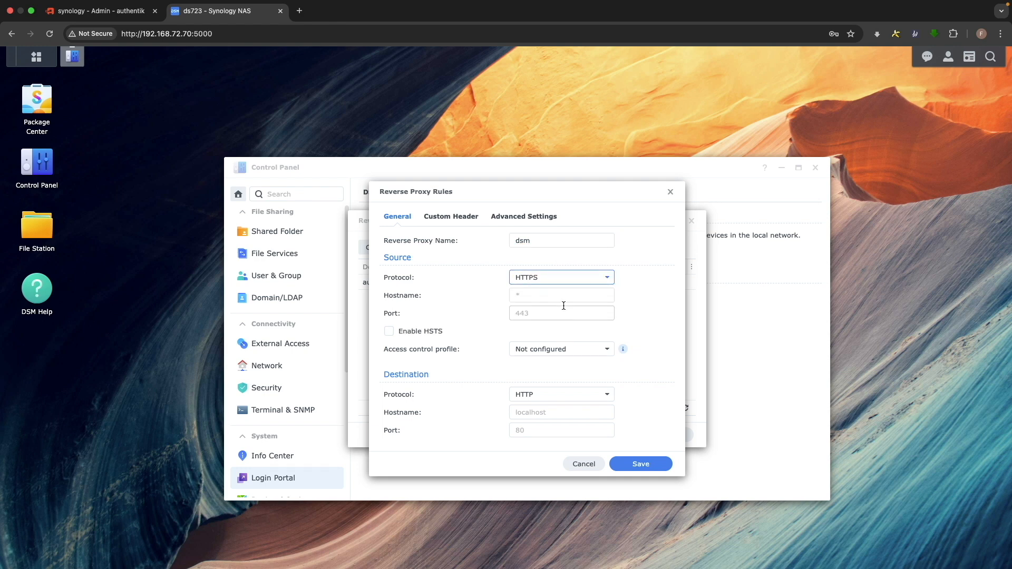
pyautogui.click(561, 295)
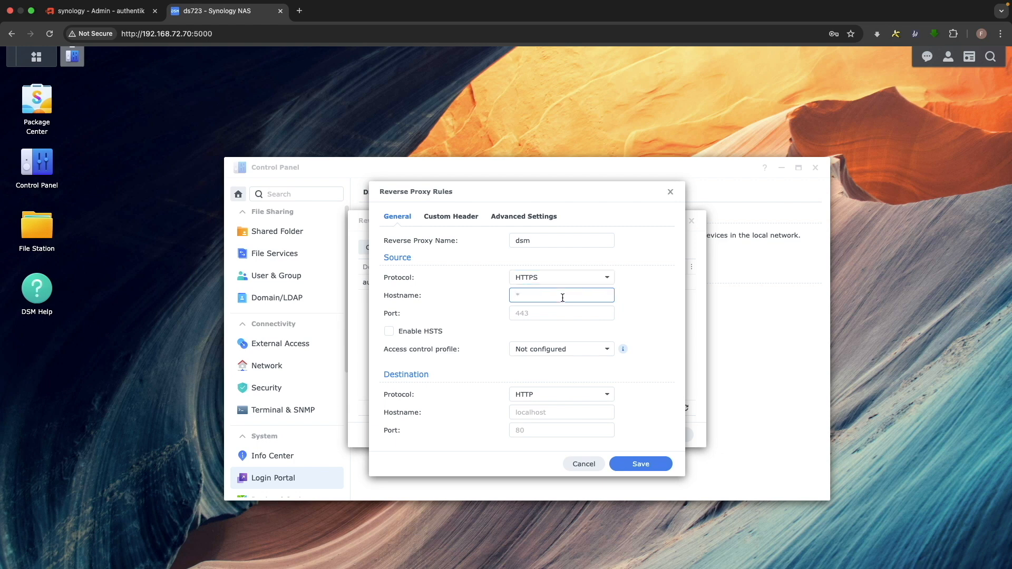
pyautogui.click(561, 295)
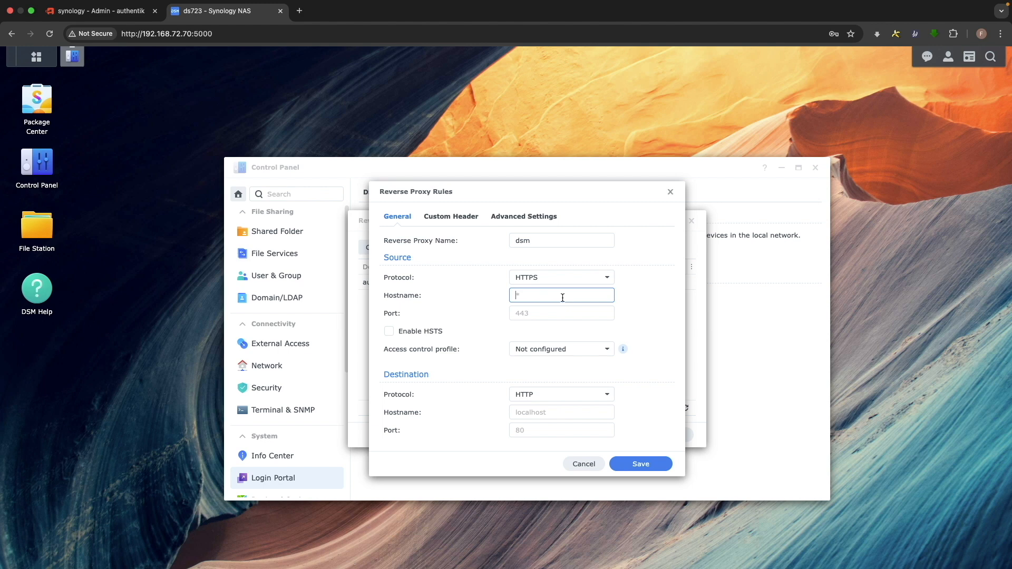
pyautogui.write('dsm.digialoha.synology.me')
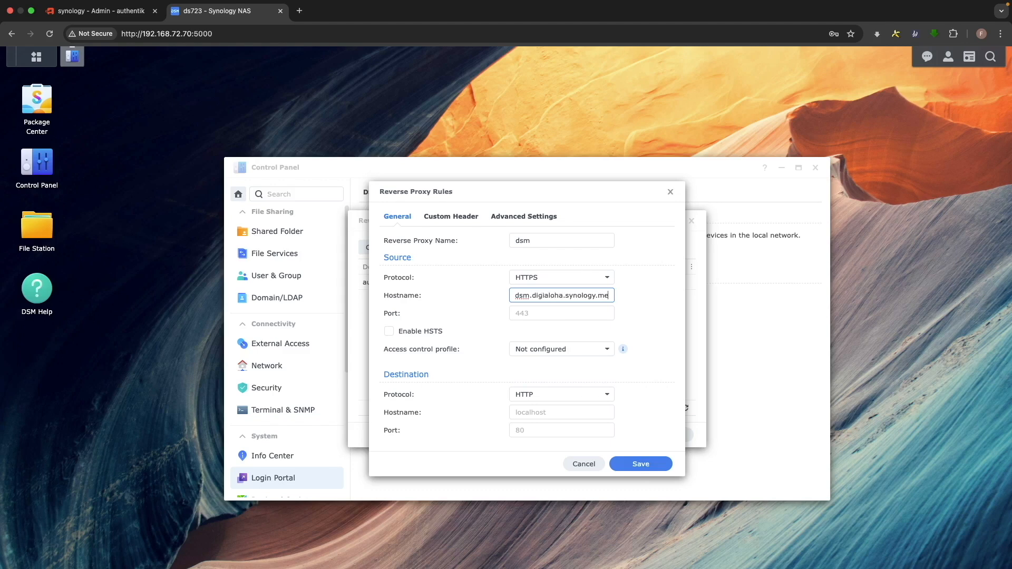
# Set source port 443 and destination localhost:5000, then save the rule
pyautogui.click(560, 313)
pyautogui.write('443')
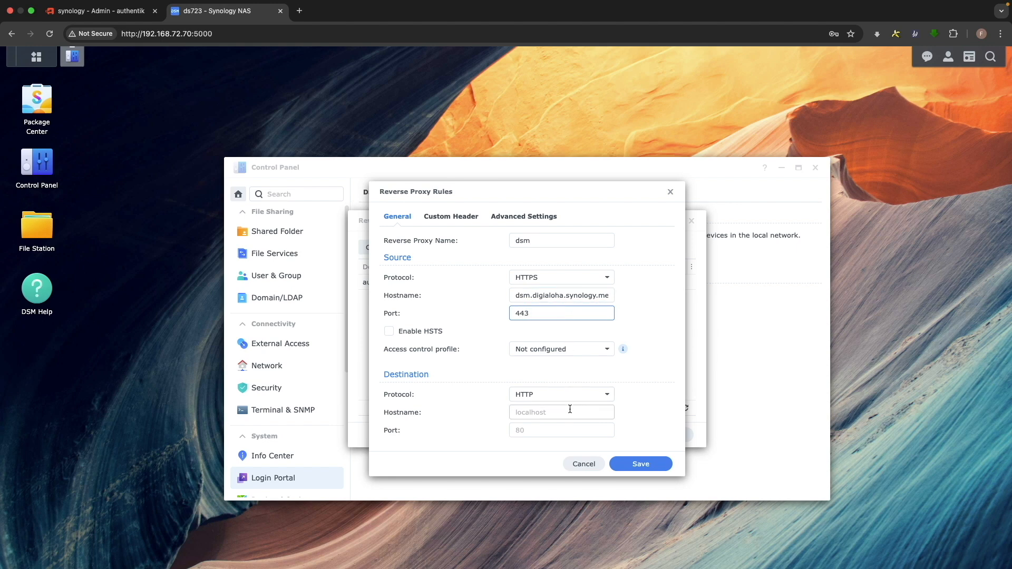
pyautogui.click(560, 412)
pyautogui.write('localhost')
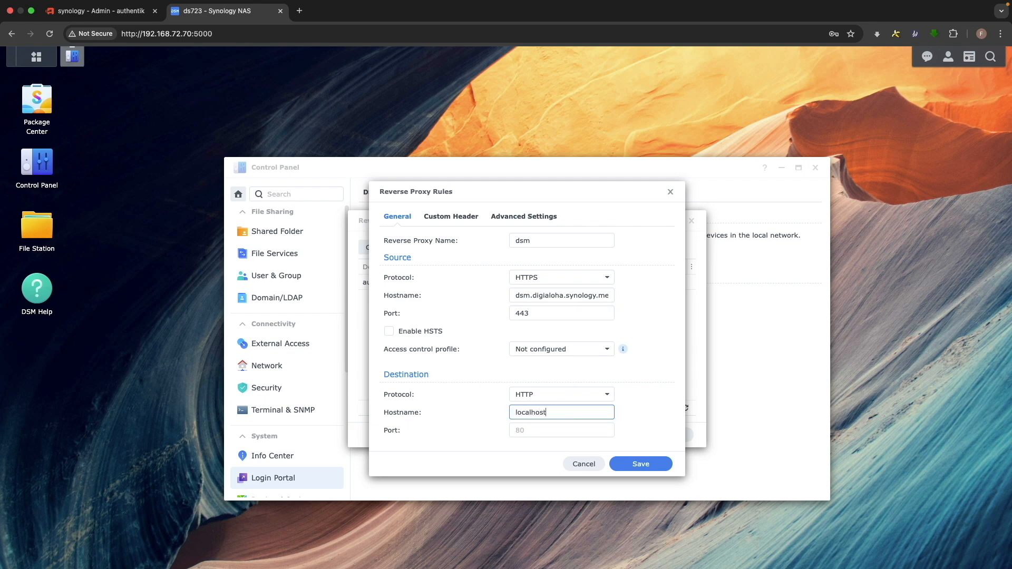
pyautogui.write('5')
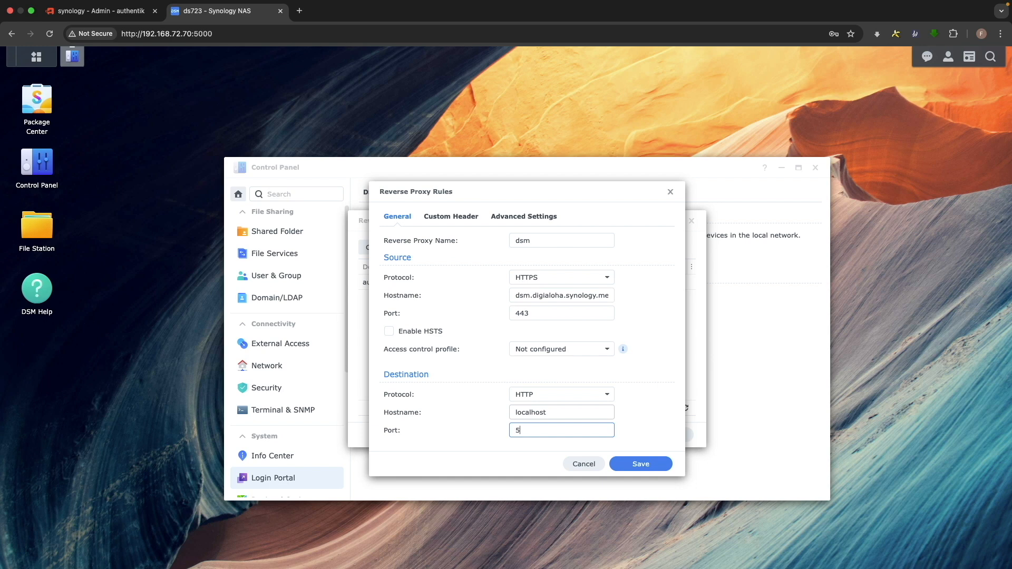
pyautogui.write('000')
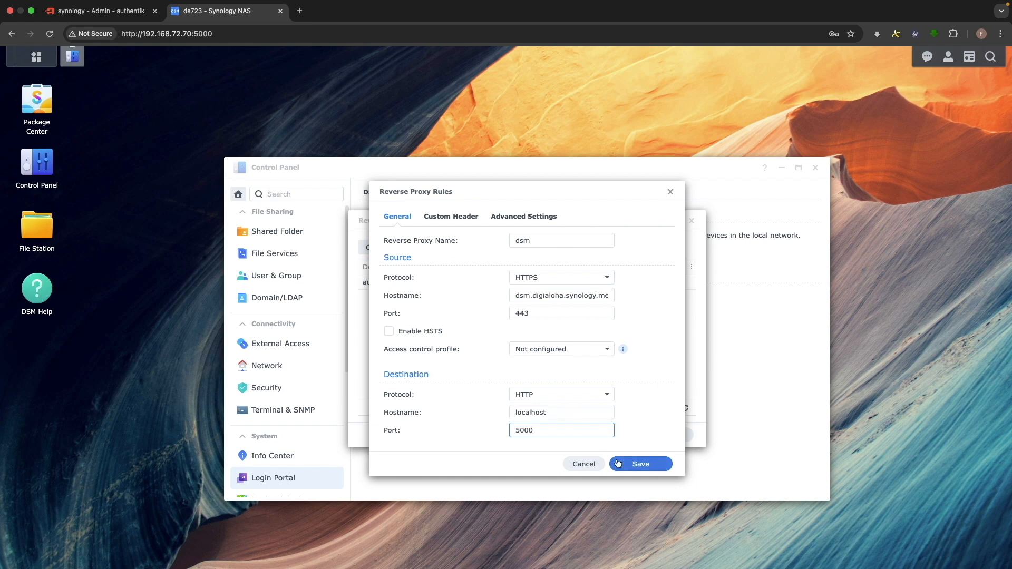
pyautogui.click(641, 464)
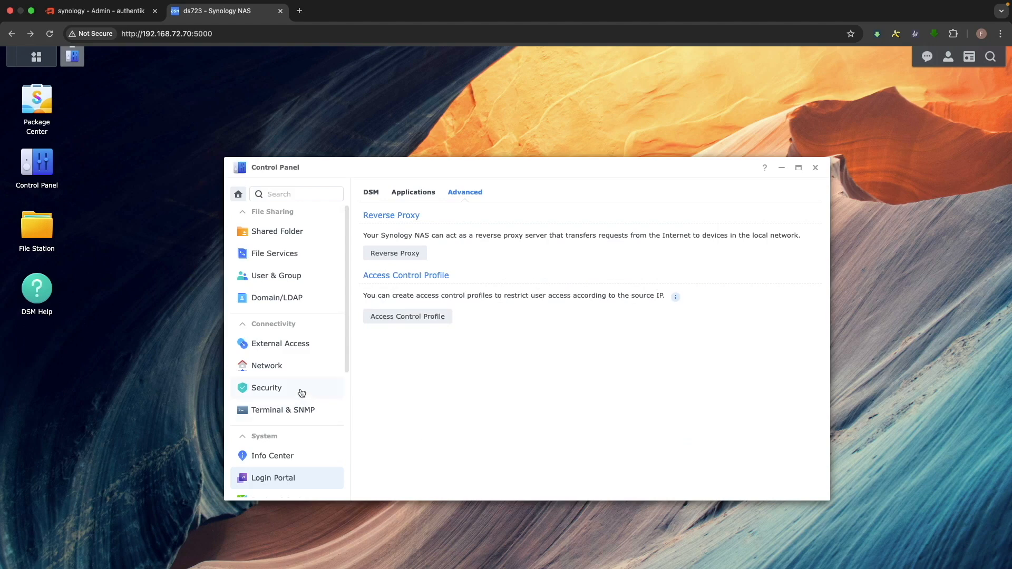
# Assign the digialoha.synology.me certificate to dsm.digialoha.synology.me in Security > Certificate settings
pyautogui.click(267, 388)
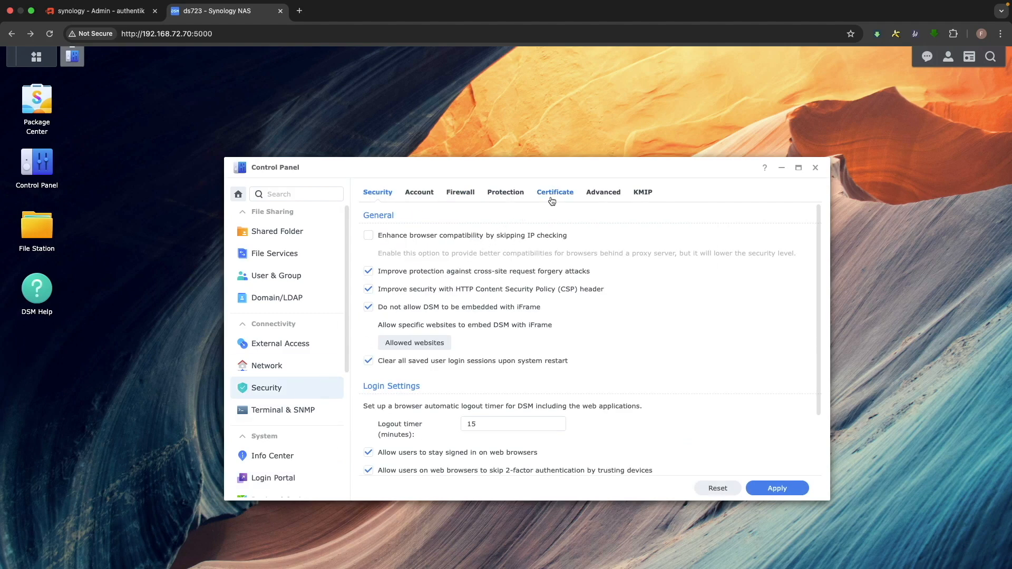
pyautogui.click(555, 192)
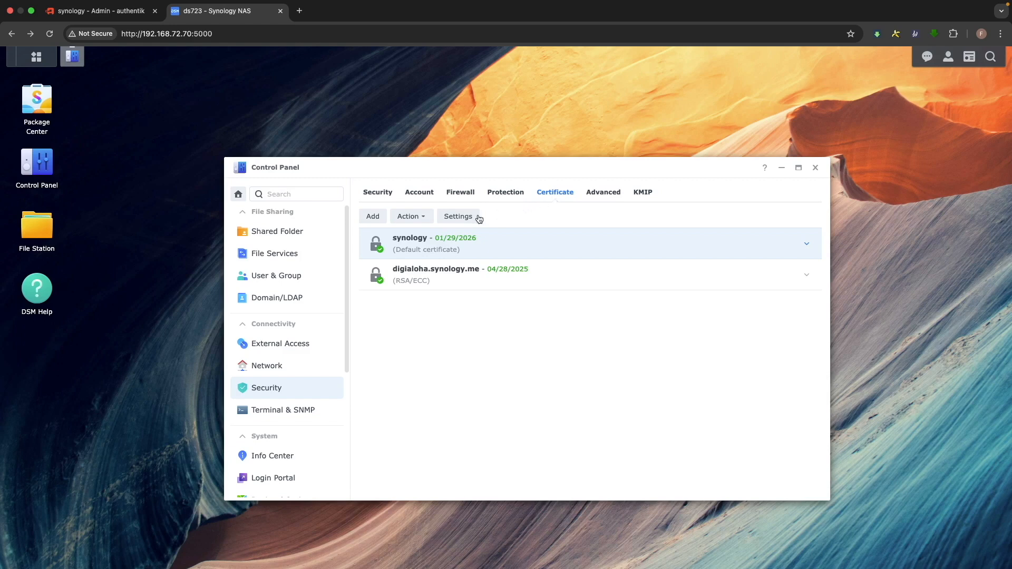
pyautogui.click(457, 216)
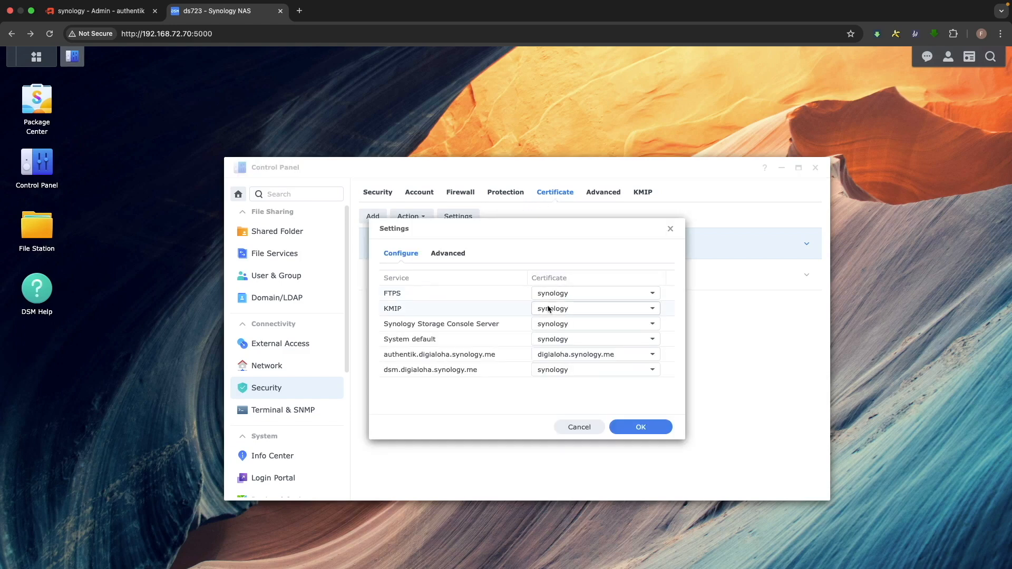
pyautogui.click(651, 370)
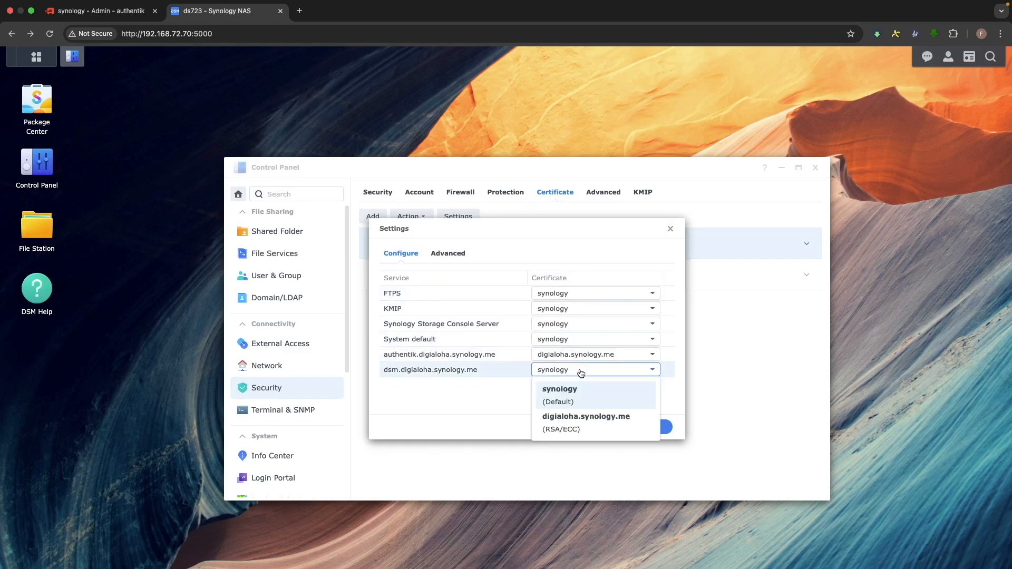
pyautogui.click(586, 417)
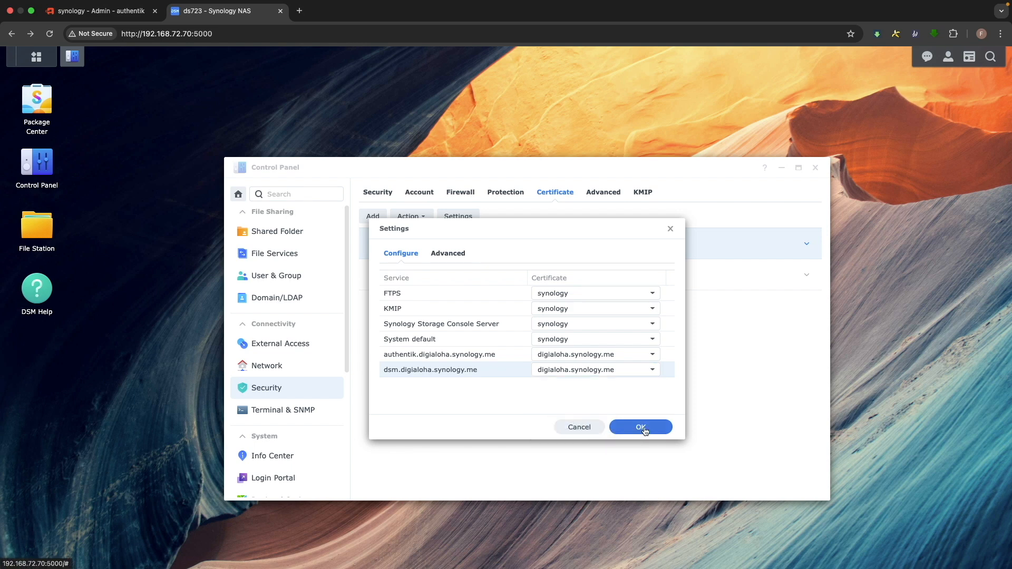
pyautogui.click(641, 427)
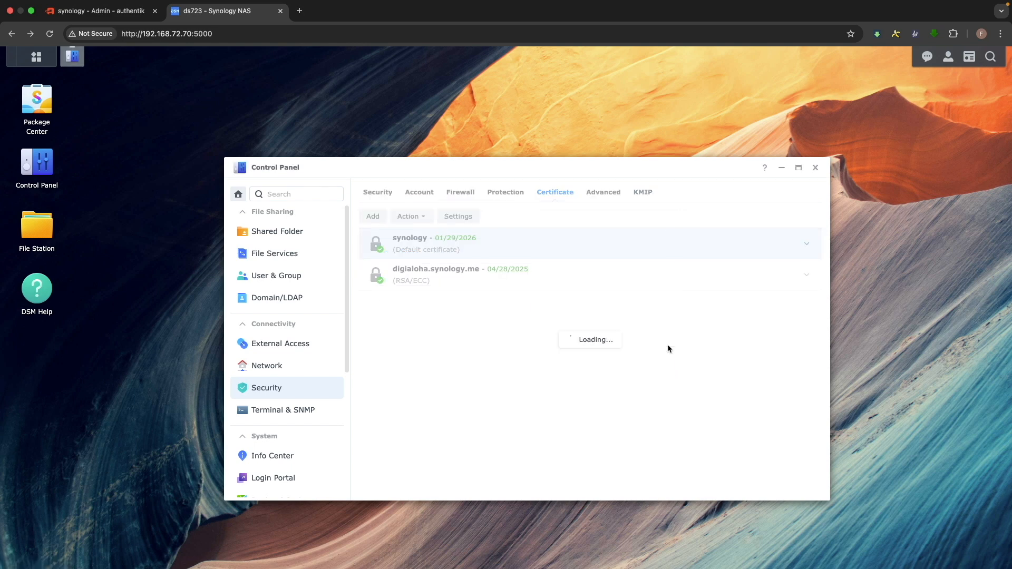
pyautogui.click(167, 33)
pyautogui.write('https://dsm.digialoha.synology.me/#/signin')
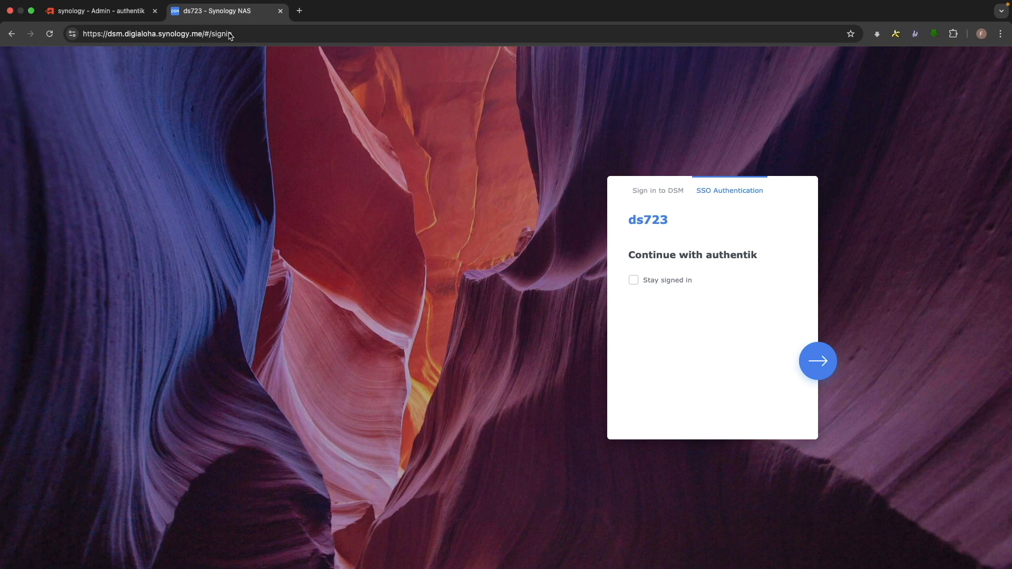
pyautogui.moveTo(570, 177)
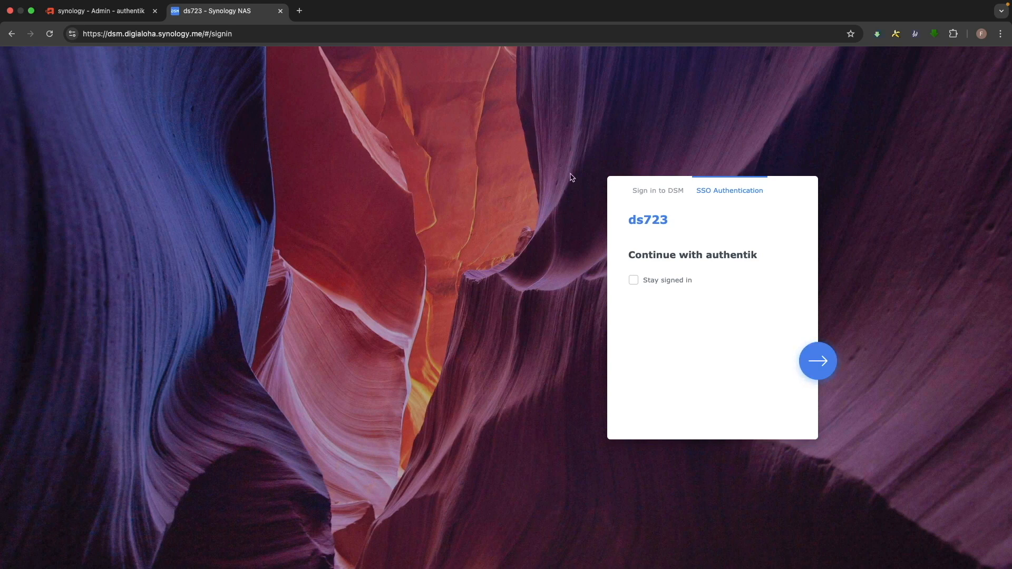
# Sign in to DSM via authentik SSO as dsadmin with username and password
pyautogui.click(817, 361)
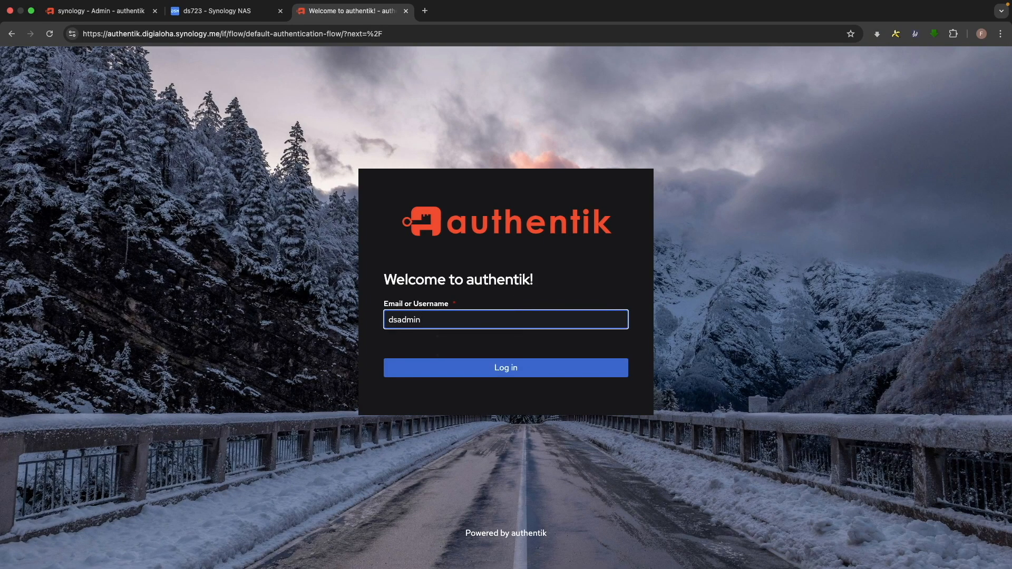
pyautogui.click(506, 367)
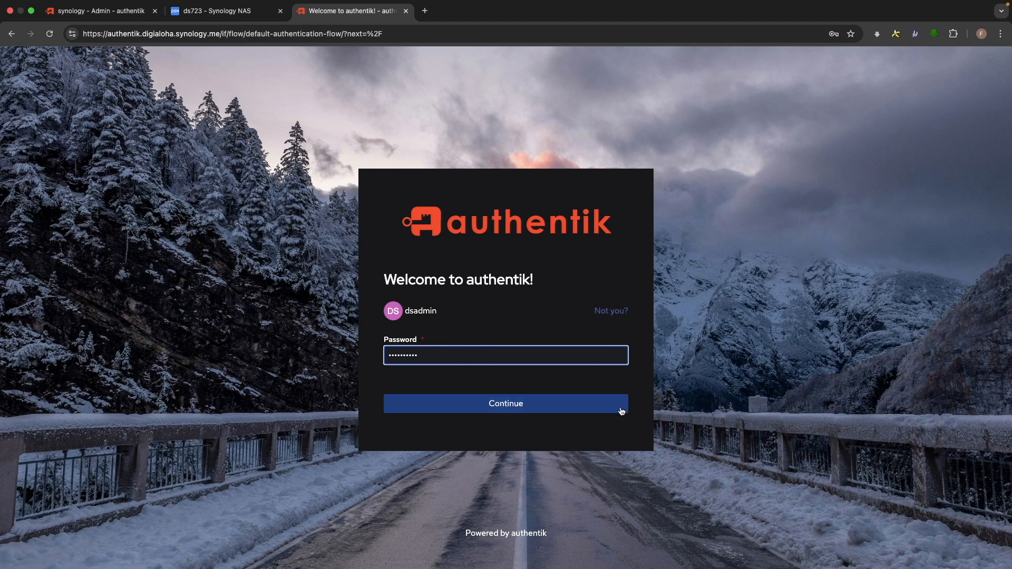
pyautogui.click(506, 403)
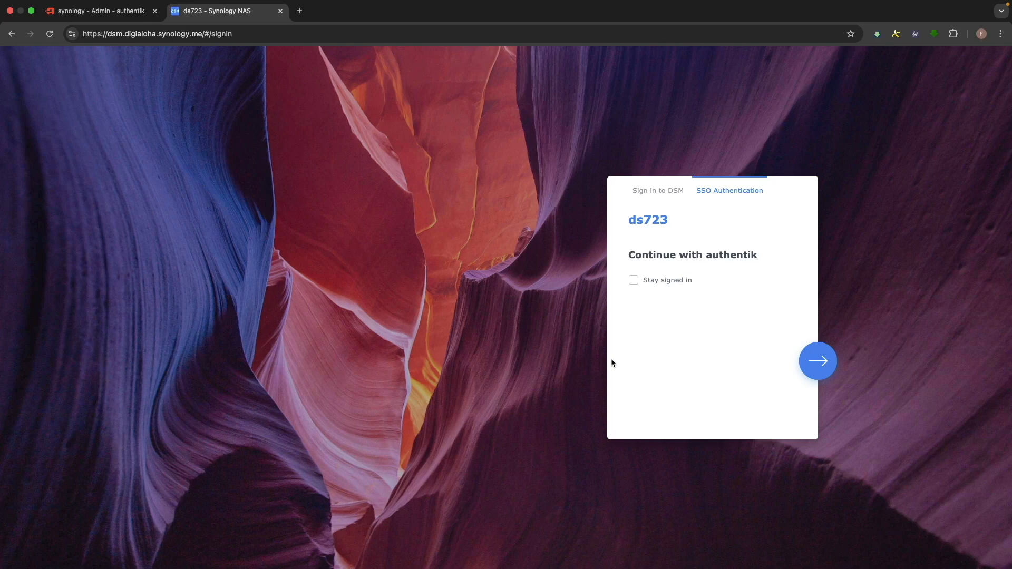
# Complete the authentik sign-in to reach the DSM desktop and view the signed-in user's menu
pyautogui.click(817, 360)
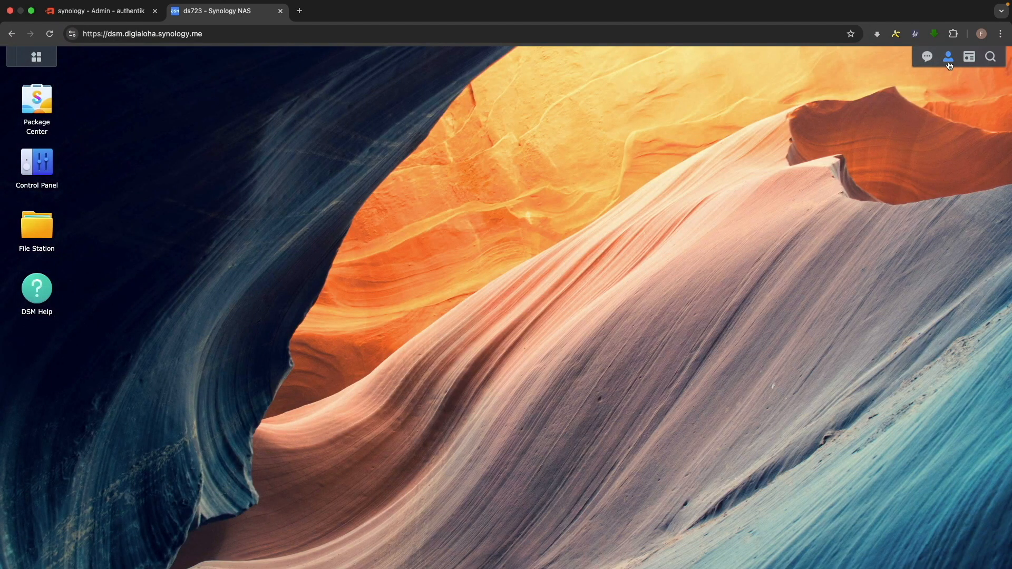
pyautogui.click(948, 55)
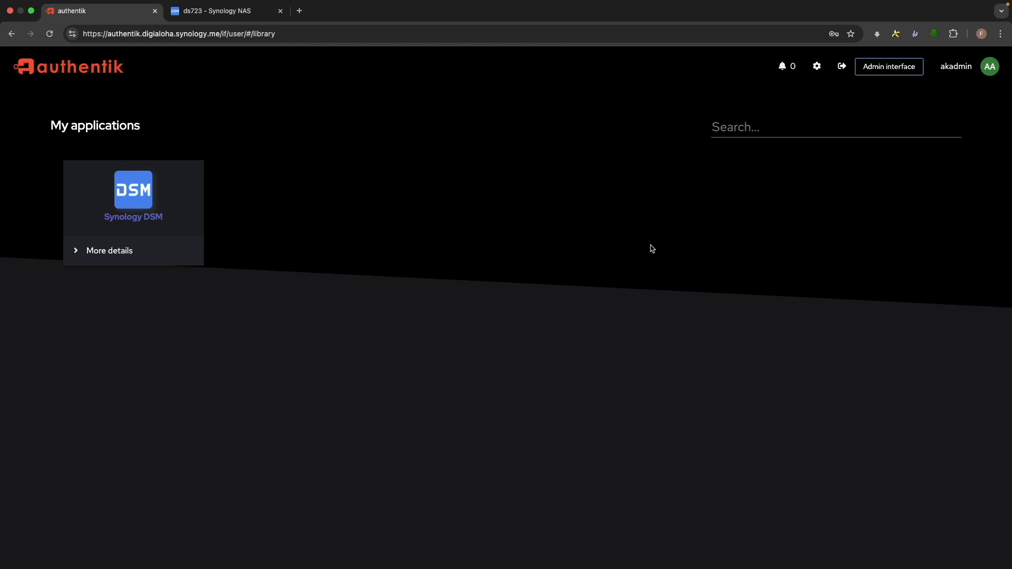
pyautogui.moveTo(841, 114)
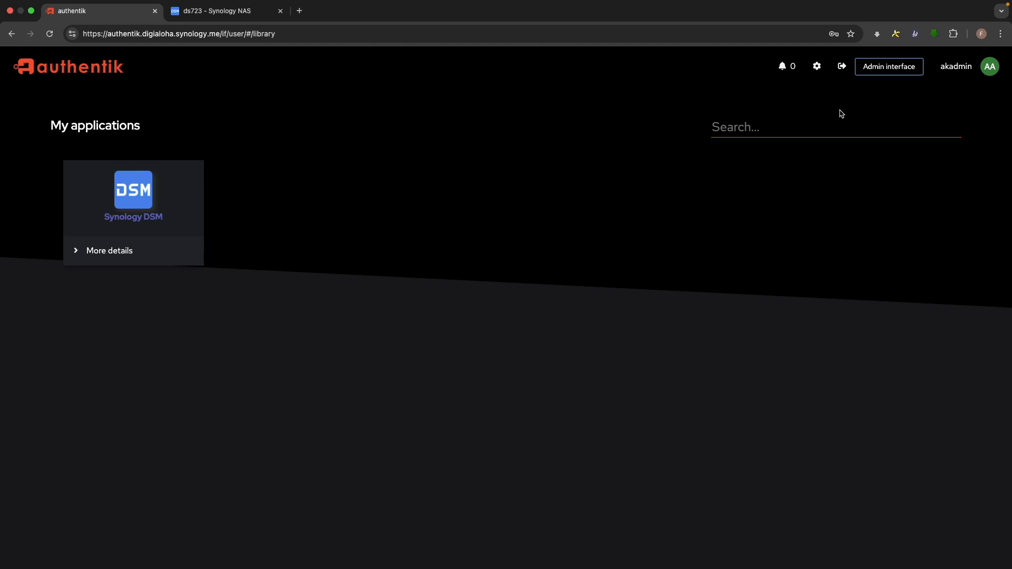
# Create internal user 'ferd' in authentik and set a new password for it
pyautogui.click(889, 66)
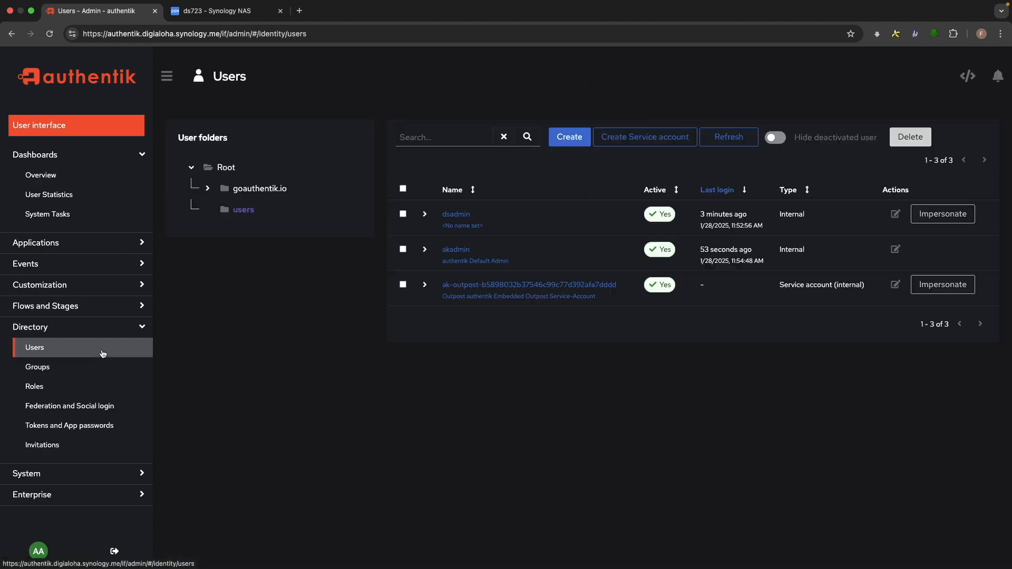
pyautogui.click(568, 136)
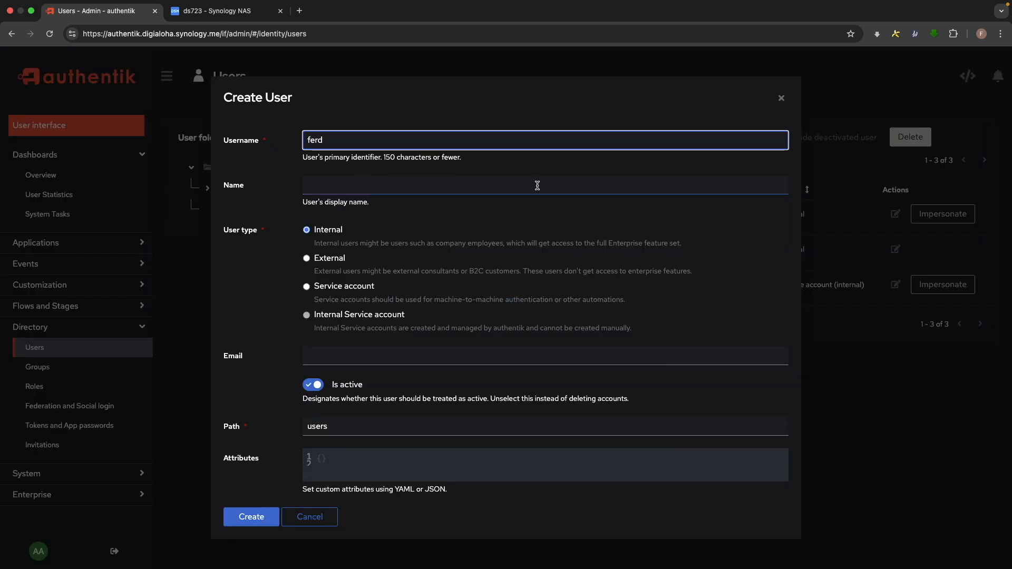
pyautogui.click(251, 517)
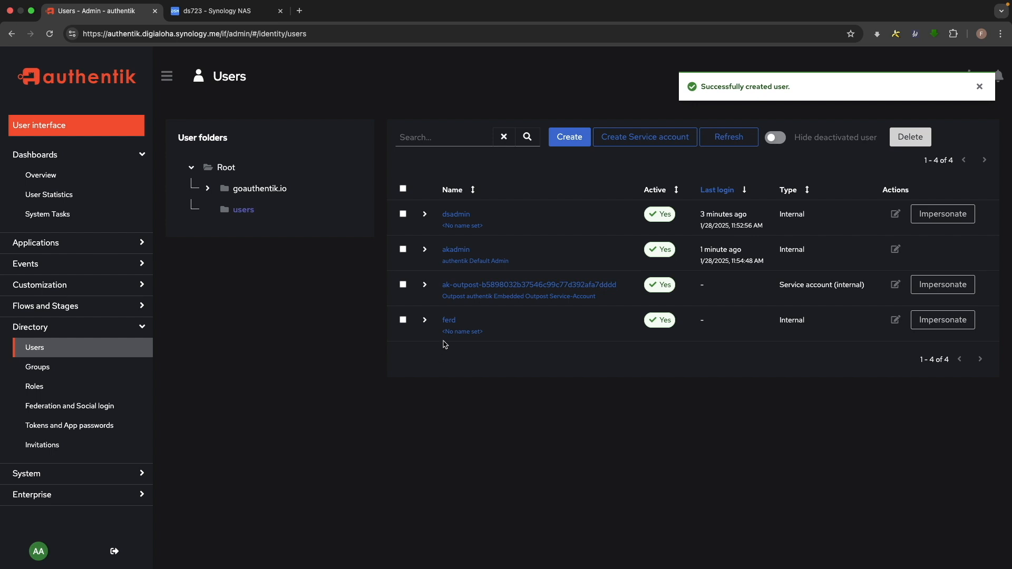
pyautogui.click(449, 321)
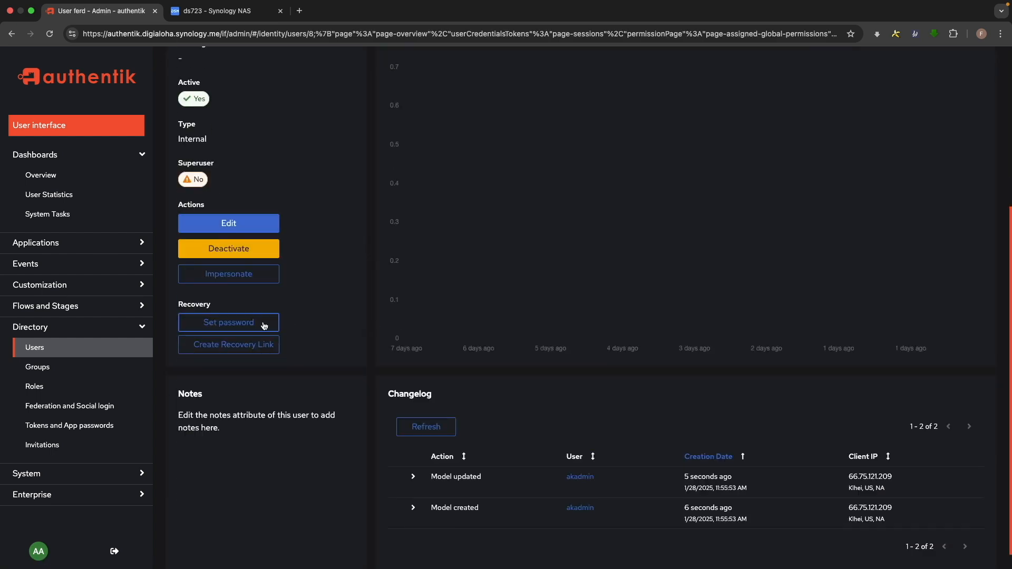
pyautogui.click(228, 322)
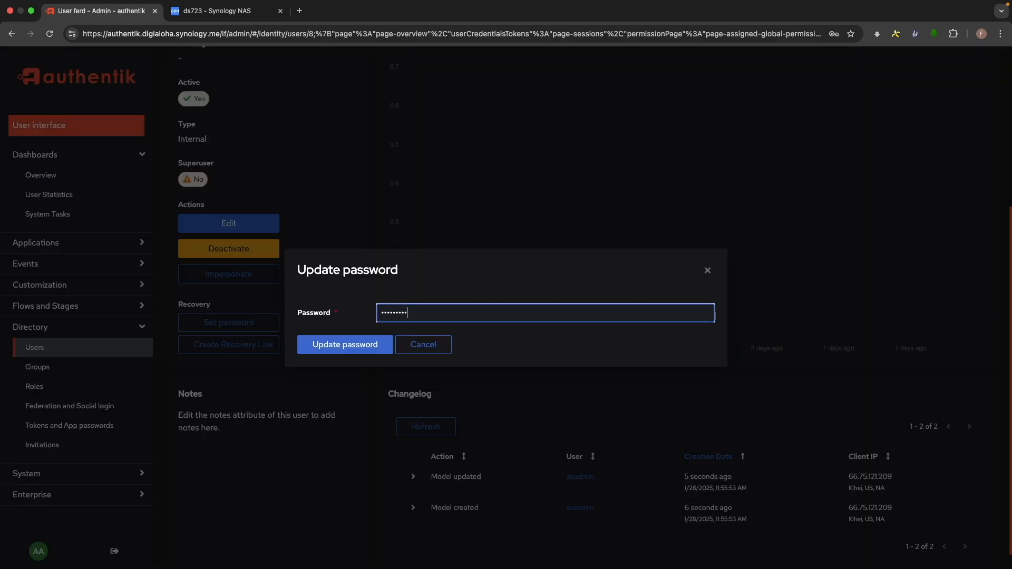
pyautogui.click(345, 343)
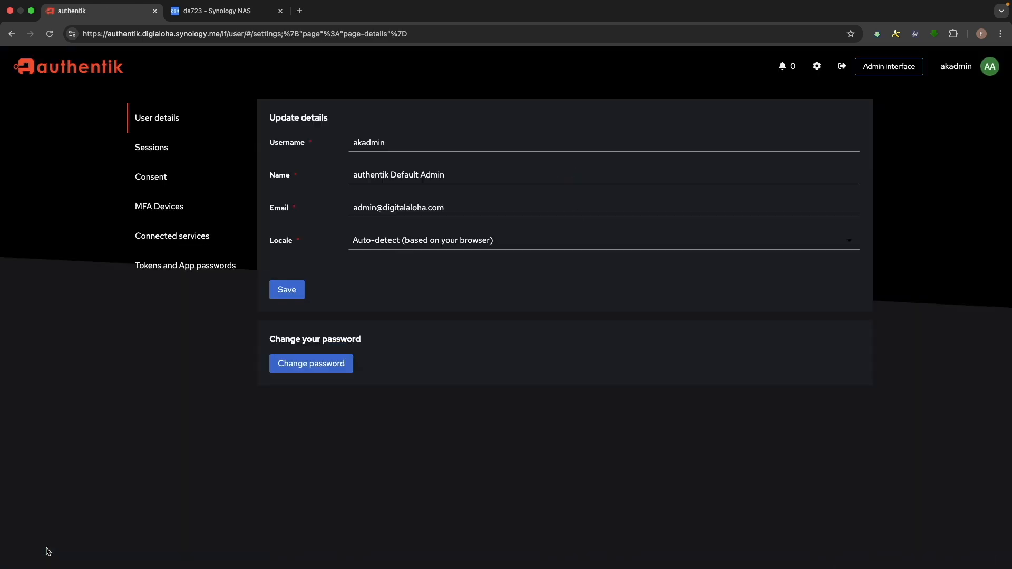
pyautogui.moveTo(841, 76)
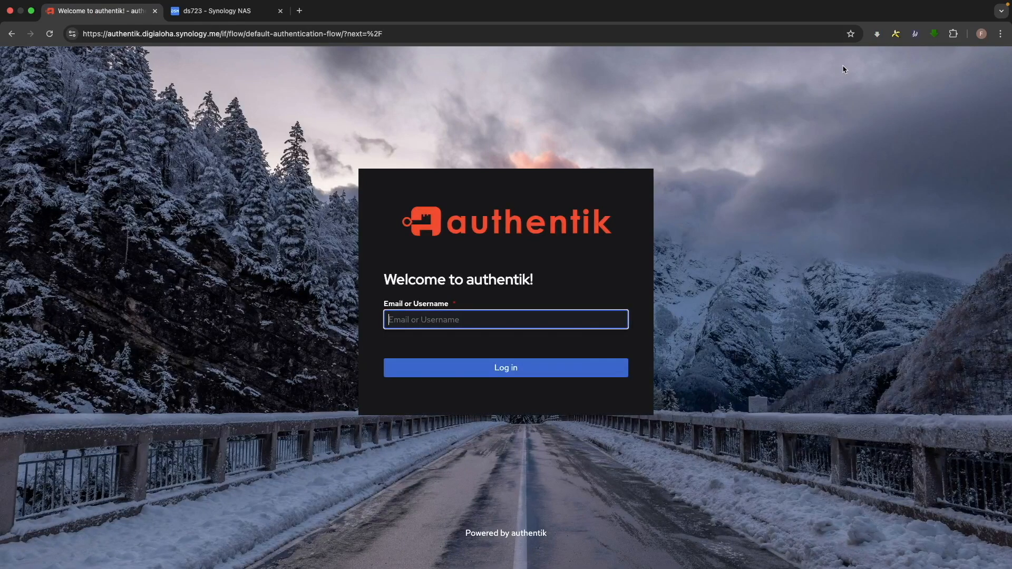
# Sign in to DSM via authentik as ferd and approve the consent; DSM reports SSO misconfigured
pyautogui.click(222, 10)
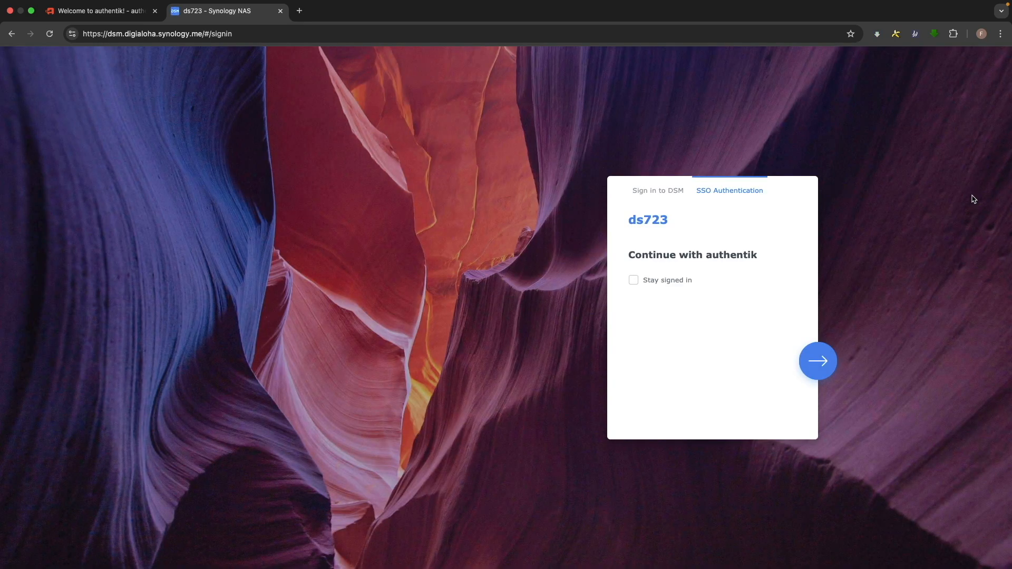
pyautogui.click(816, 360)
pyautogui.write('ferd')
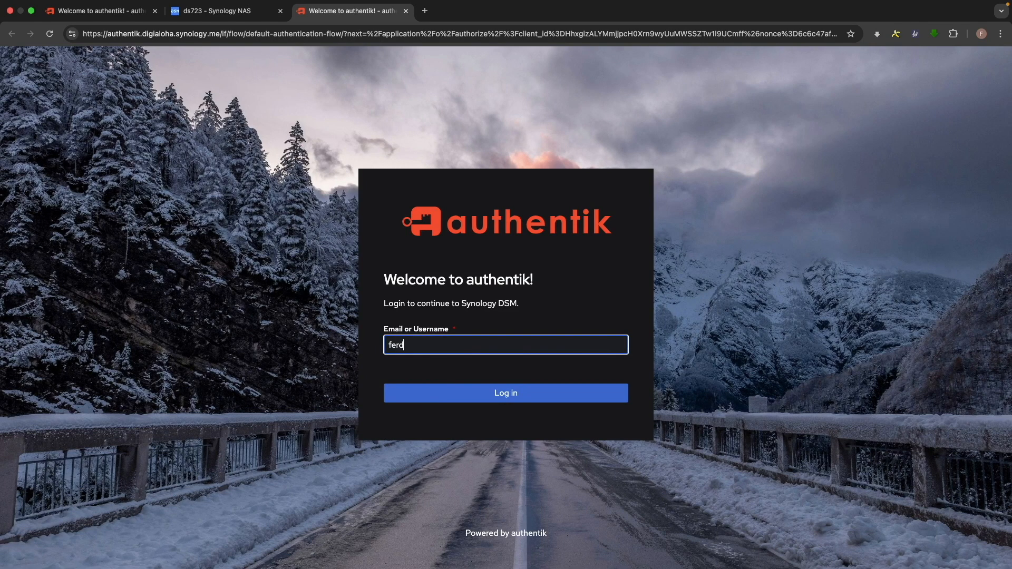
pyautogui.click(506, 392)
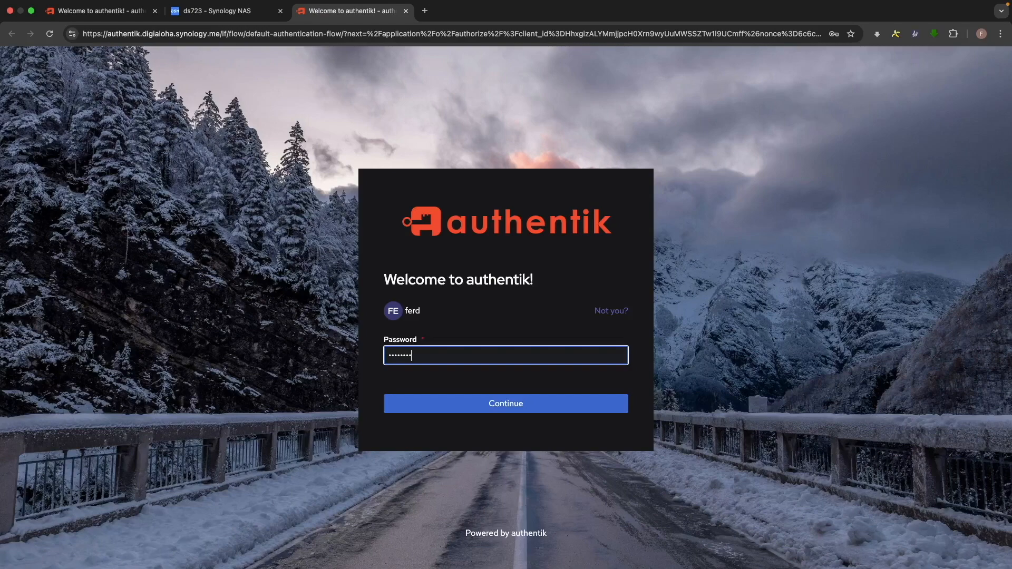
pyautogui.click(506, 403)
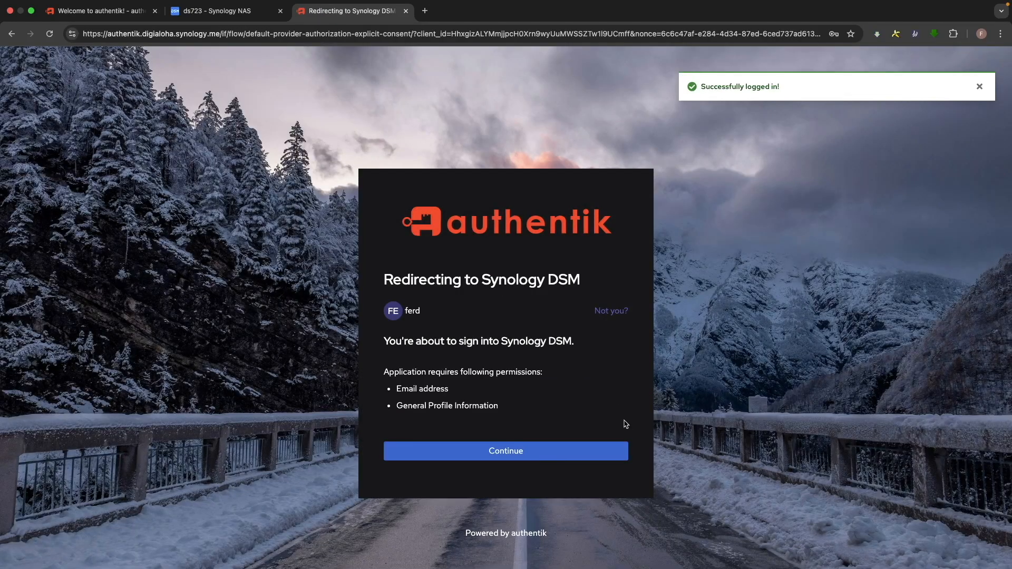
pyautogui.click(506, 451)
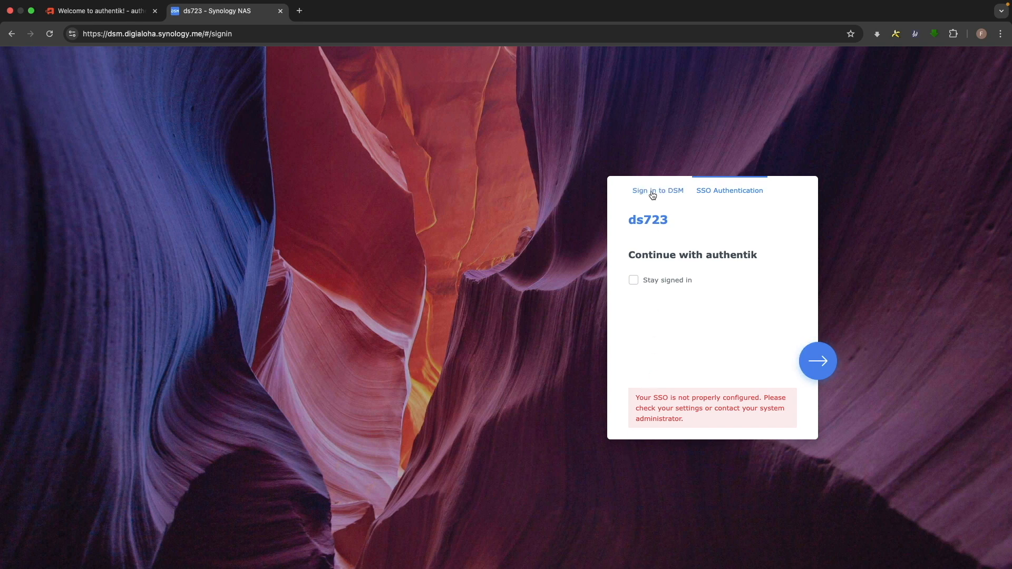
# Sign in to DSM locally as dsadmin and launch the User Creation Wizard from Control Panel
pyautogui.click(658, 190)
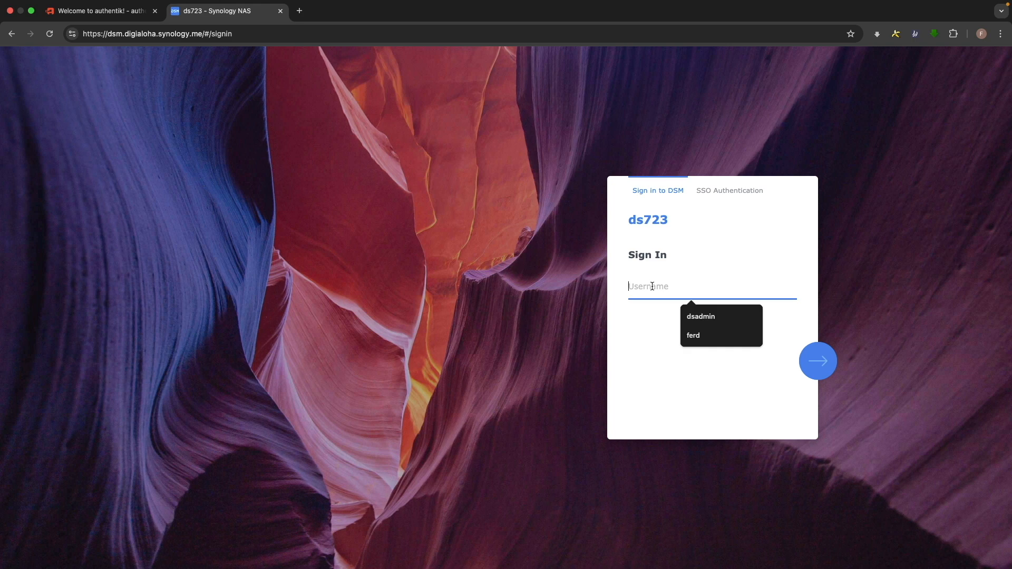
pyautogui.click(700, 316)
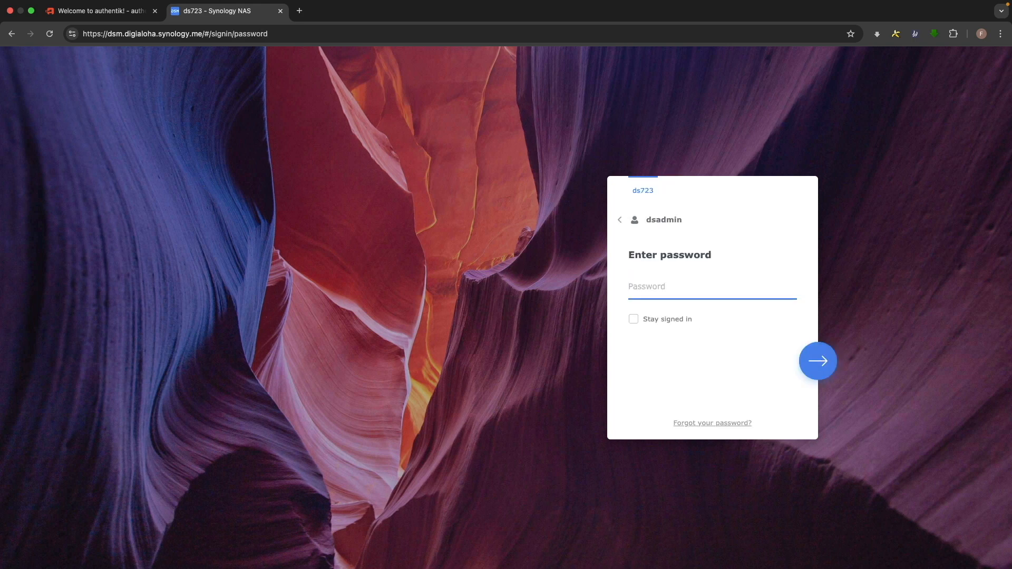
pyautogui.click(817, 360)
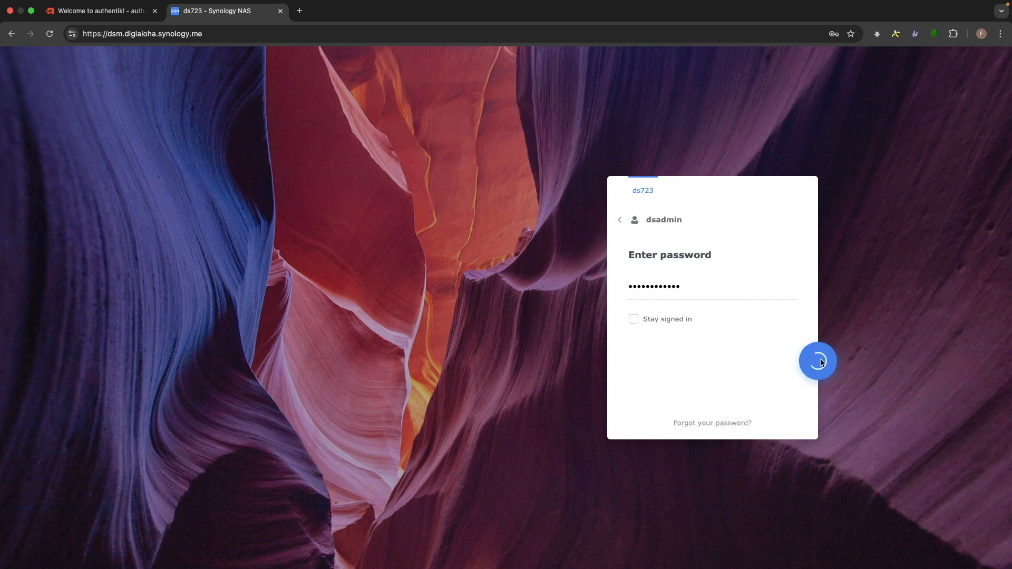
pyautogui.click(817, 361)
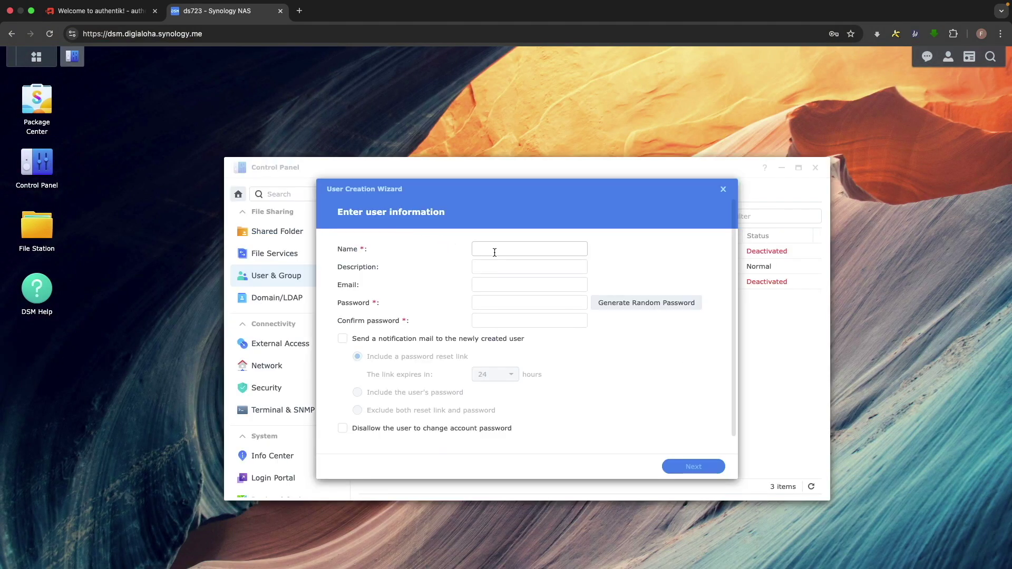
# Name the new user ferd and give it a generated random password
pyautogui.write('ferd')
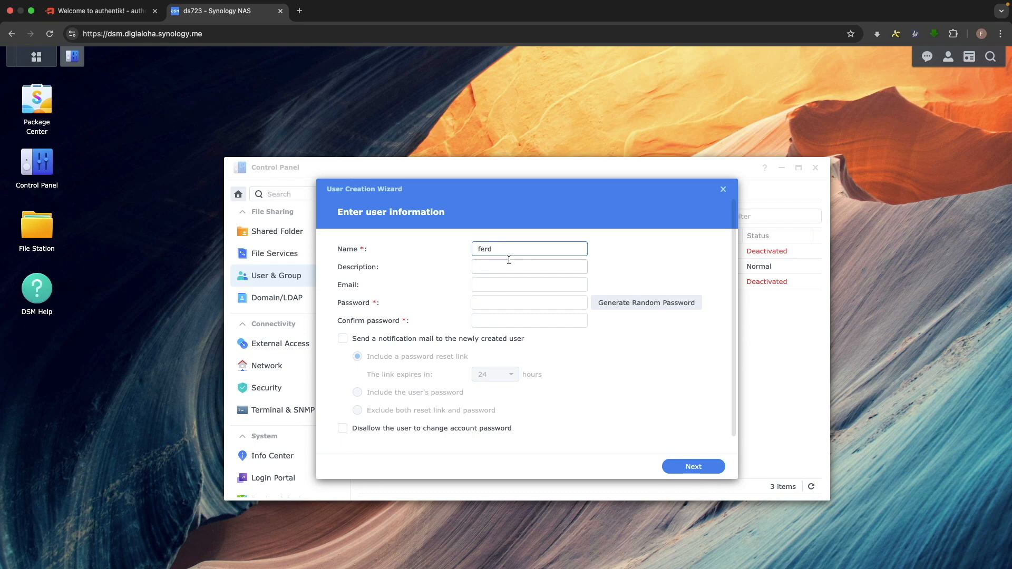
pyautogui.click(645, 302)
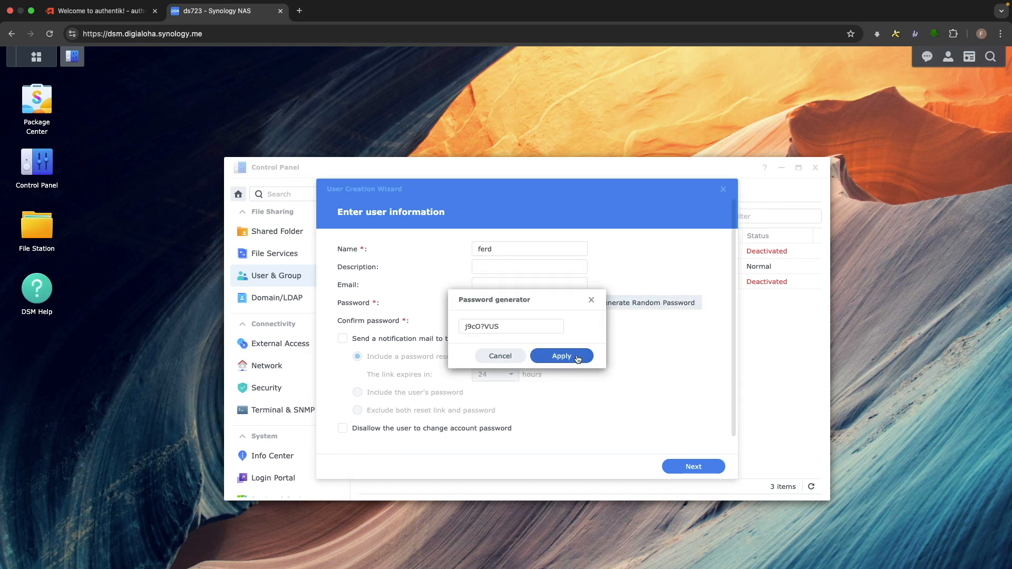
pyautogui.click(561, 356)
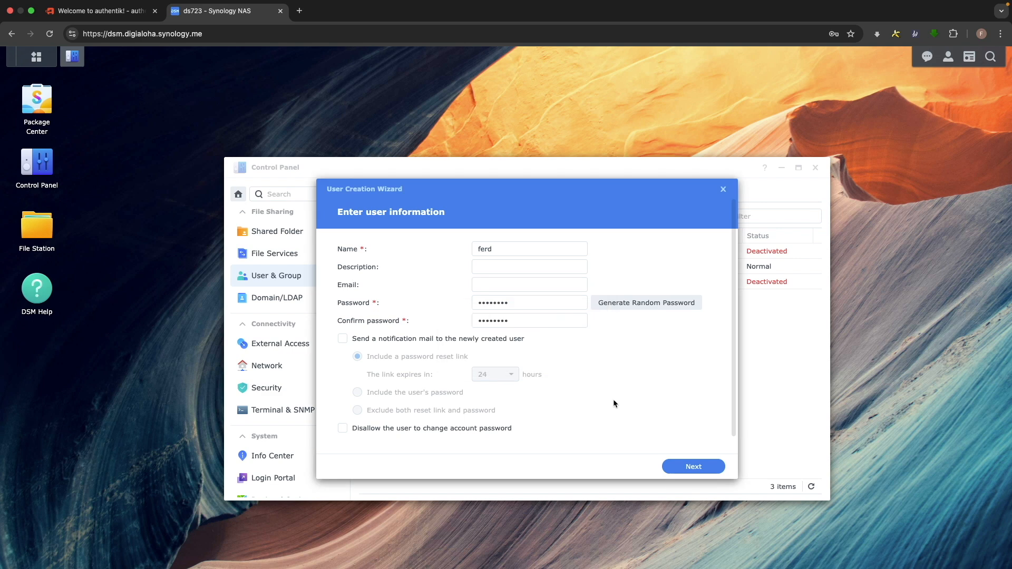
# Accept default shared folder and application permissions and finish creating ferd
pyautogui.click(693, 466)
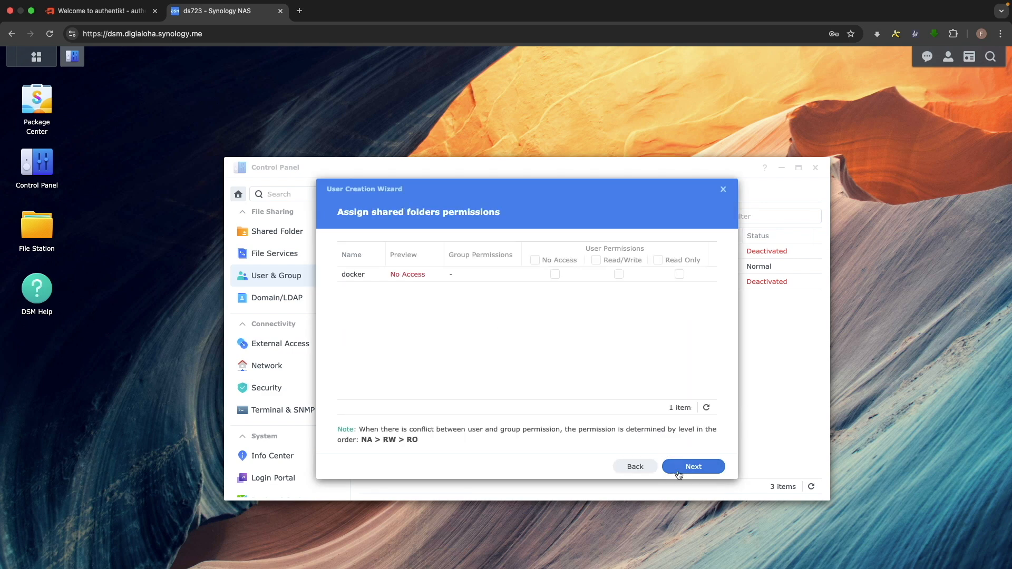
pyautogui.click(693, 466)
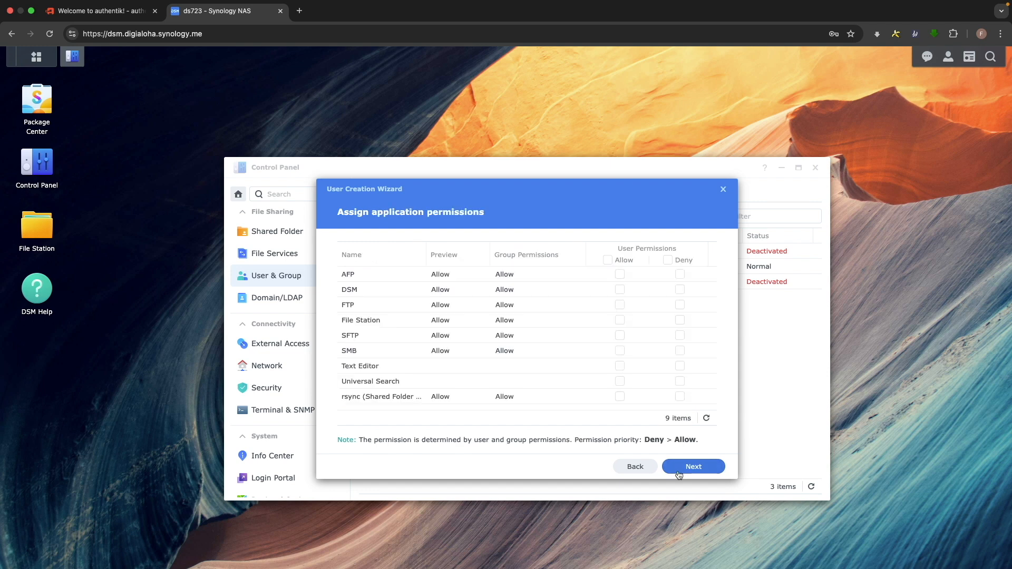
pyautogui.click(693, 466)
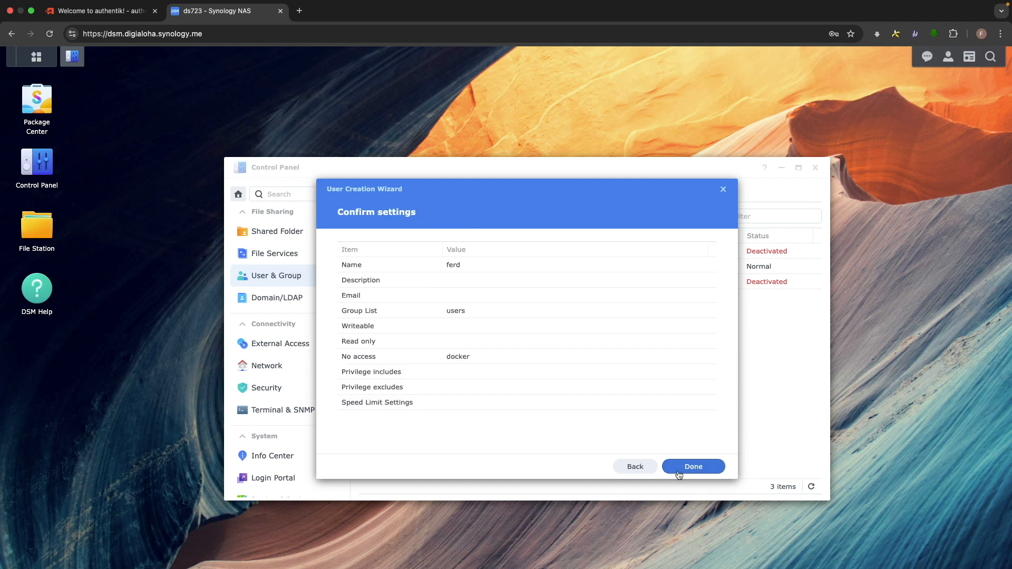
pyautogui.click(693, 466)
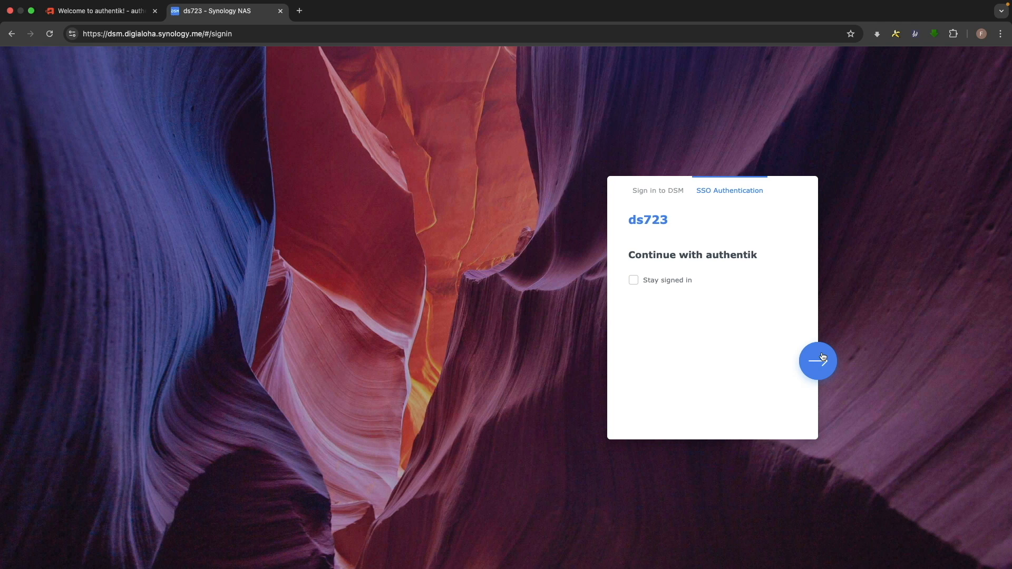
# Sign in to DSM through authentik SSO as ferd and dismiss the DSM Help tip
pyautogui.click(817, 360)
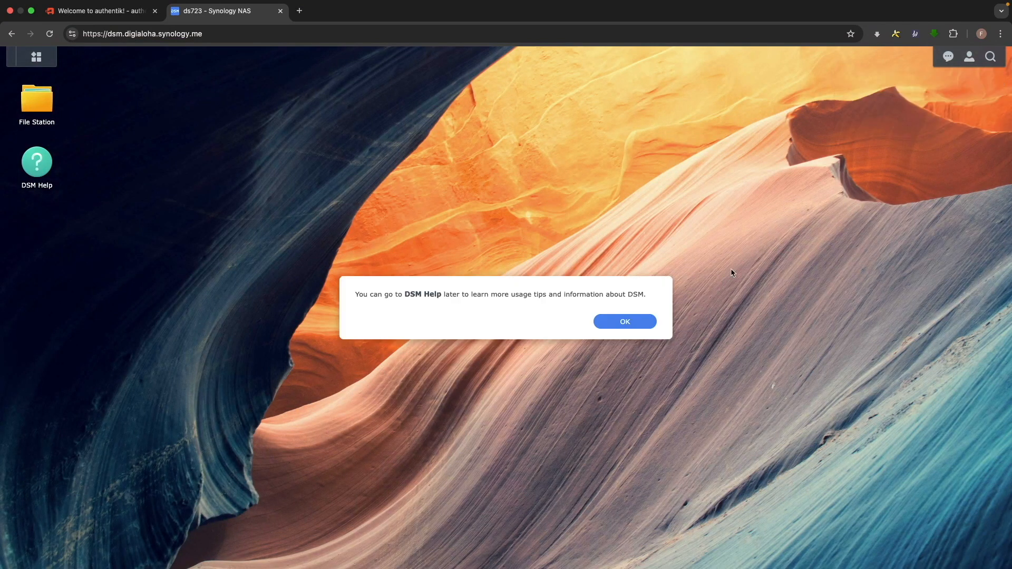
pyautogui.click(624, 322)
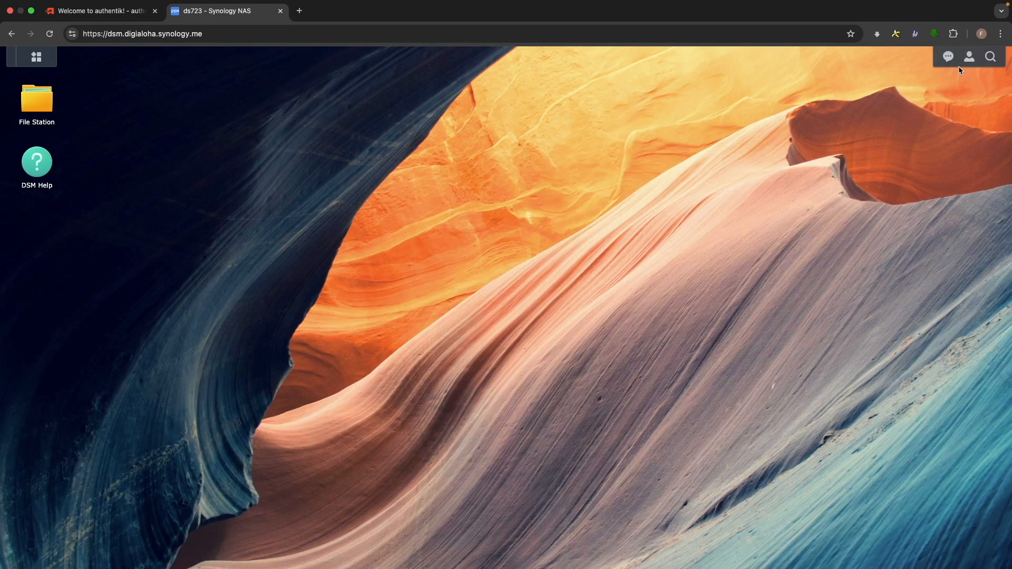
pyautogui.click(968, 56)
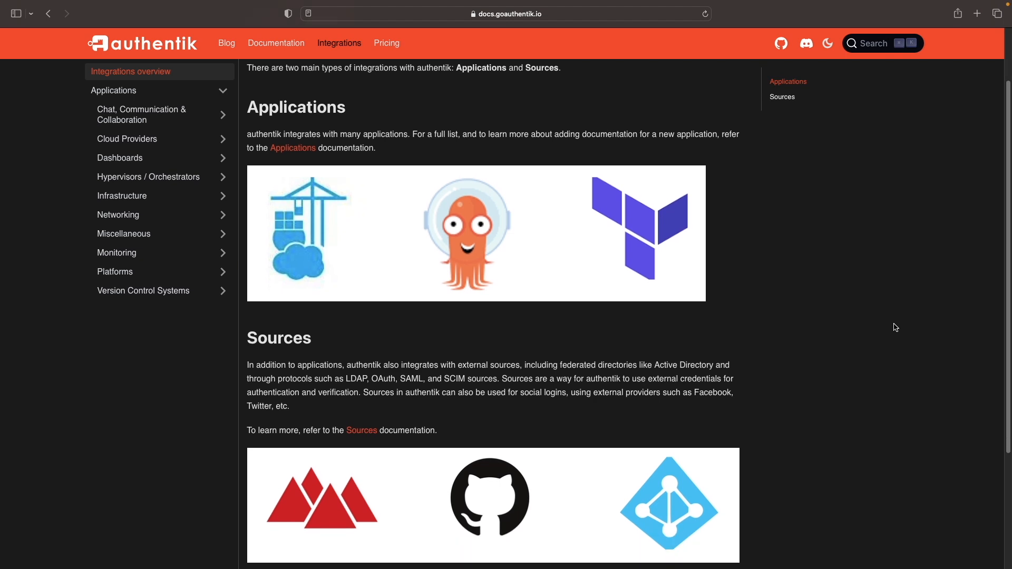
# Find the Infrastructure category in the Integrations sidebar and open the Apache Guacamole guide
pyautogui.scroll(-3)
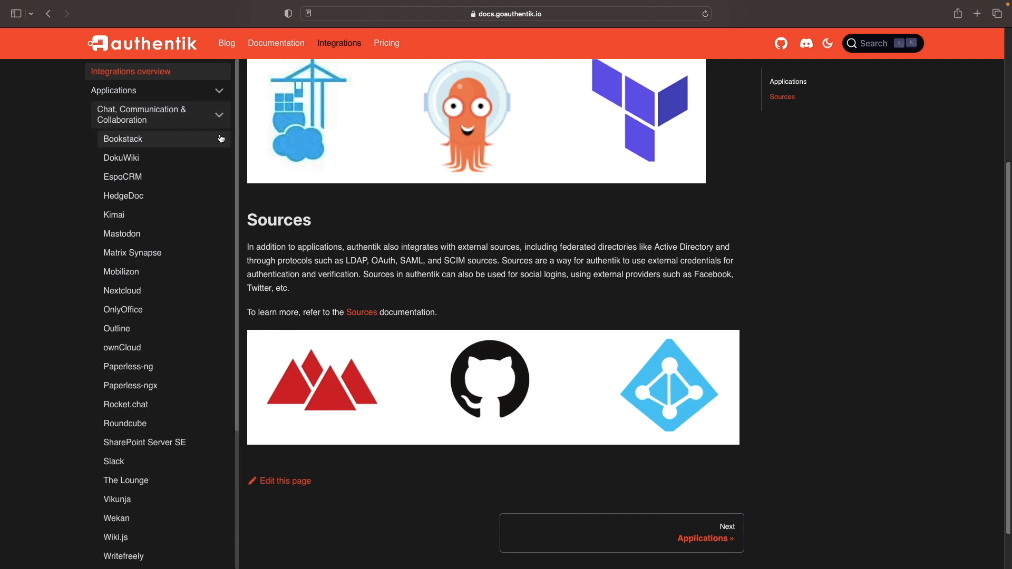
pyautogui.scroll(-3)
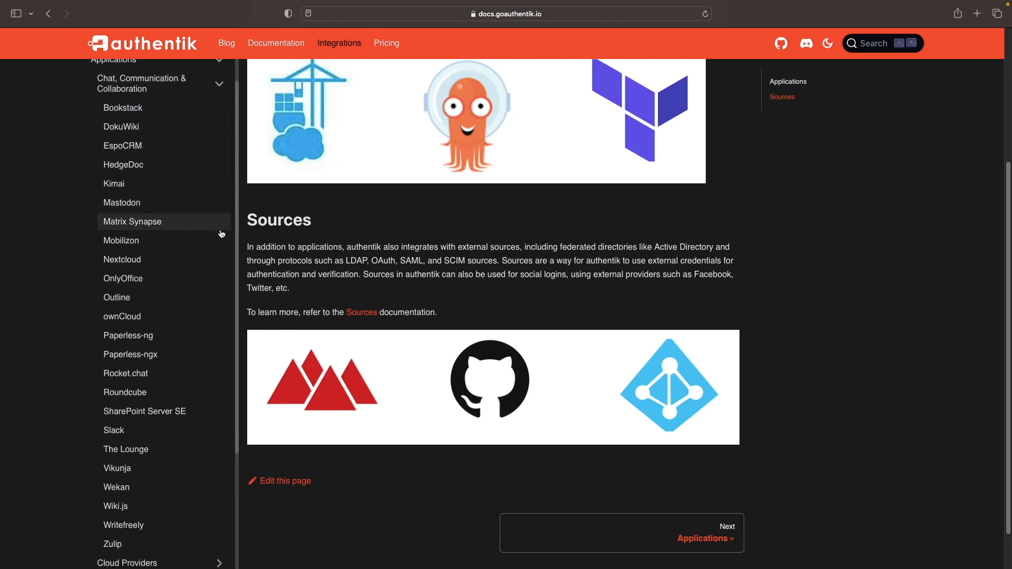
pyautogui.scroll(-3)
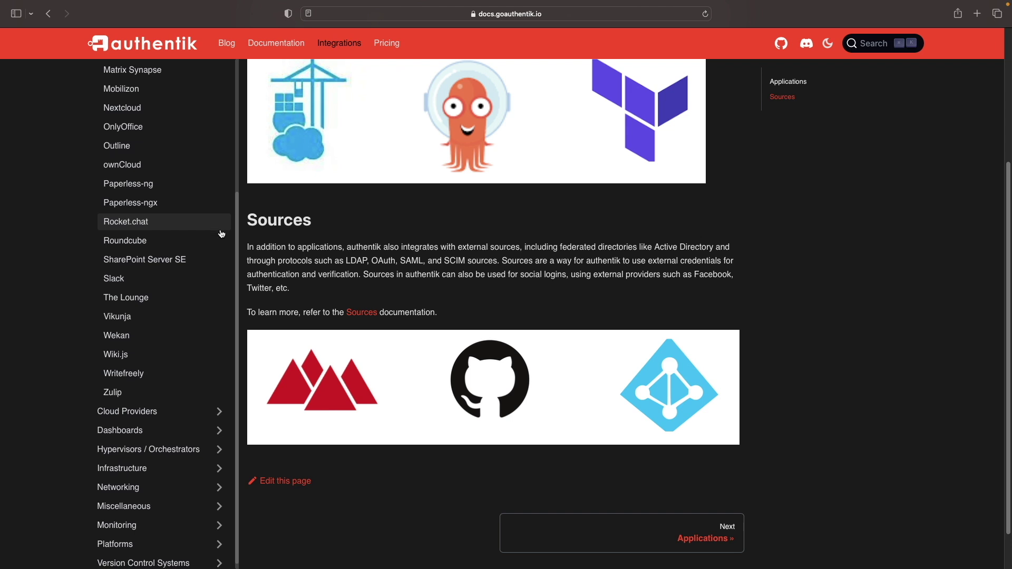
pyautogui.scroll(-3)
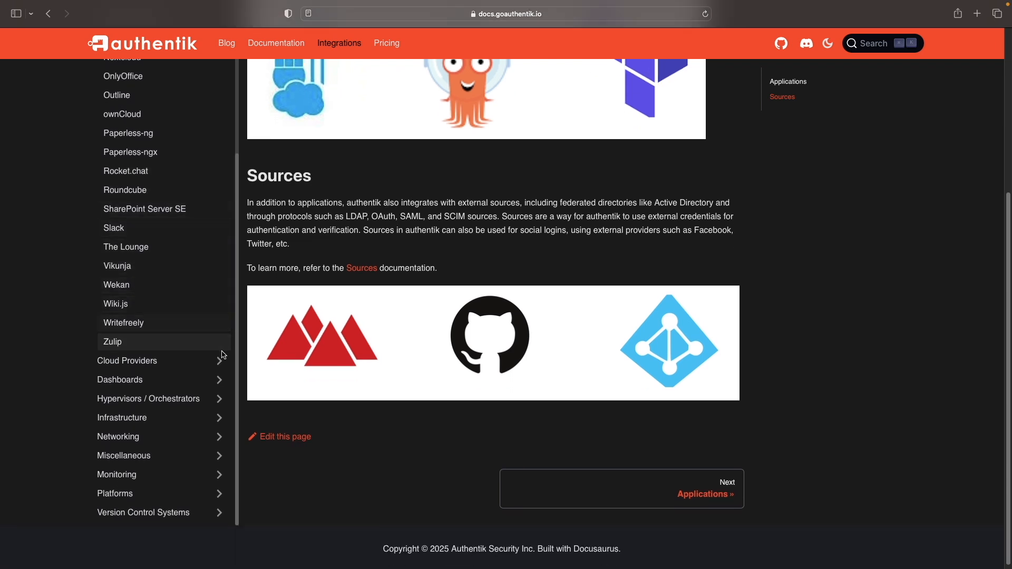
pyautogui.click(122, 417)
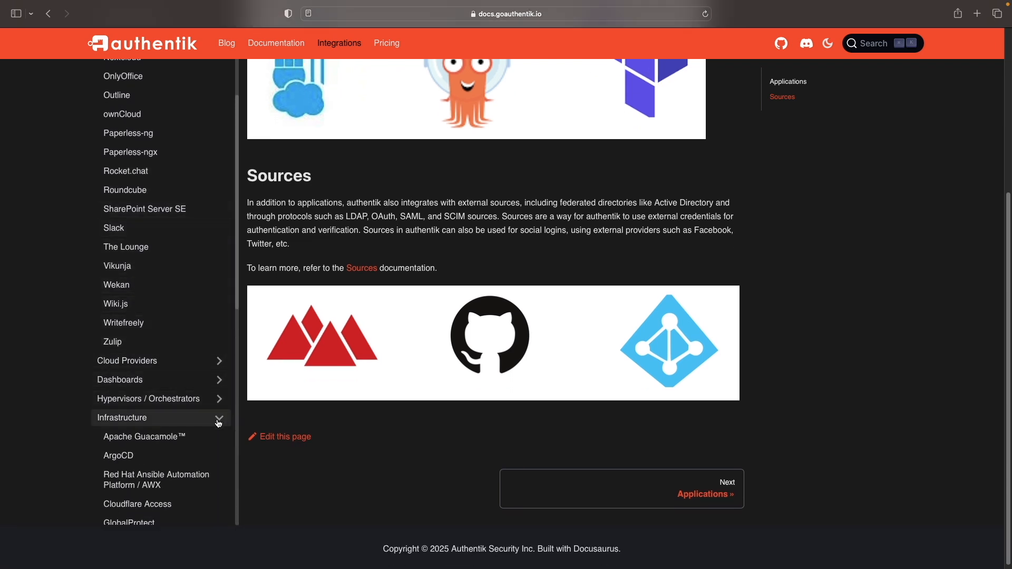
pyautogui.click(143, 437)
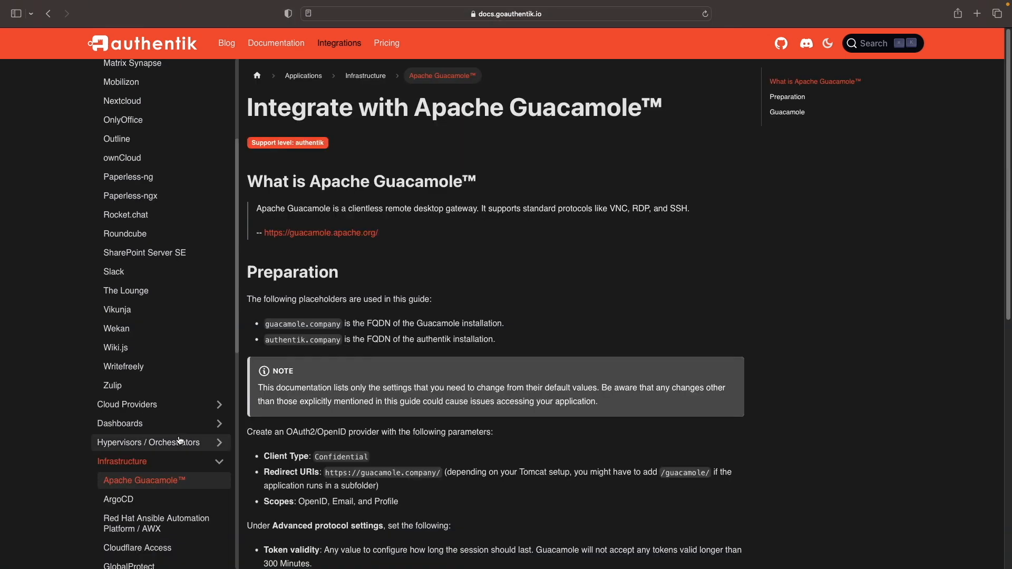